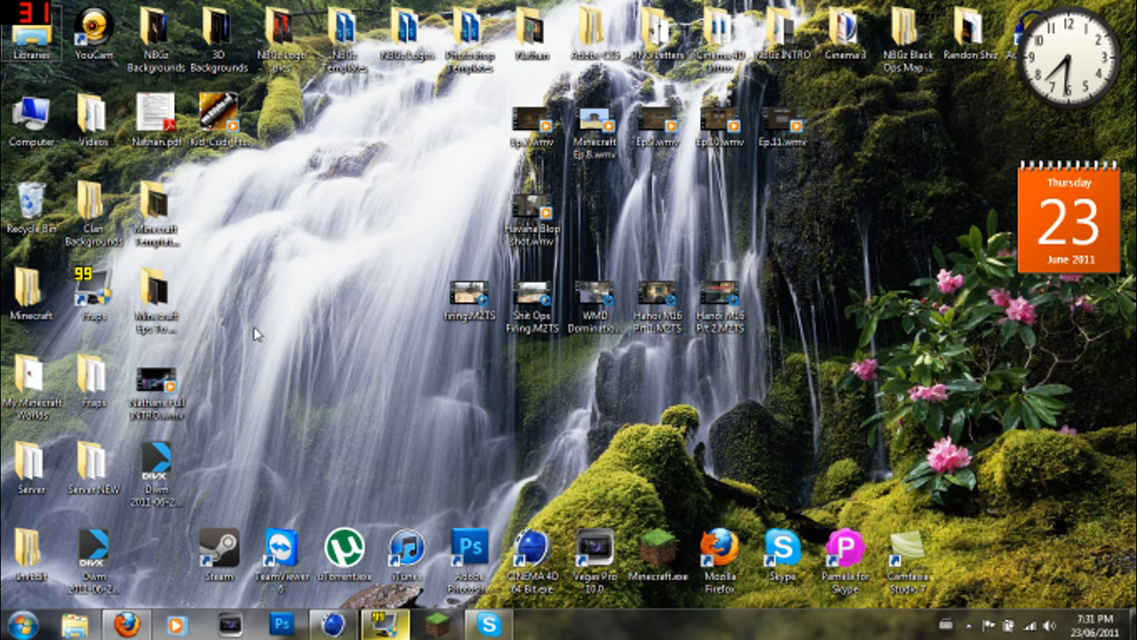
{"action": "mouse_move", "coordinate": [253, 344]}
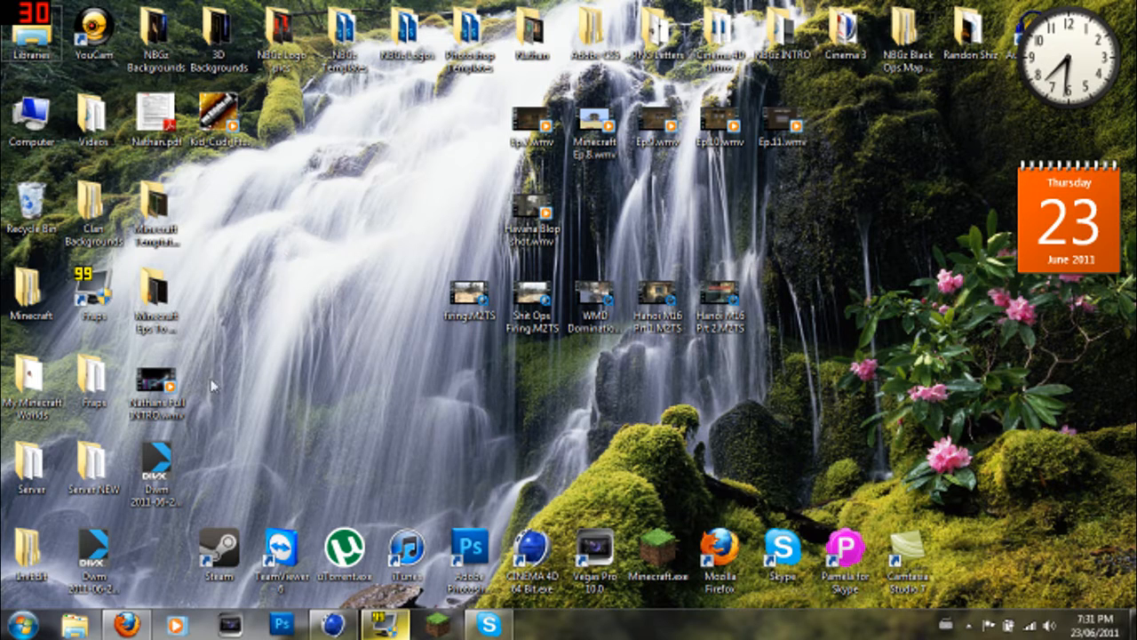
{"action": "mouse_move", "coordinate": [295, 366]}
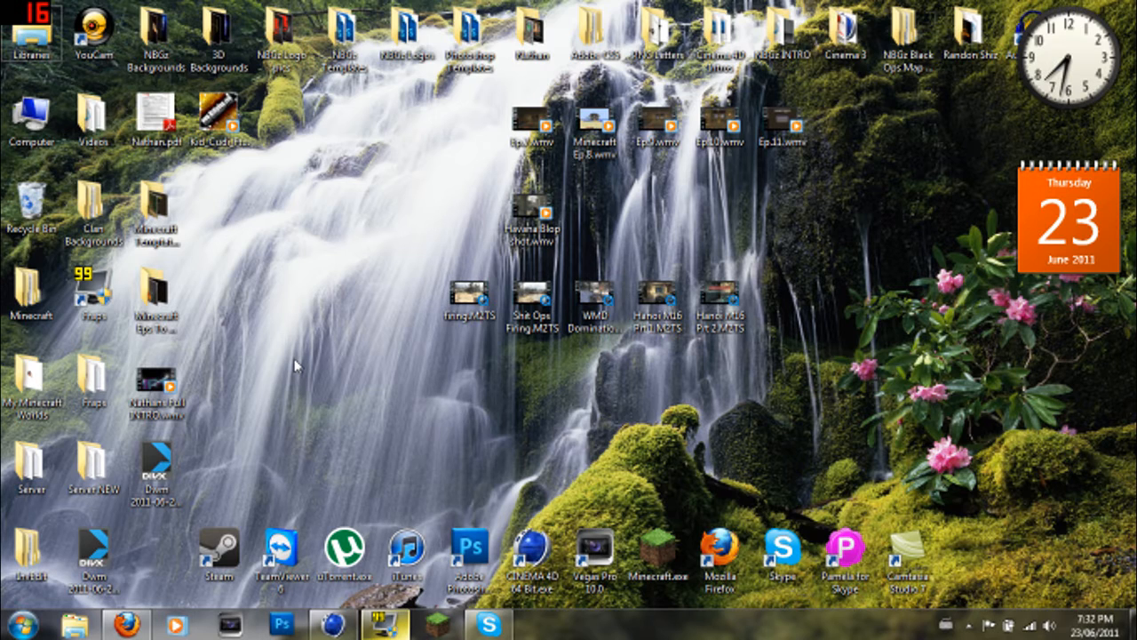
{"action": "mouse_move", "coordinate": [282, 275]}
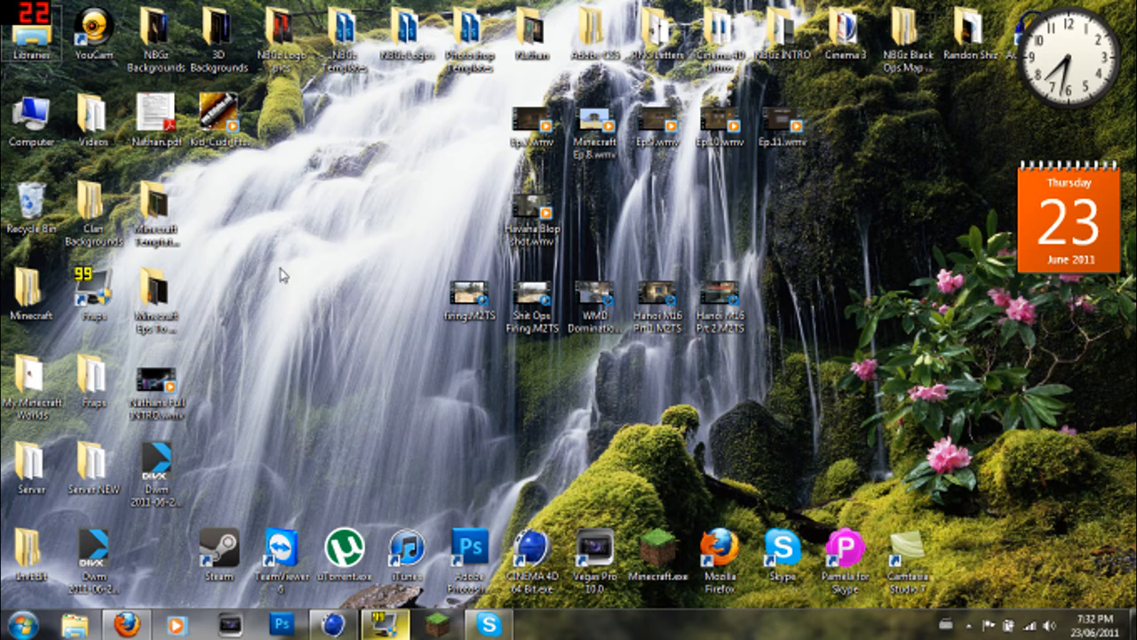
{"action": "mouse_move", "coordinate": [252, 201]}
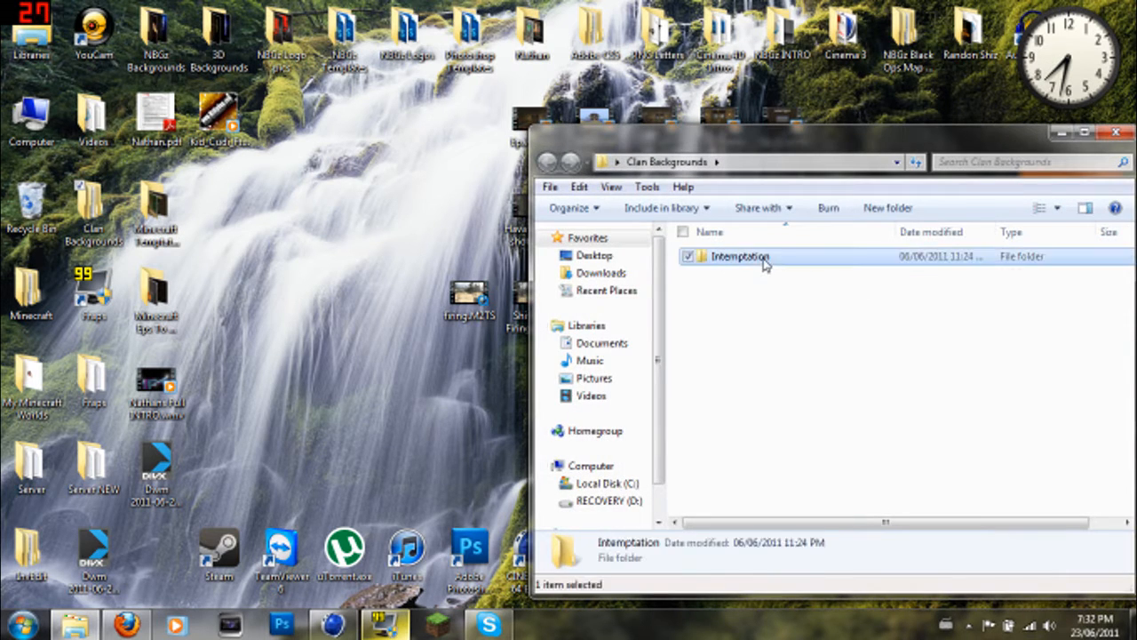
- View the Intemptation Green.jpg background from the Intemptation folder in Photo Viewer, then close it
{"action": "double_click", "coordinate": [741, 256]}
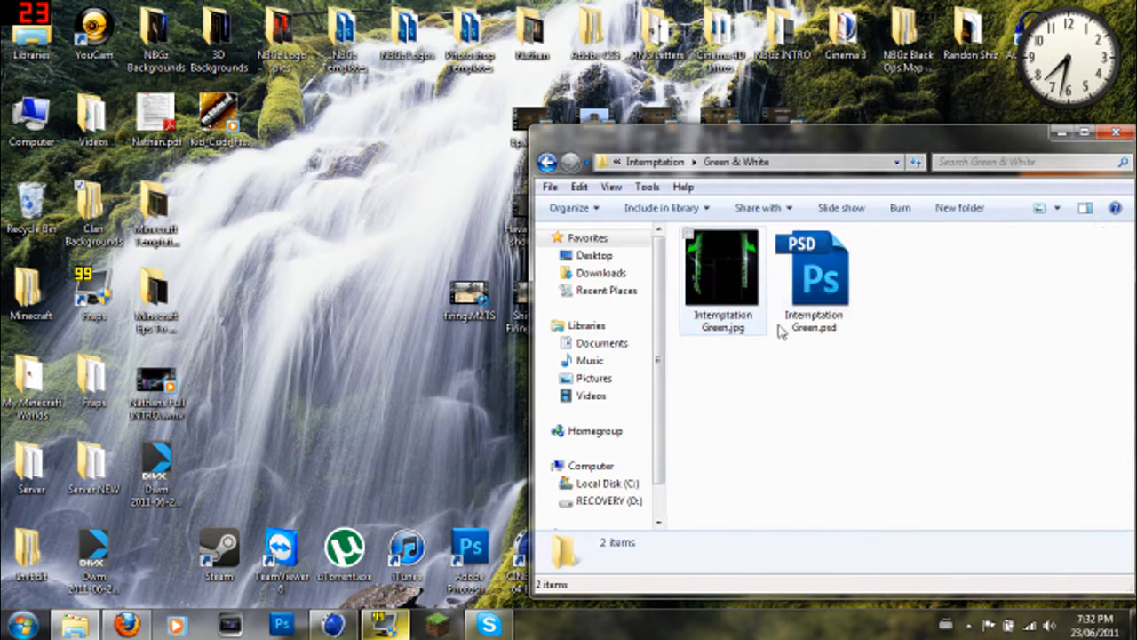
{"action": "left_click", "coordinate": [722, 281]}
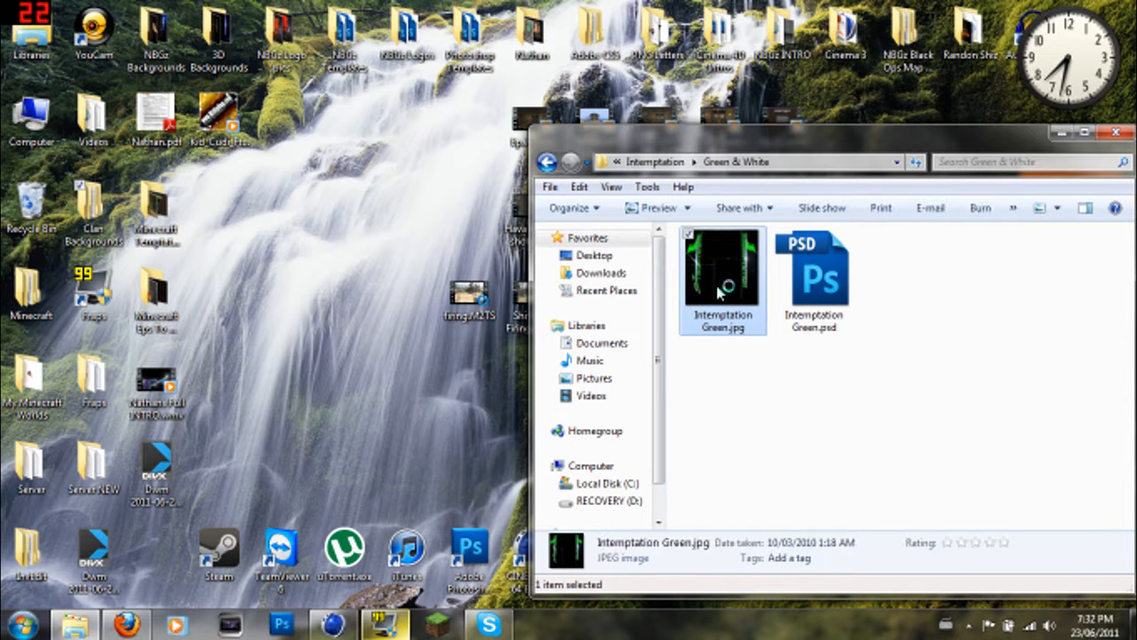
{"action": "double_click", "coordinate": [722, 280]}
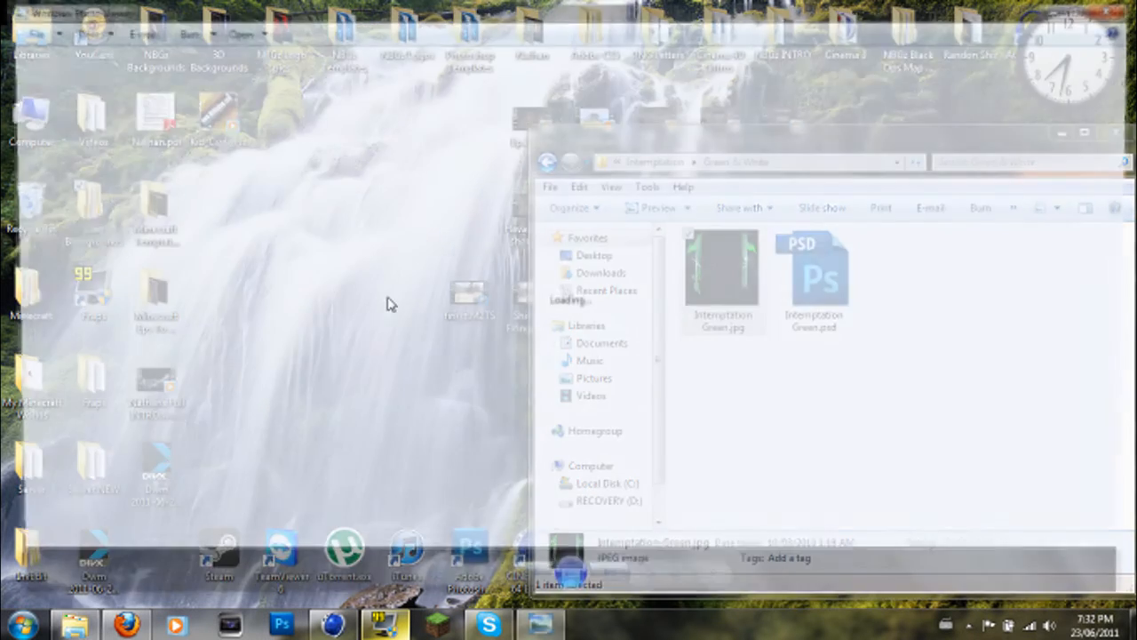
{"action": "double_click", "coordinate": [722, 276]}
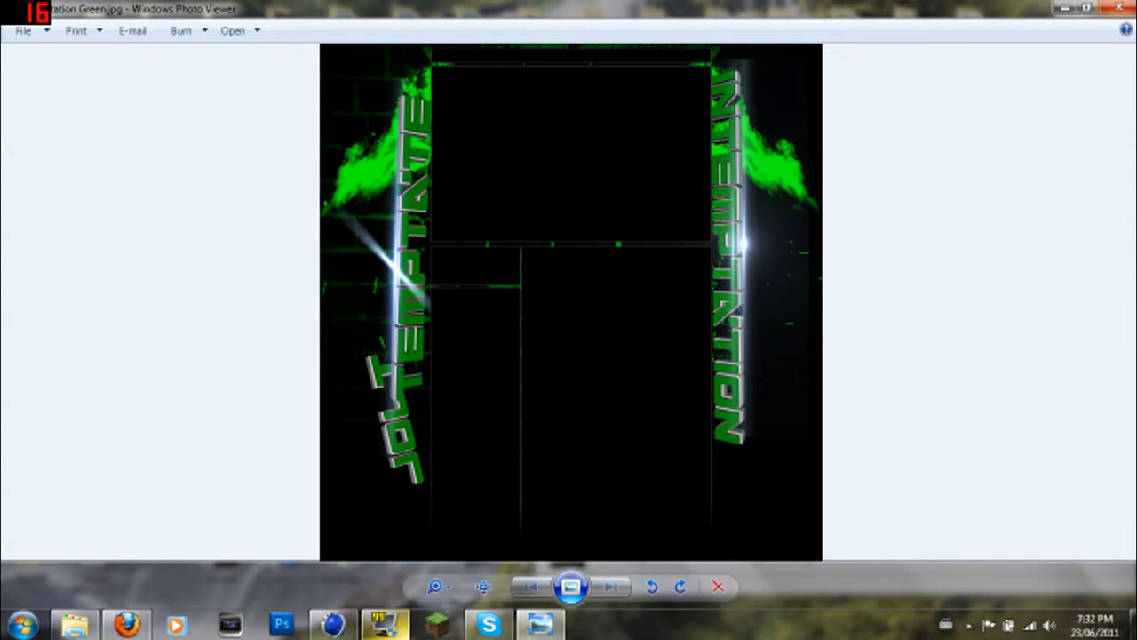
{"action": "left_click", "coordinate": [1119, 9]}
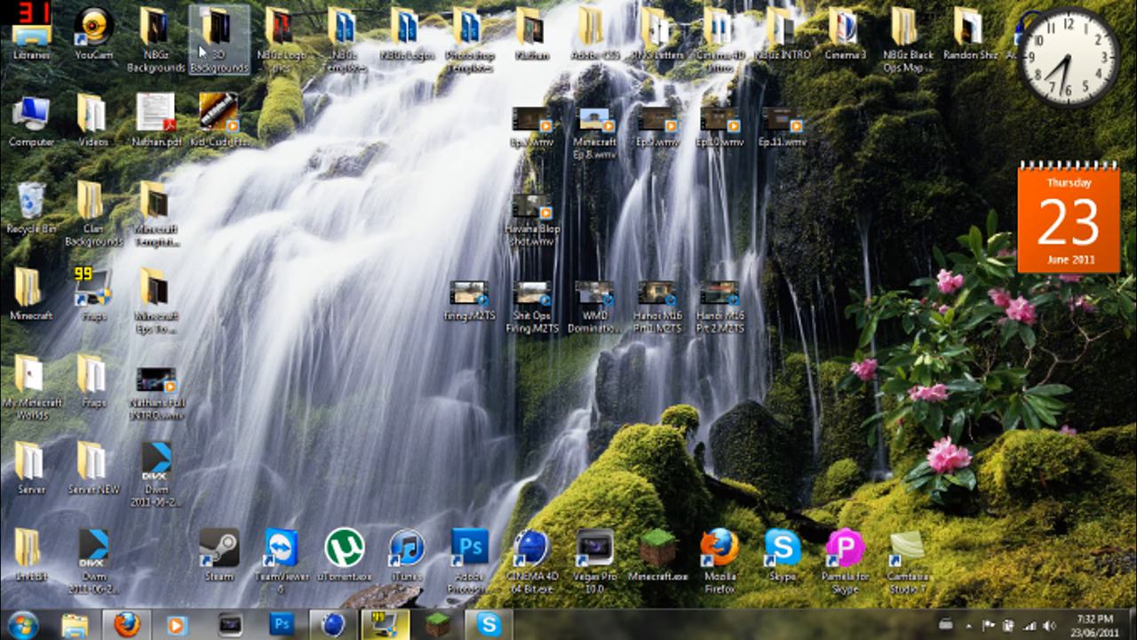
- Preview the JoLt Zypher.jpg background from the 3D Backgrounds folder and close it
{"action": "double_click", "coordinate": [220, 35]}
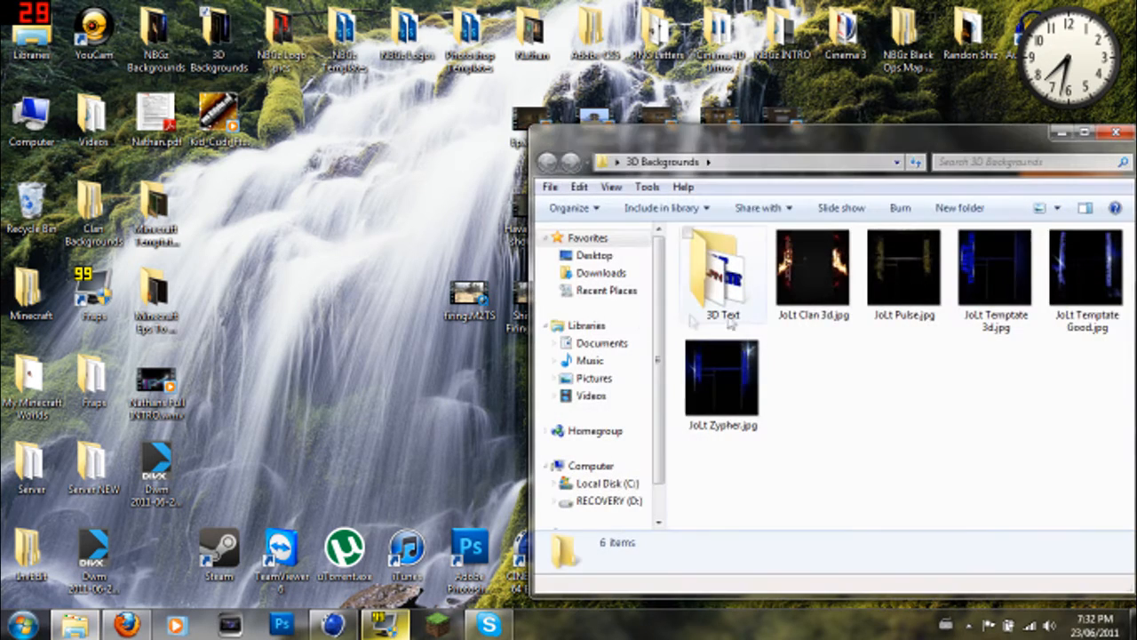
{"action": "left_click", "coordinate": [722, 382]}
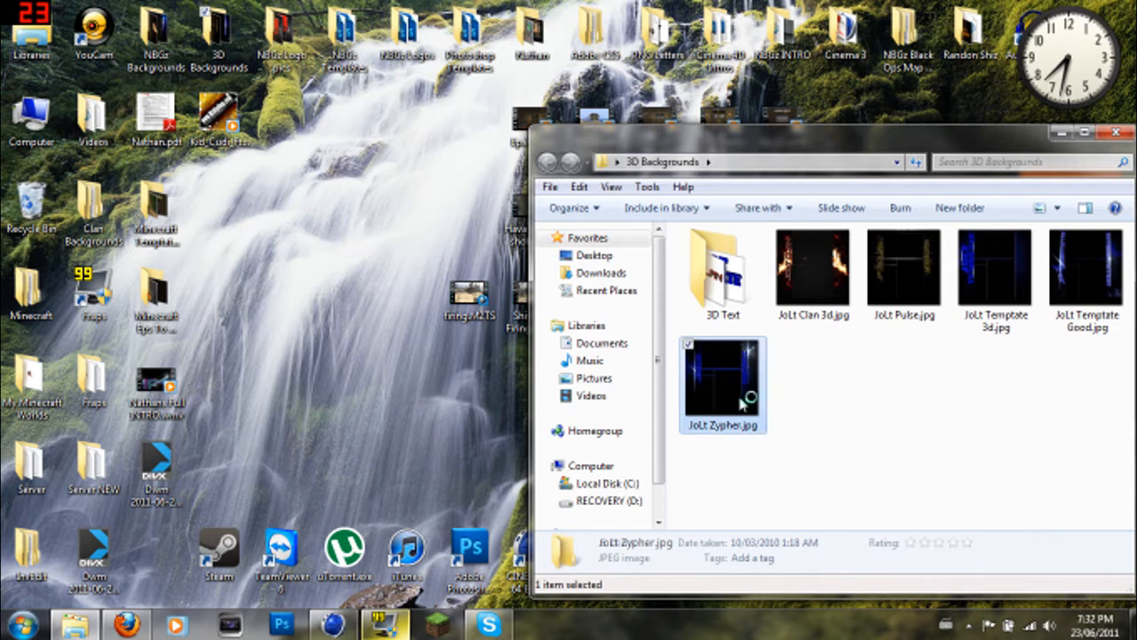
{"action": "double_click", "coordinate": [723, 382]}
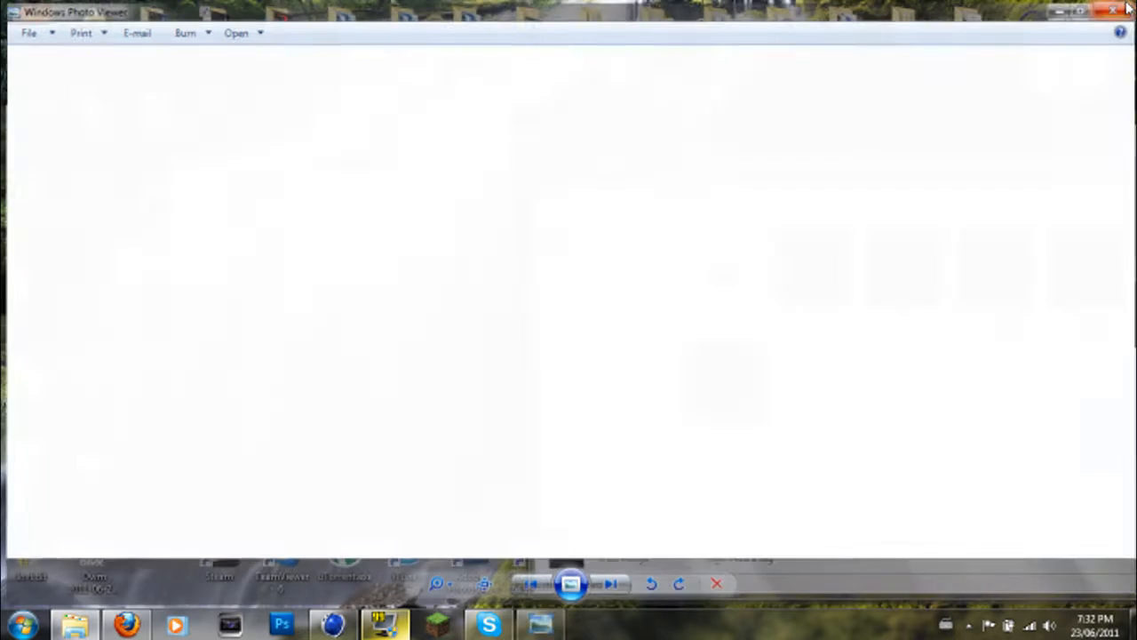
{"action": "left_click", "coordinate": [1116, 11]}
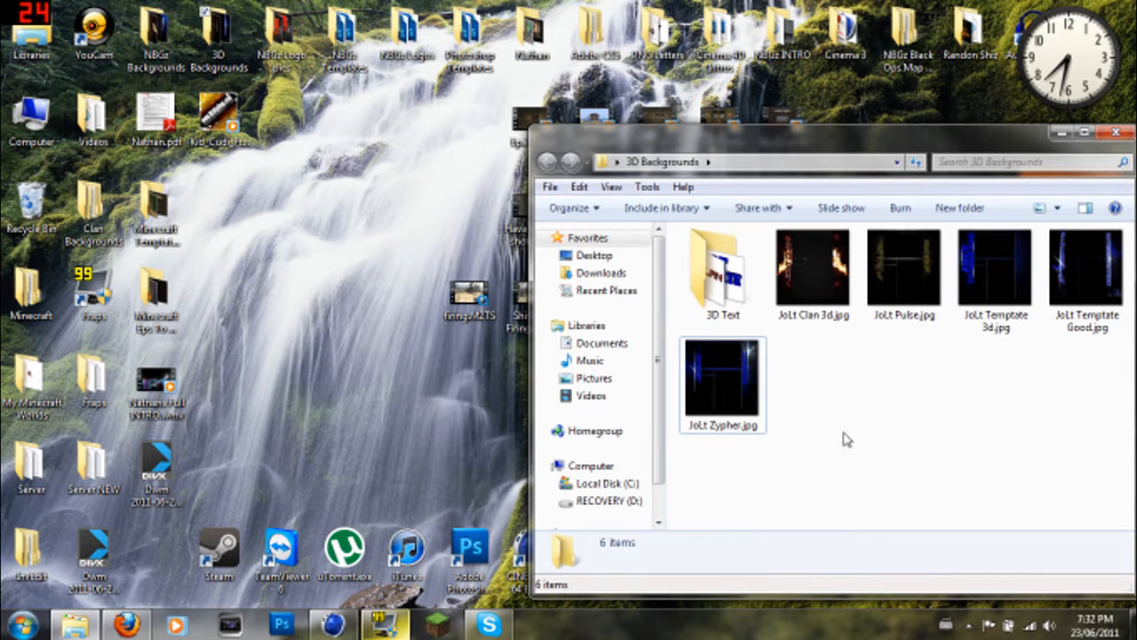
- Preview the template.png JOLT TEMPLATE image from the 3D Text folder and close it
{"action": "double_click", "coordinate": [722, 267]}
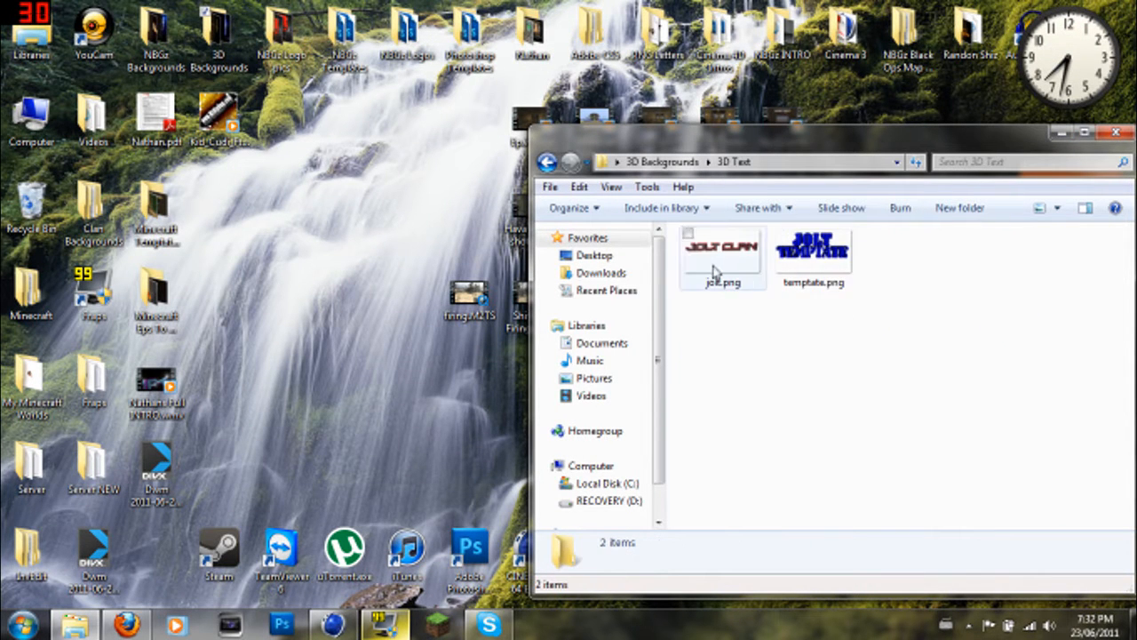
{"action": "double_click", "coordinate": [722, 249]}
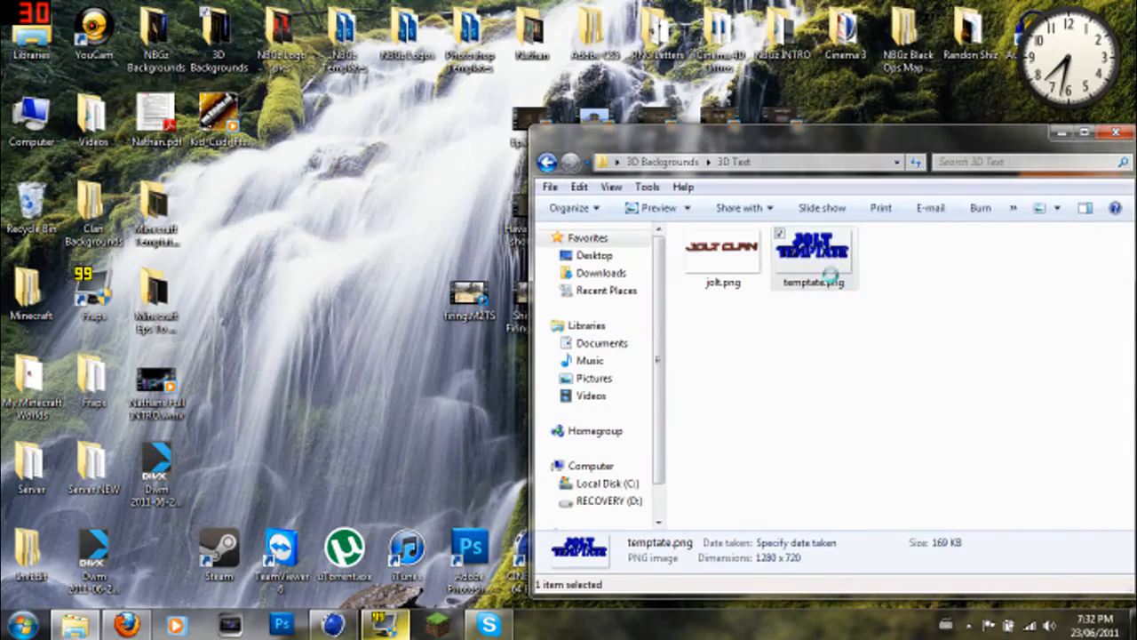
{"action": "double_click", "coordinate": [814, 252]}
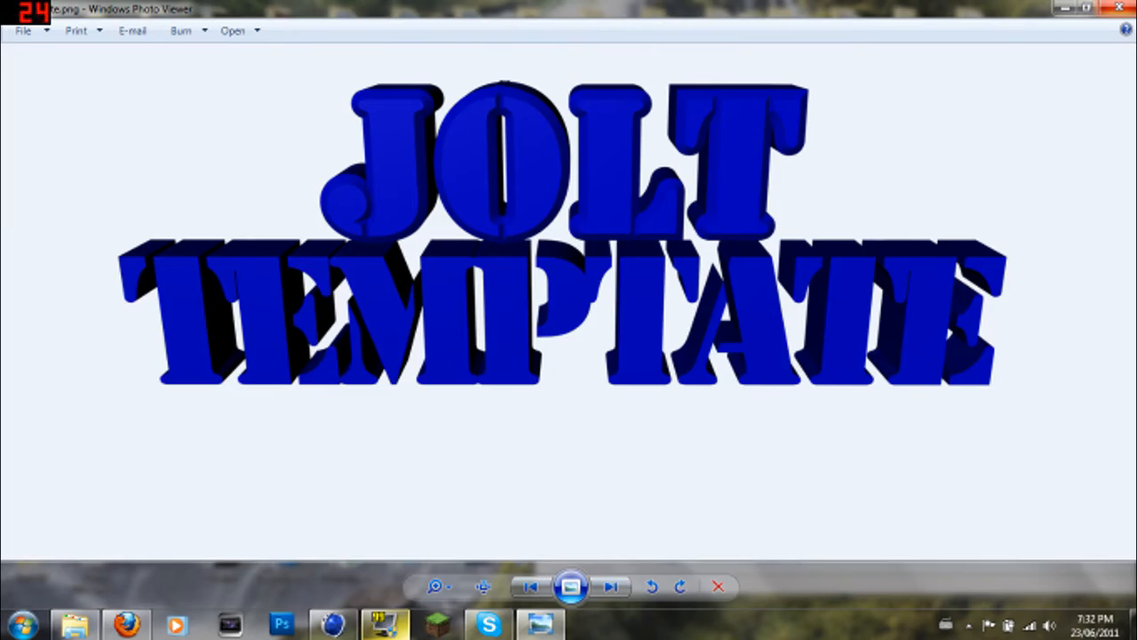
{"action": "left_click", "coordinate": [1120, 7]}
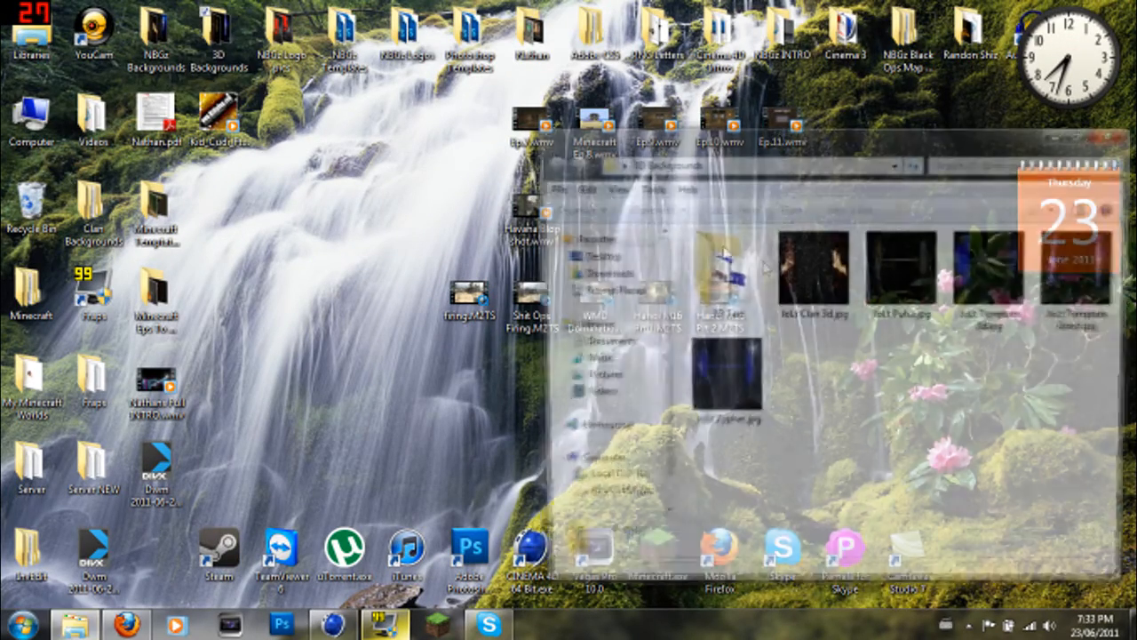
- Preview the JoLt Pulse.jpg background in Photo Viewer and close it
{"action": "left_click", "coordinate": [814, 275]}
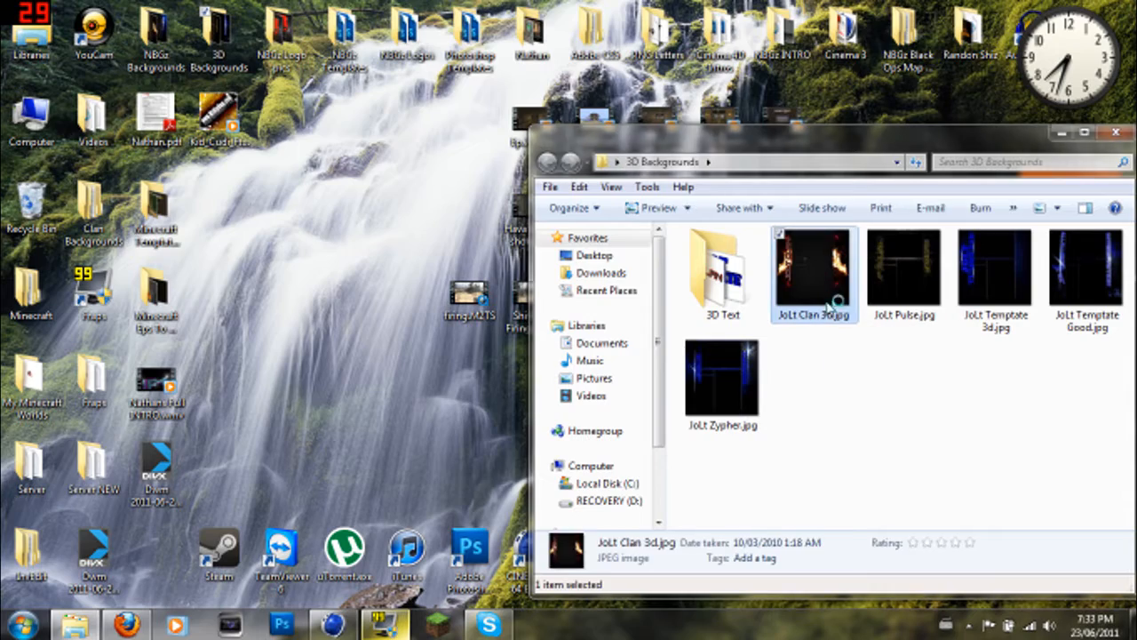
{"action": "double_click", "coordinate": [814, 266]}
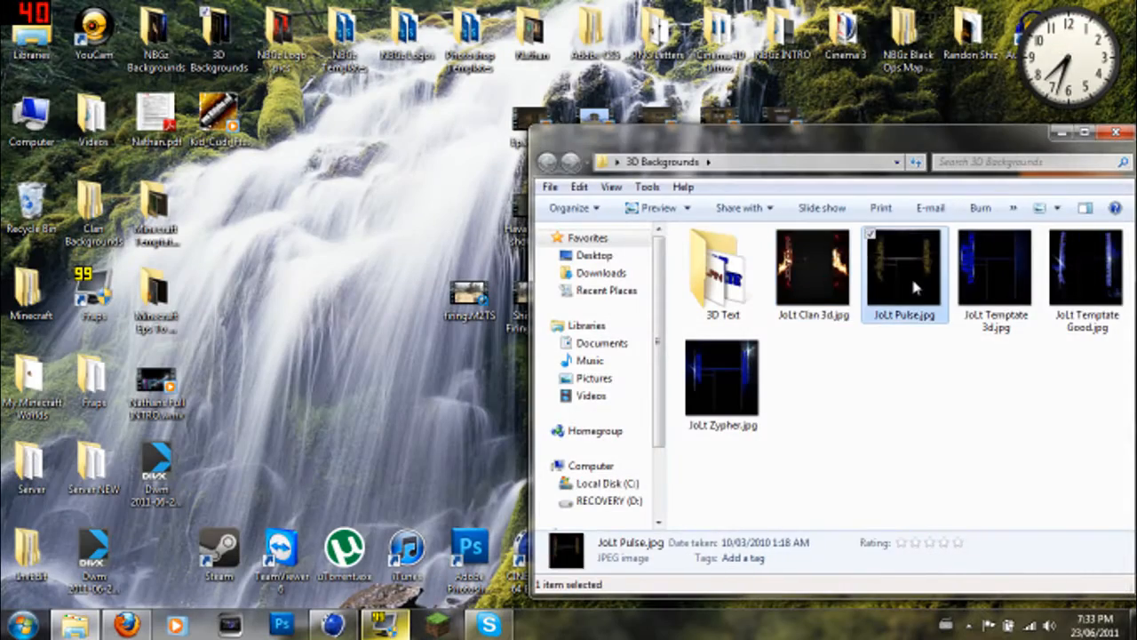
{"action": "double_click", "coordinate": [903, 270]}
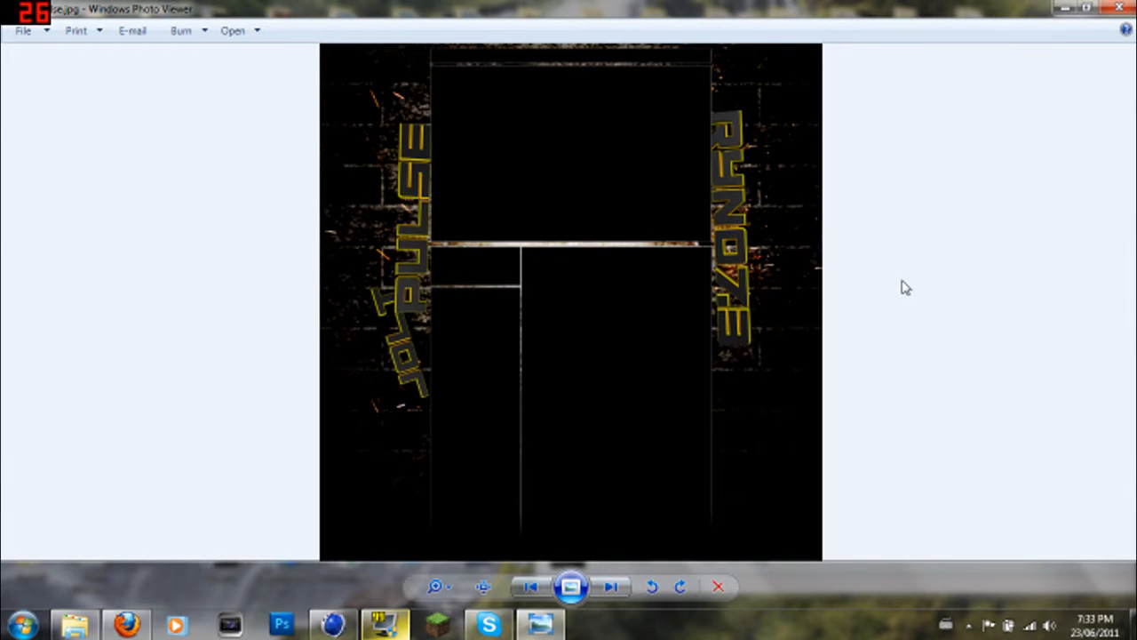
{"action": "mouse_move", "coordinate": [435, 359]}
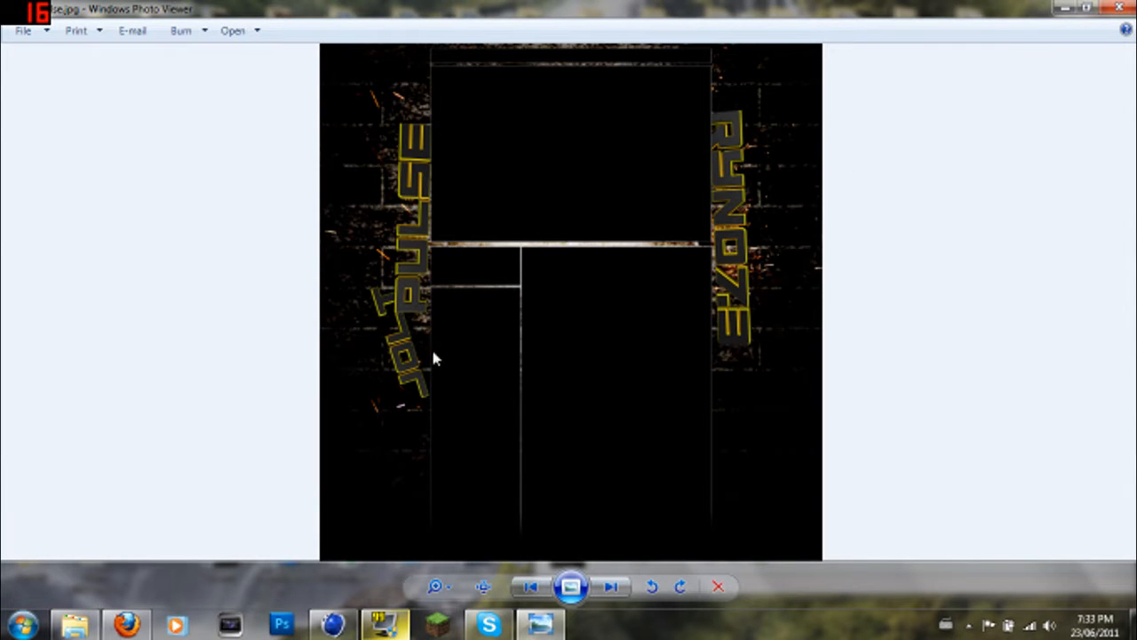
{"action": "mouse_move", "coordinate": [1031, 71]}
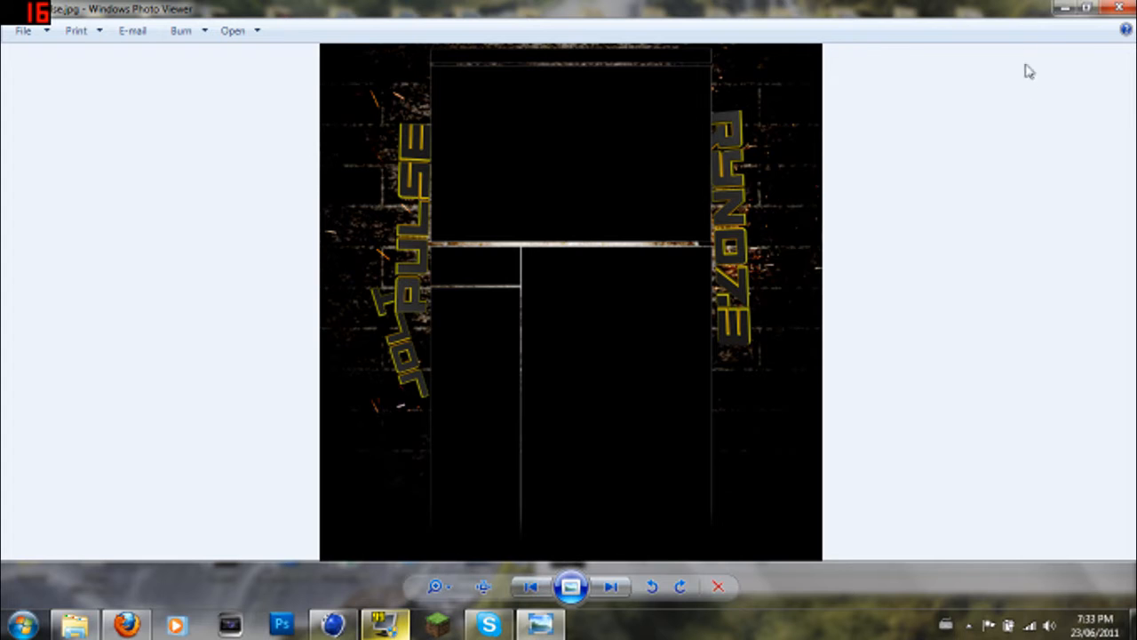
{"action": "mouse_move", "coordinate": [994, 329]}
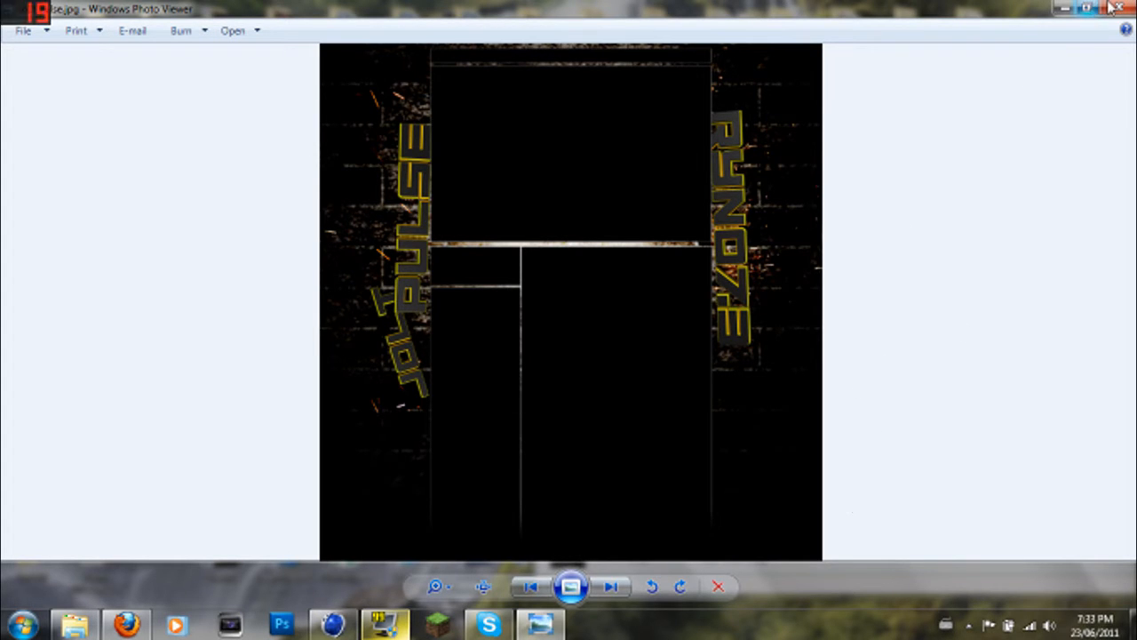
{"action": "left_click", "coordinate": [1116, 7]}
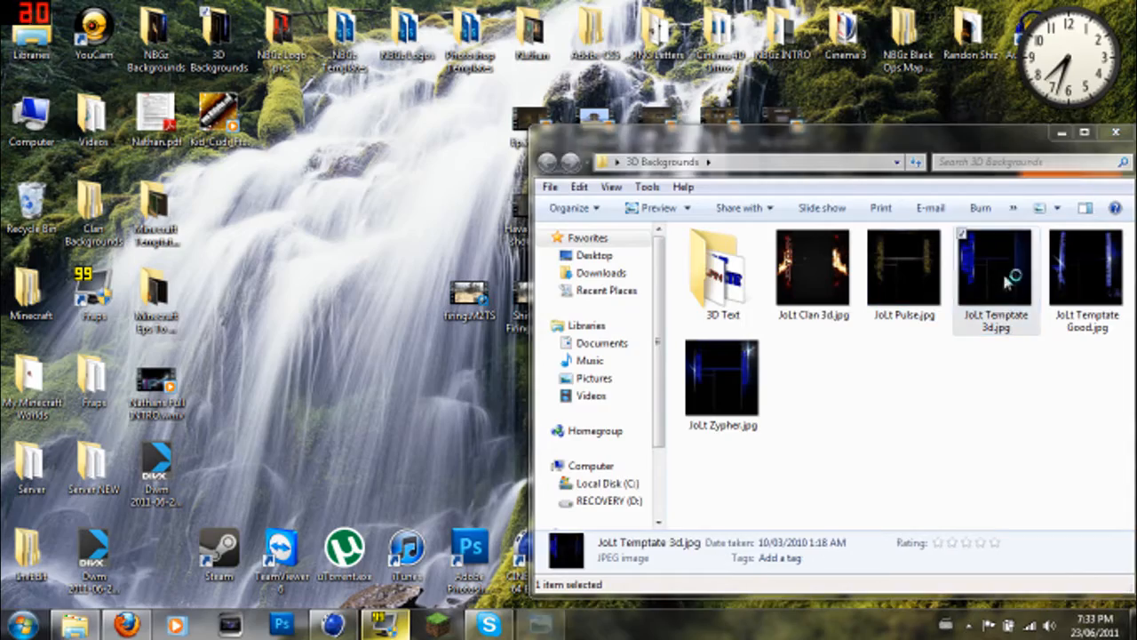
- Preview JoLt Temptate 3d.jpg, advance to JoLt Temptate Good, then close the viewer
{"action": "double_click", "coordinate": [995, 267]}
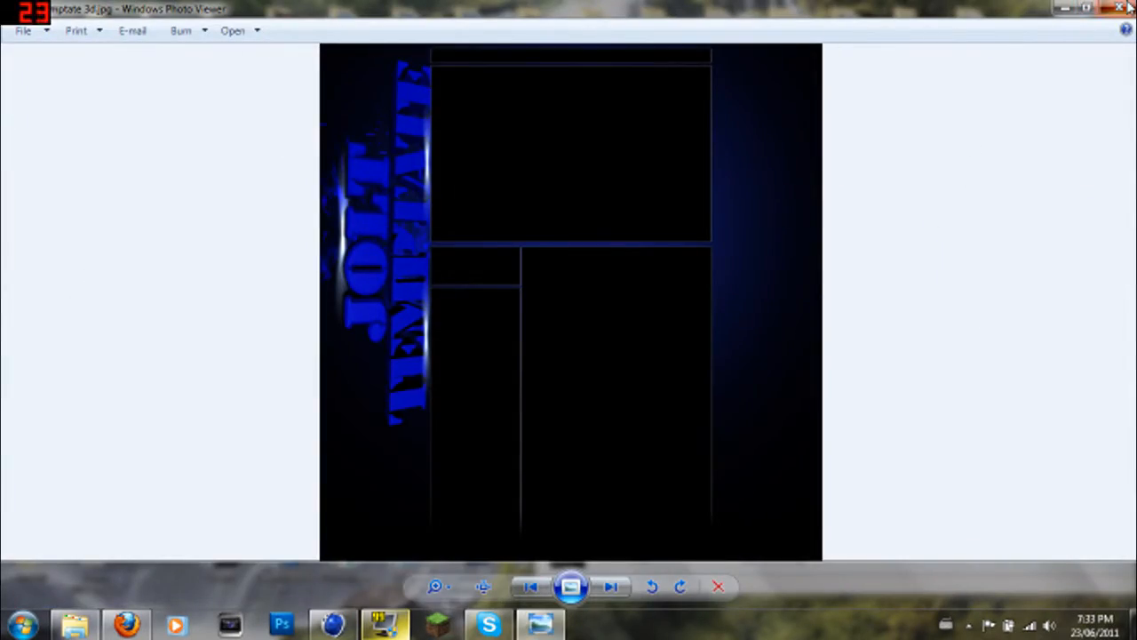
{"action": "left_click", "coordinate": [611, 586]}
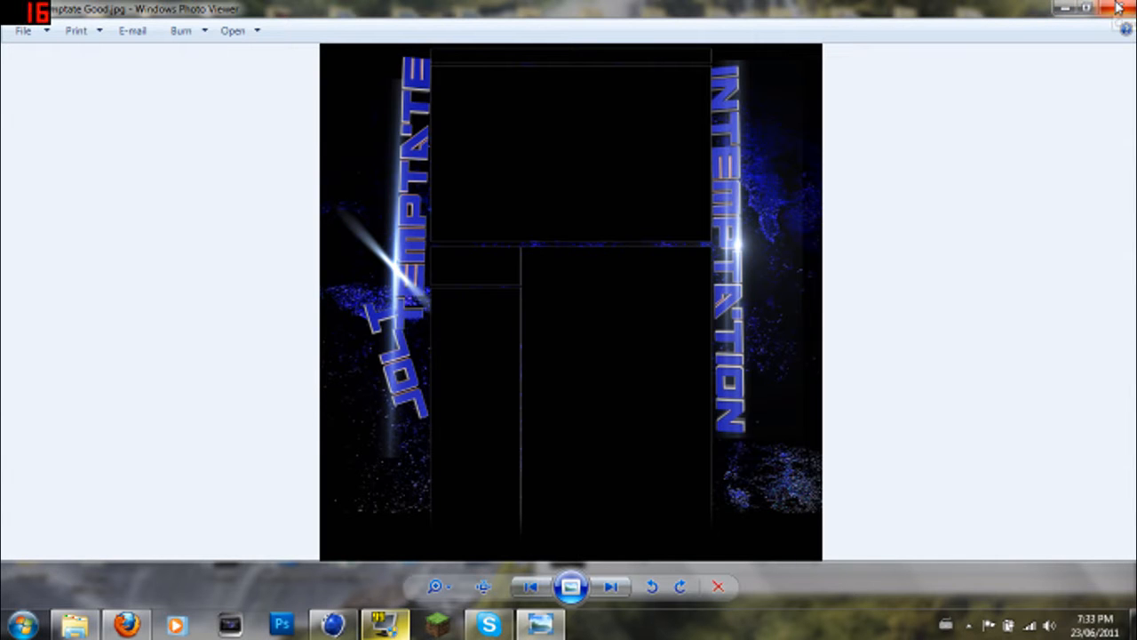
{"action": "mouse_move", "coordinate": [1118, 7]}
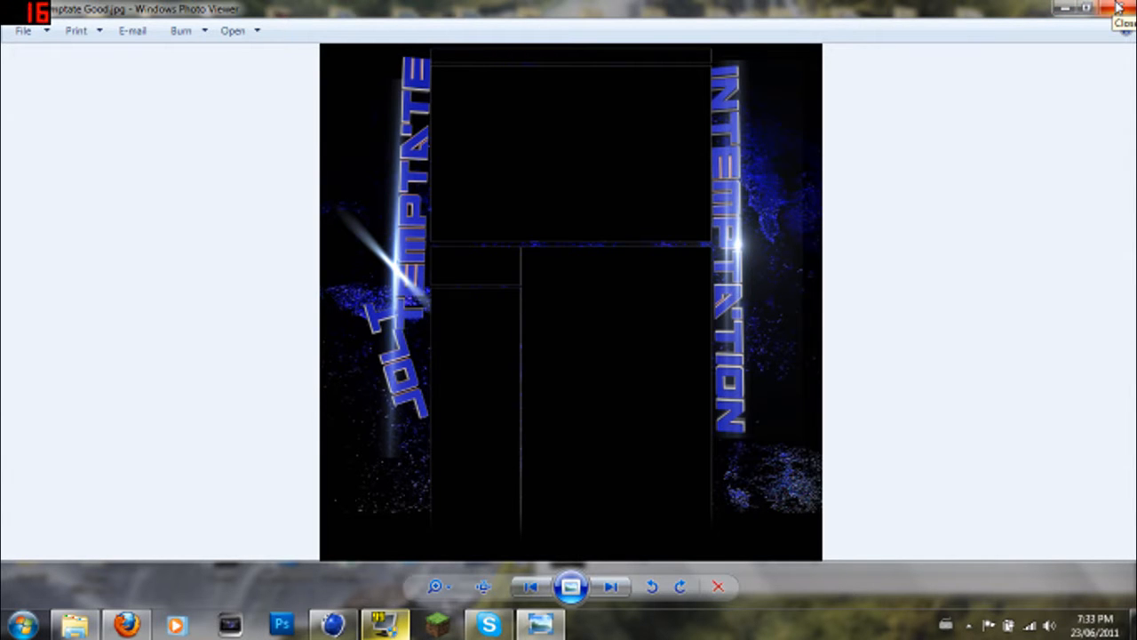
{"action": "left_click", "coordinate": [1119, 8]}
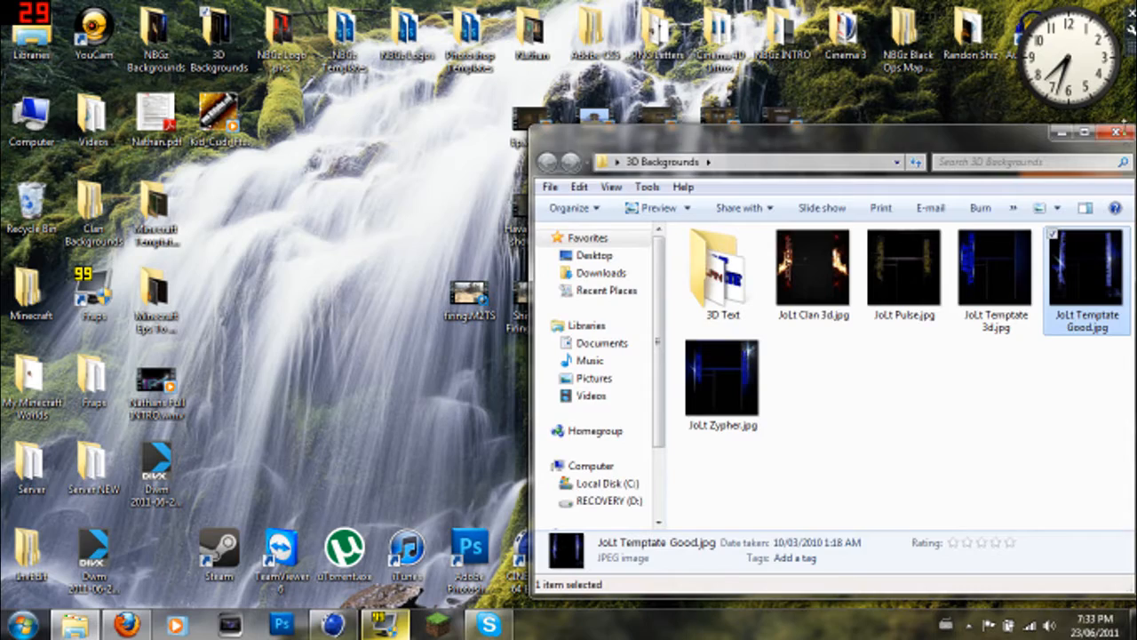
{"action": "left_click", "coordinate": [1120, 131]}
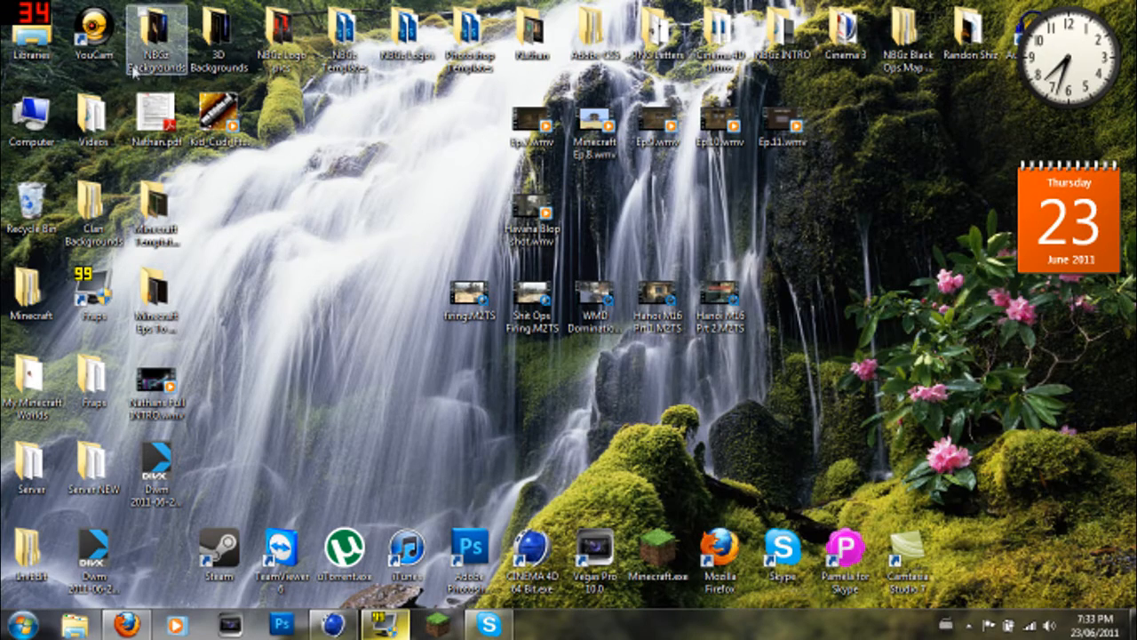
{"action": "double_click", "coordinate": [156, 39]}
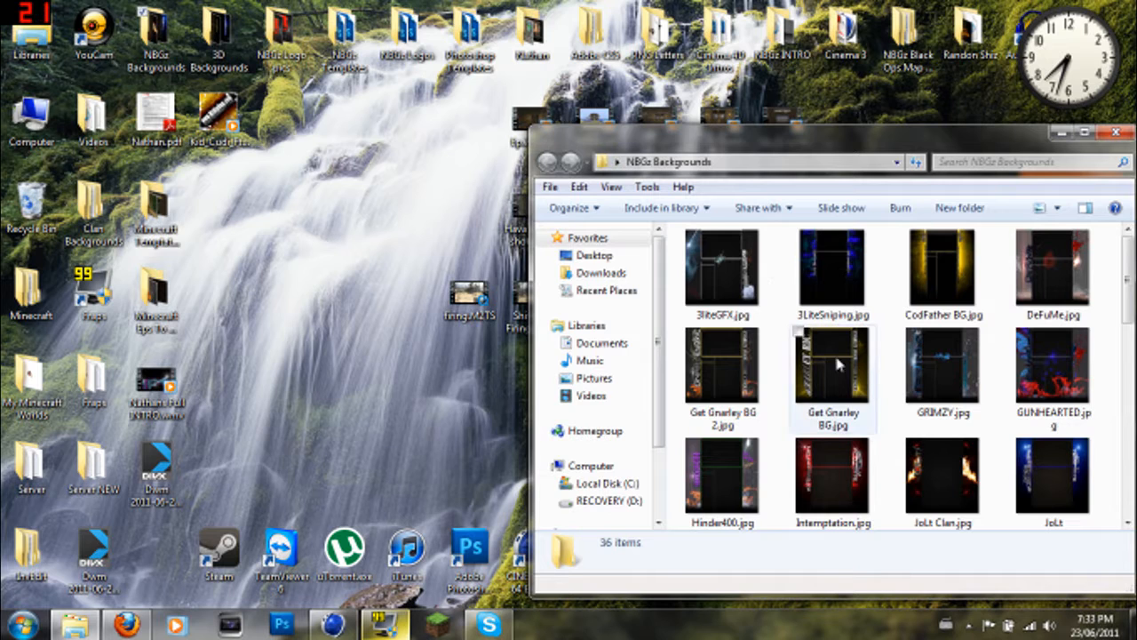
{"action": "mouse_move", "coordinate": [722, 364]}
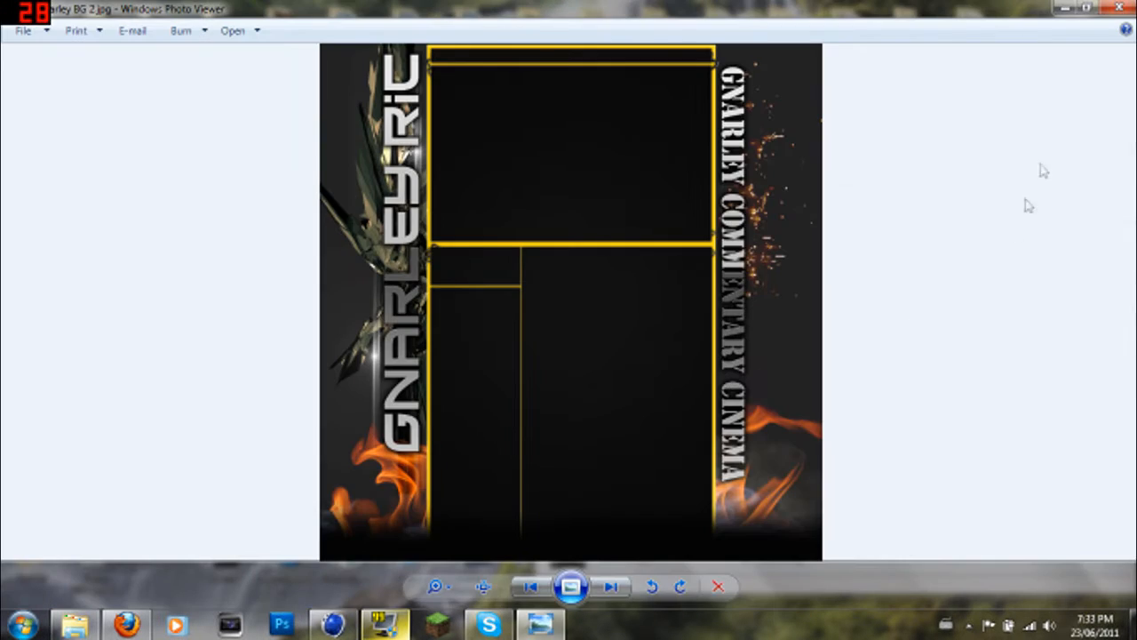
{"action": "mouse_move", "coordinate": [885, 195]}
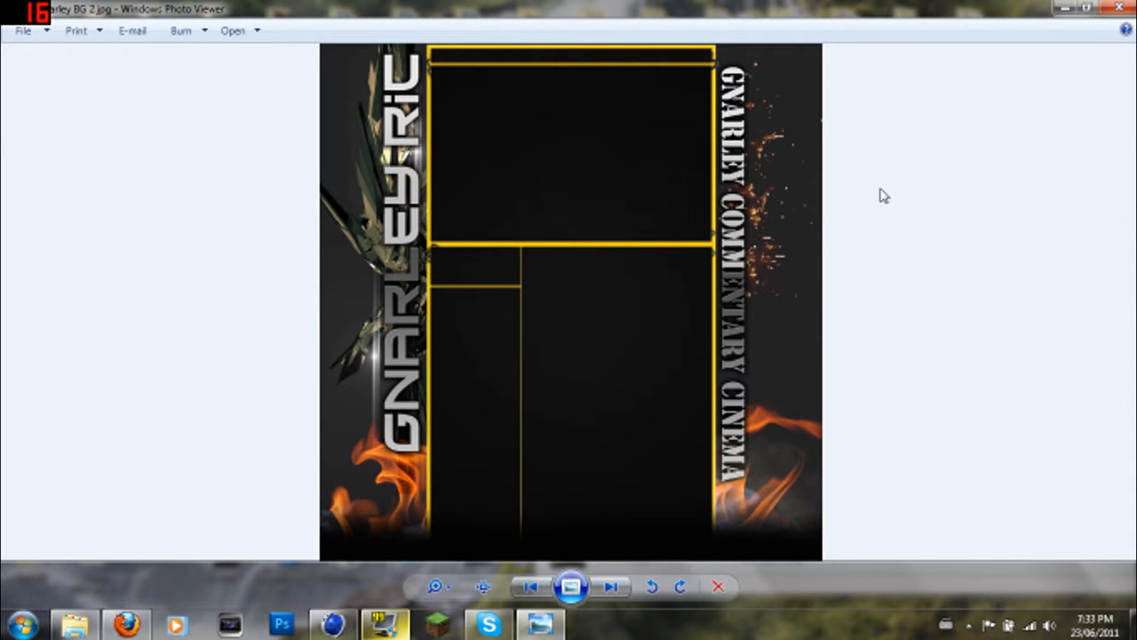
{"action": "mouse_move", "coordinate": [786, 470]}
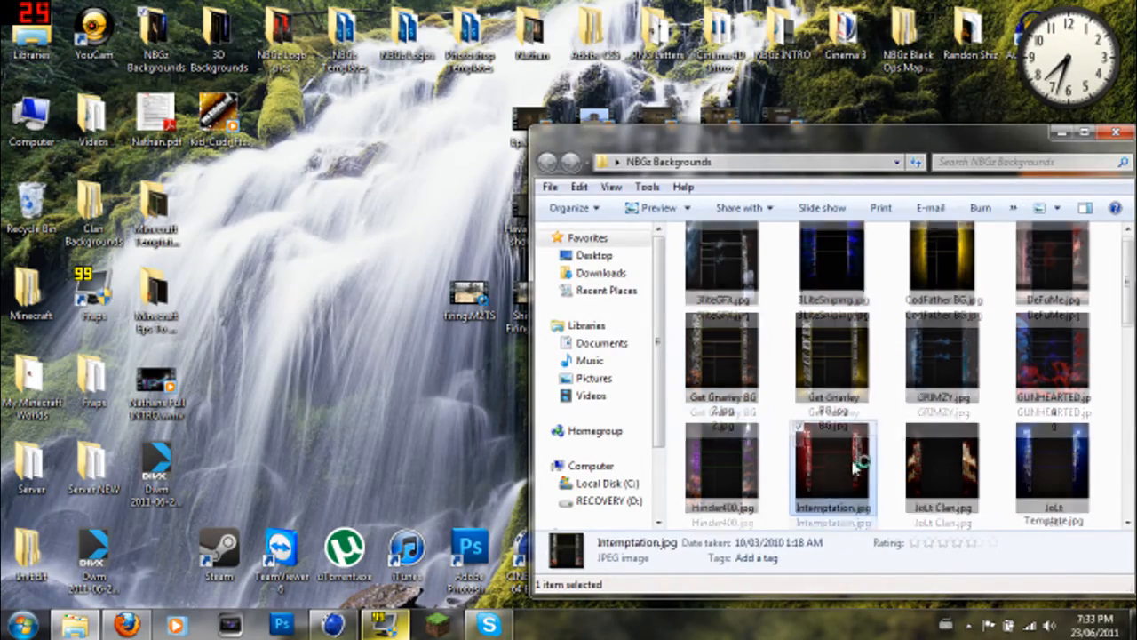
{"action": "double_click", "coordinate": [832, 465]}
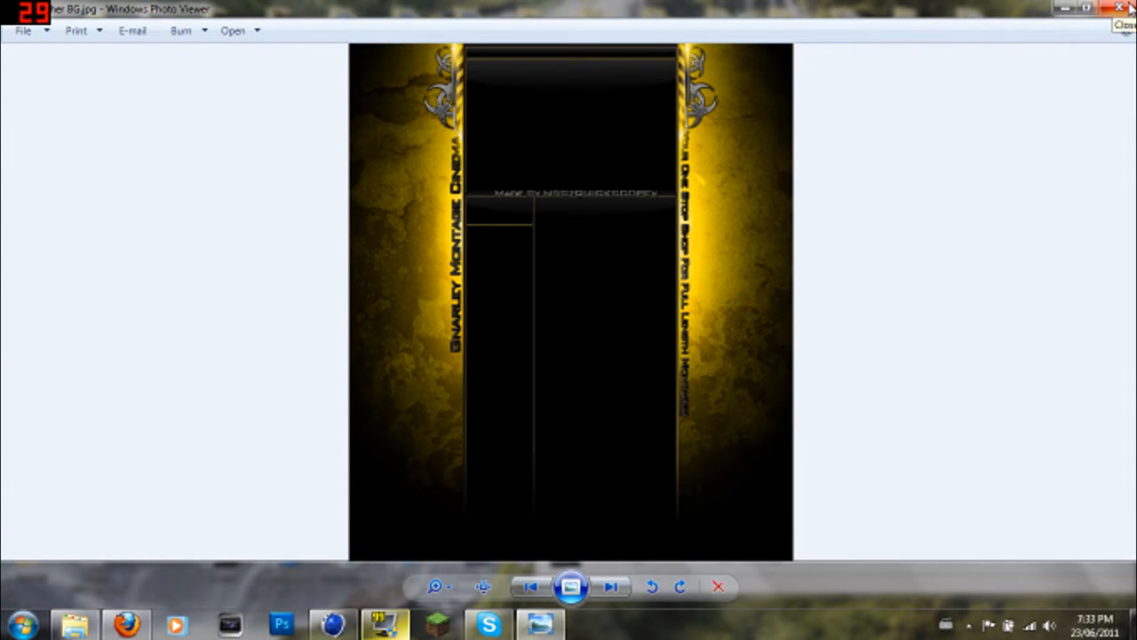
{"action": "left_click", "coordinate": [1119, 8]}
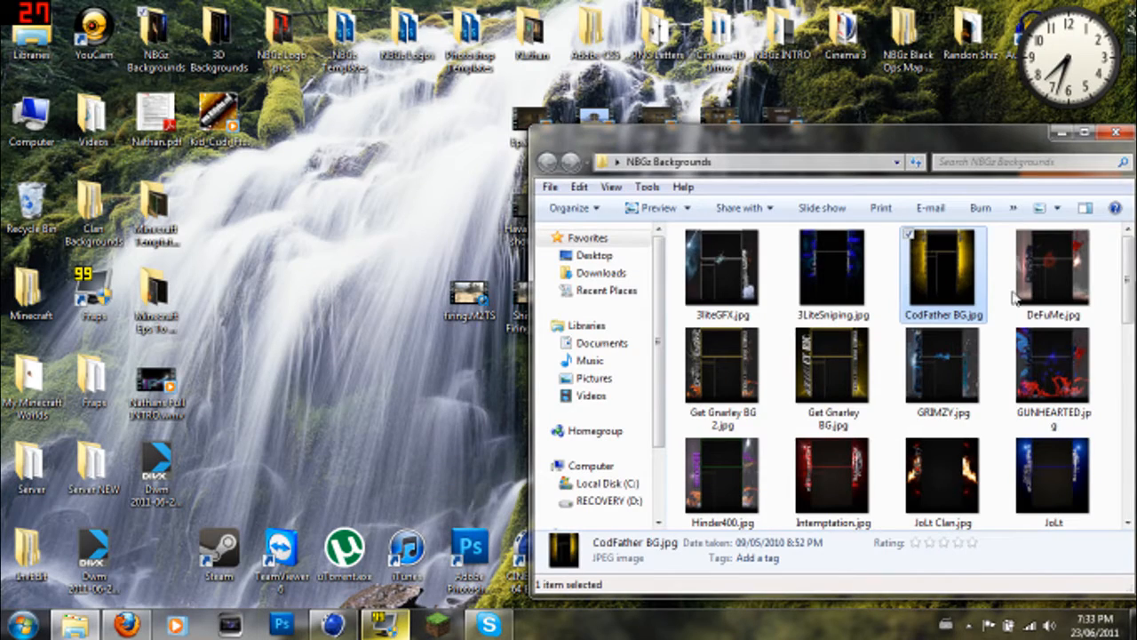
{"action": "left_click", "coordinate": [1052, 270]}
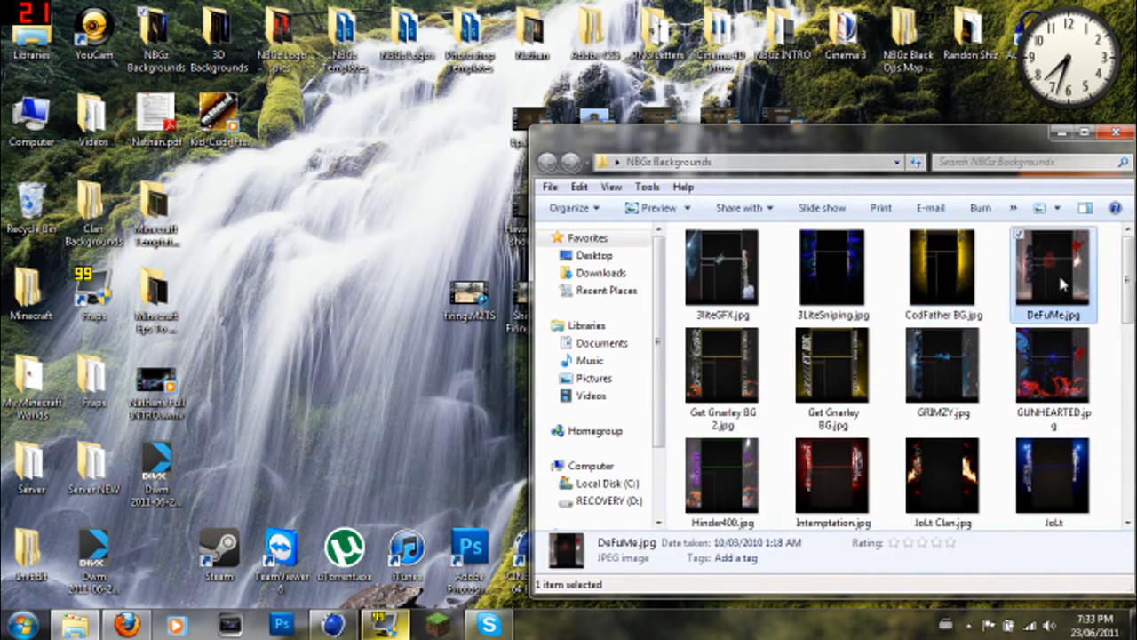
{"action": "double_click", "coordinate": [1052, 270]}
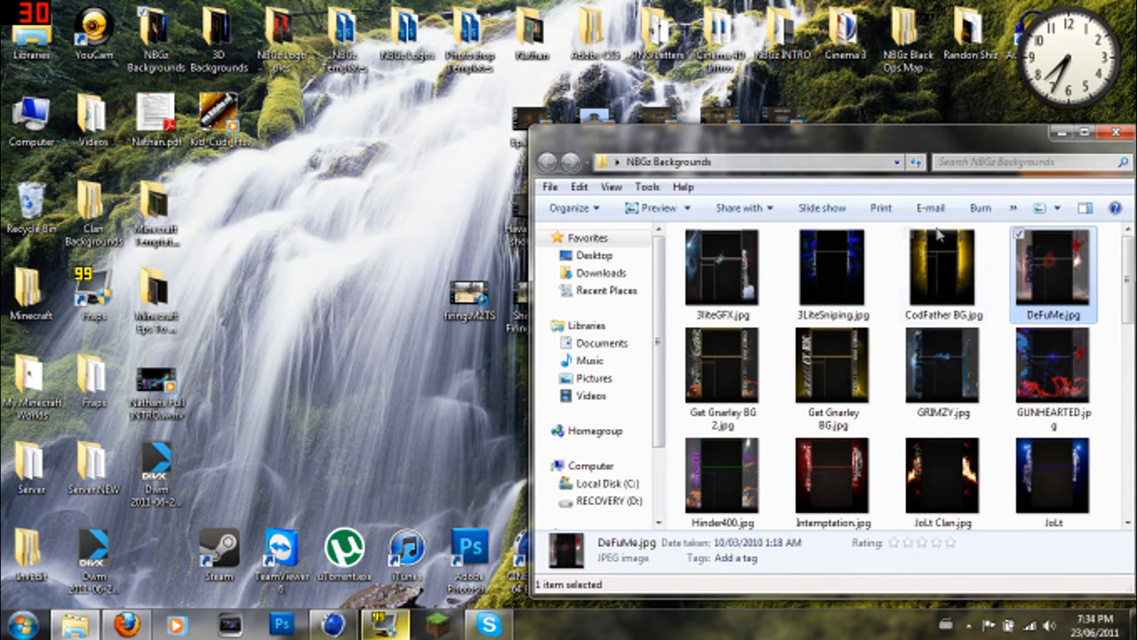
{"action": "left_click", "coordinate": [832, 270]}
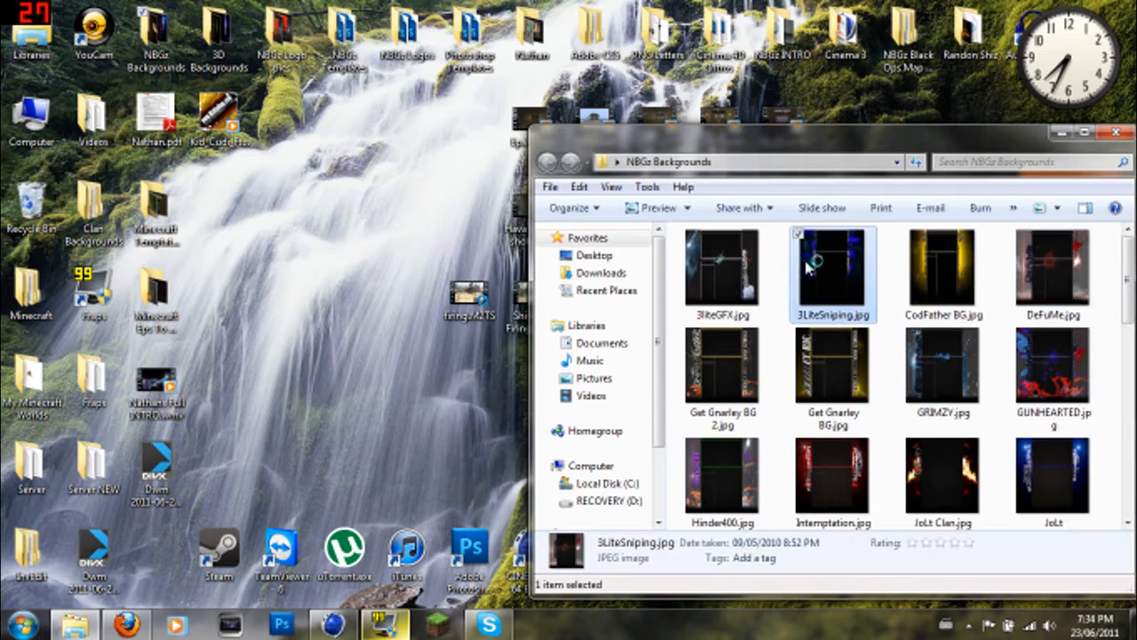
{"action": "double_click", "coordinate": [832, 270]}
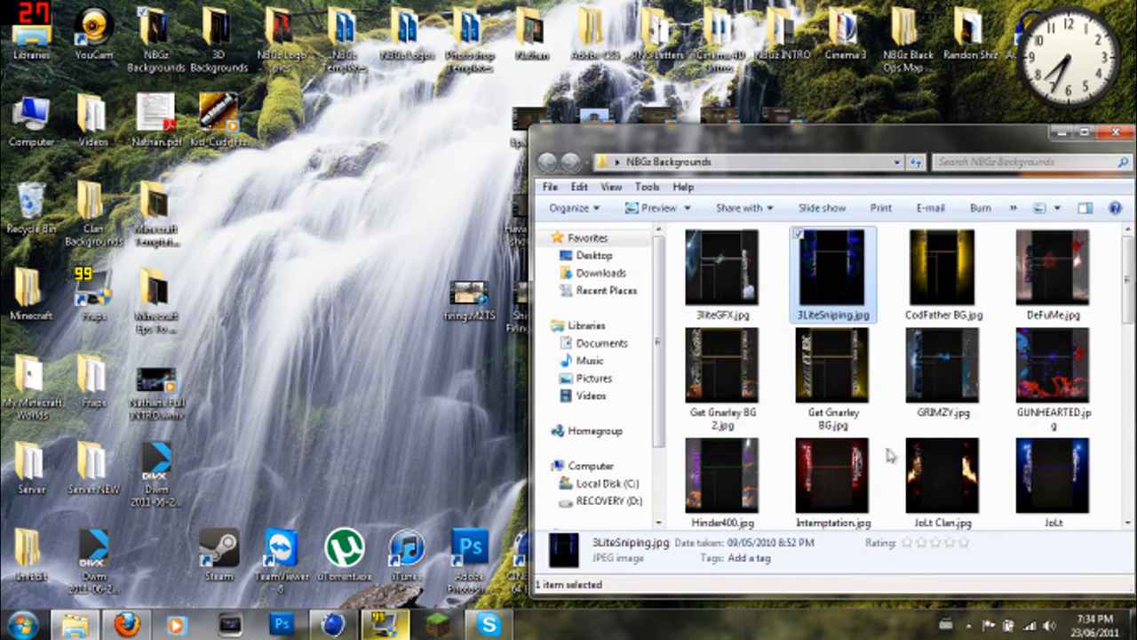
{"action": "scroll", "scroll_direction": "down", "scroll_amount": 3}
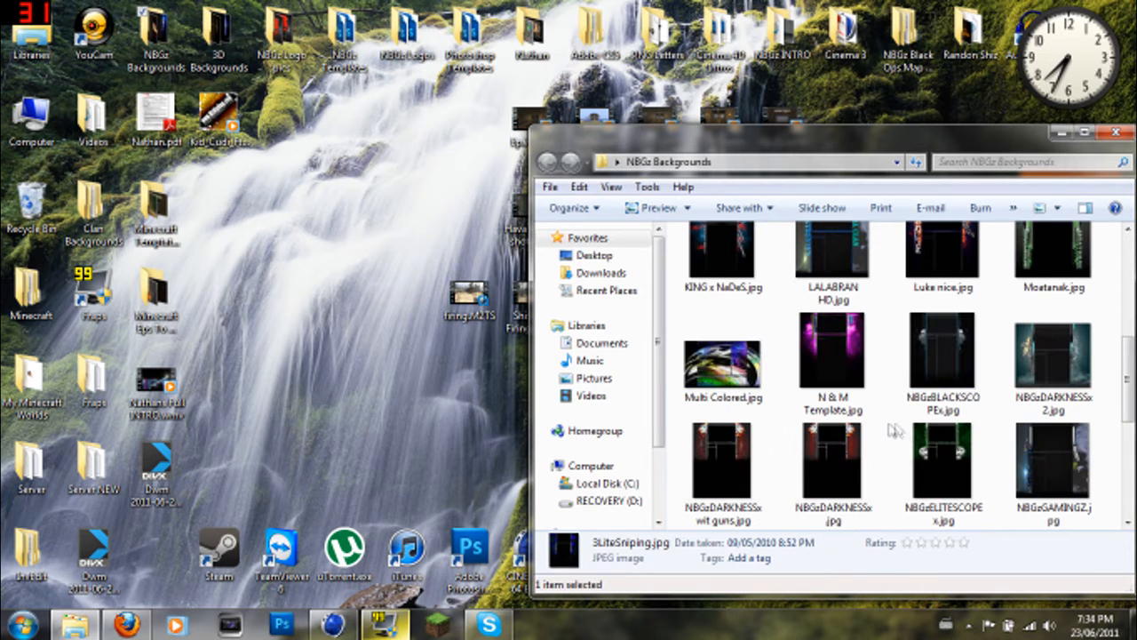
{"action": "scroll", "scroll_direction": "down", "scroll_amount": 3}
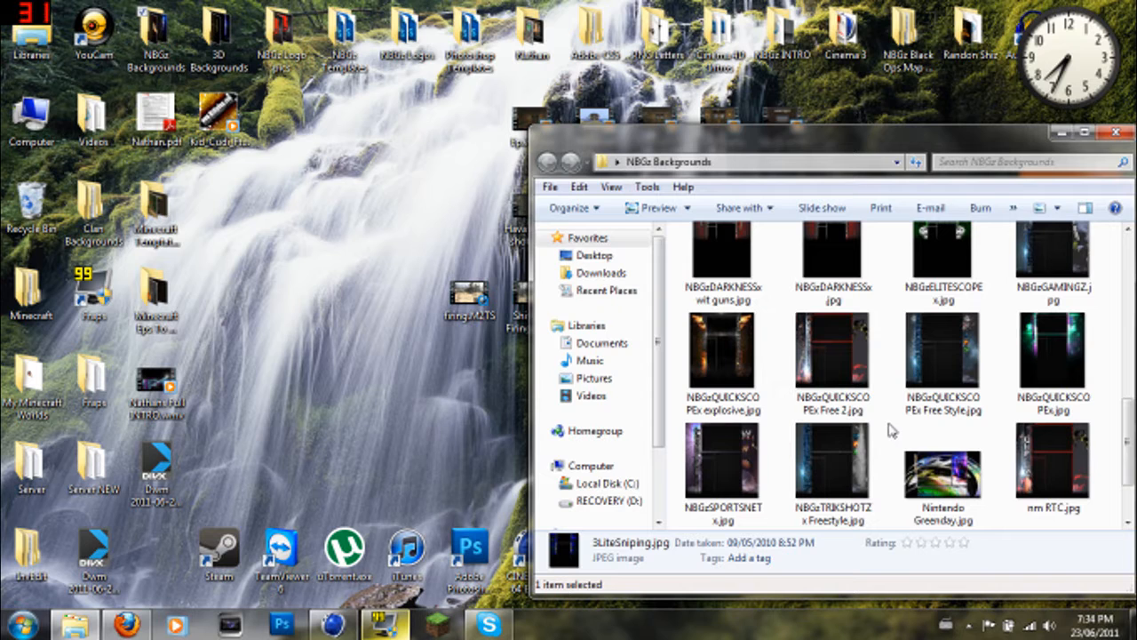
{"action": "mouse_move", "coordinate": [832, 365]}
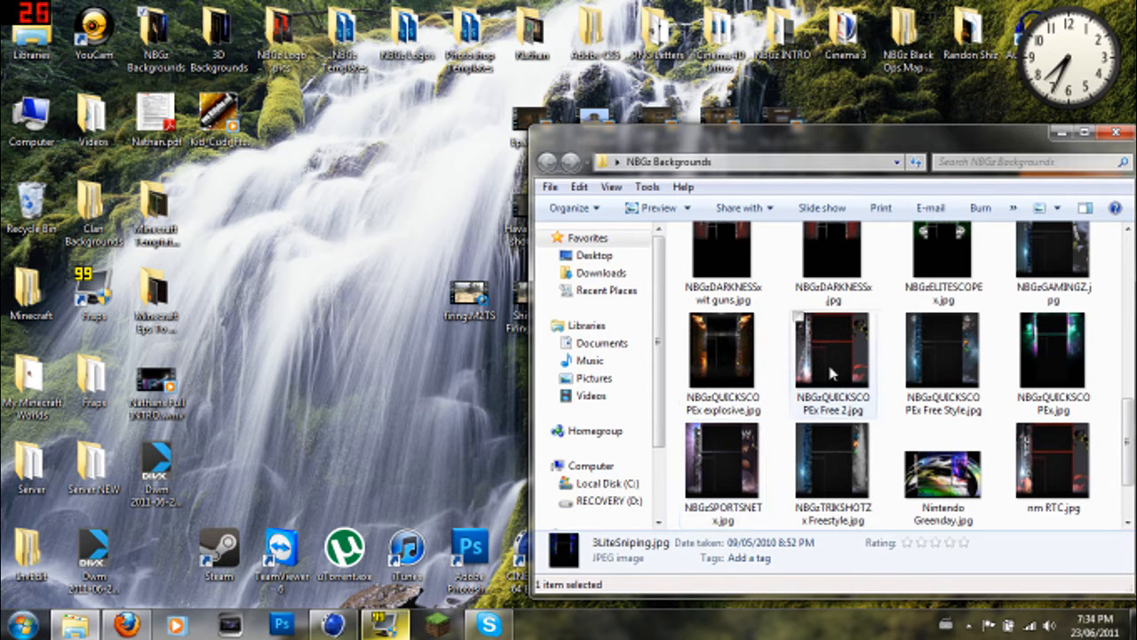
{"action": "double_click", "coordinate": [832, 359]}
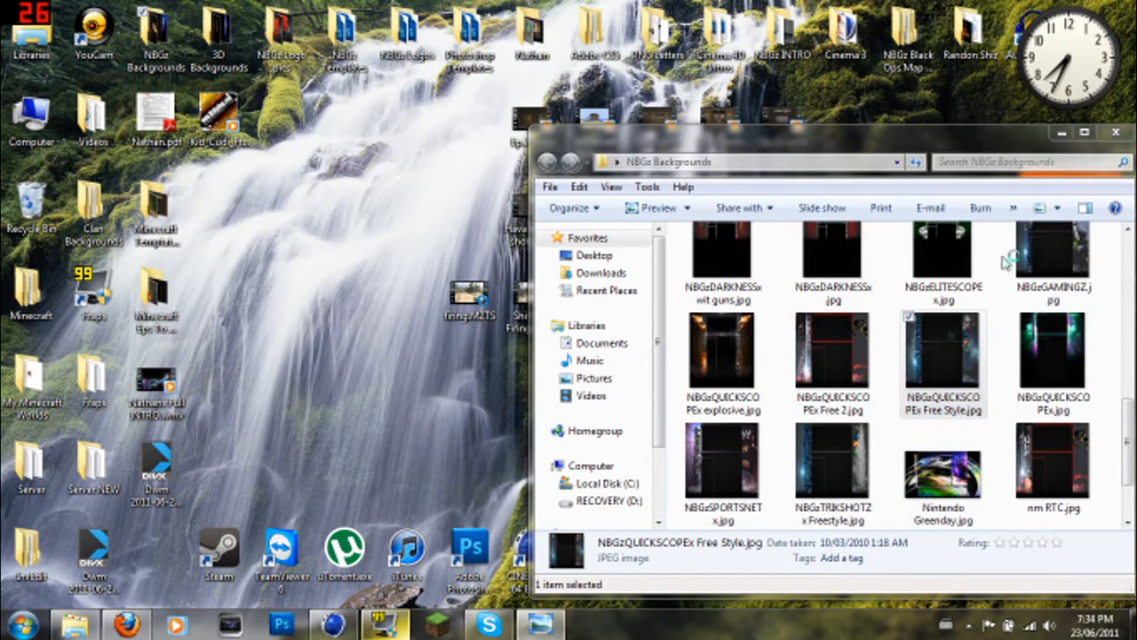
{"action": "double_click", "coordinate": [942, 359]}
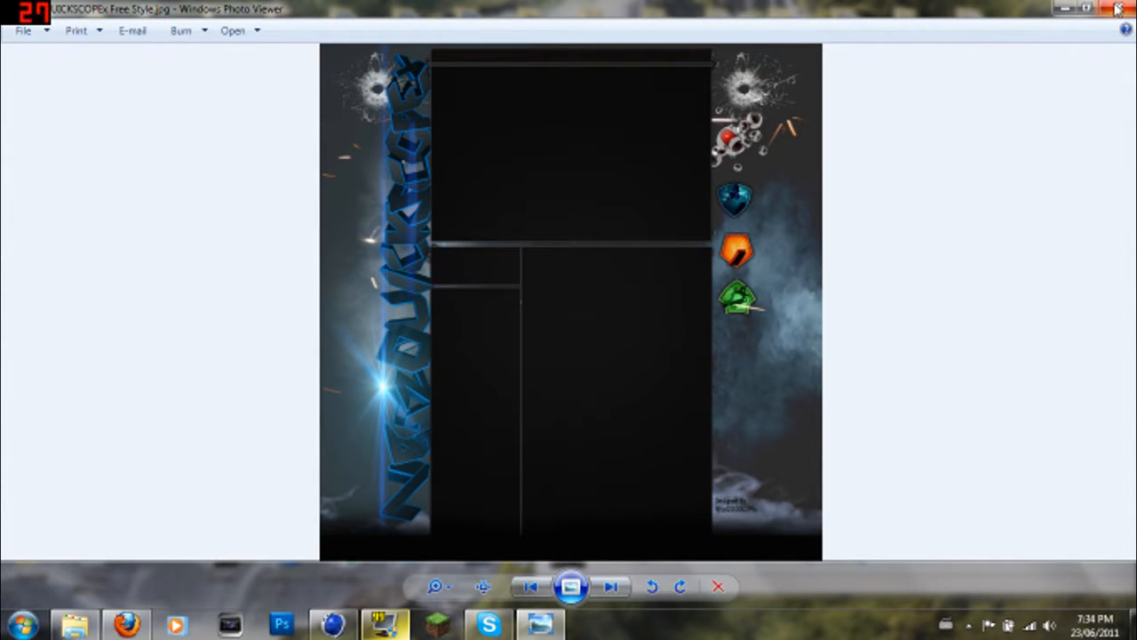
{"action": "left_click", "coordinate": [1120, 9]}
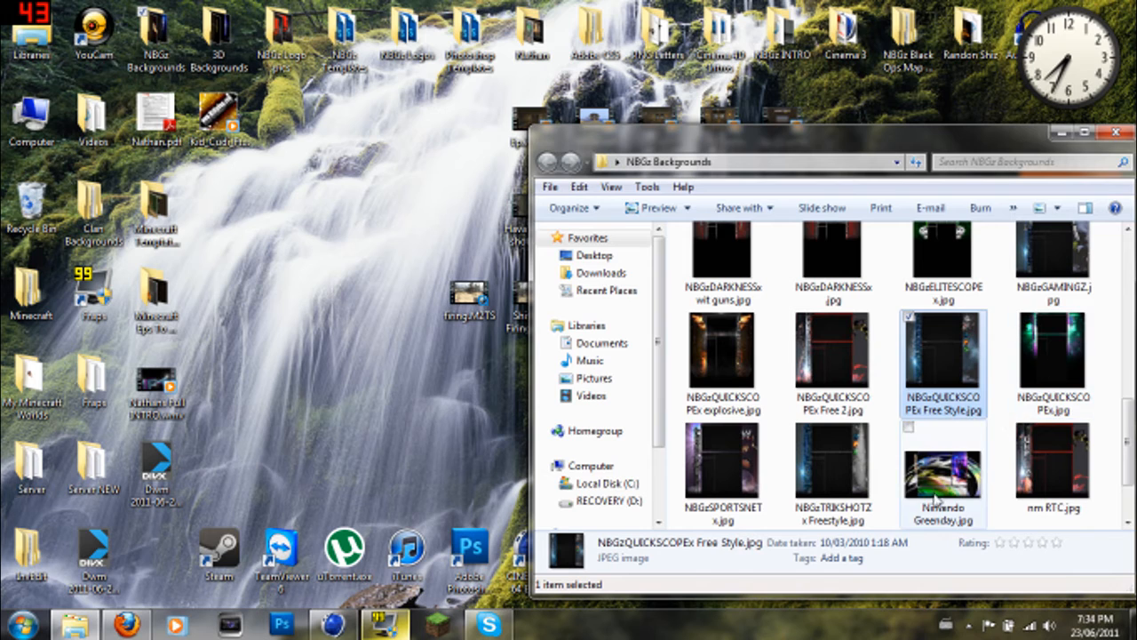
{"action": "double_click", "coordinate": [942, 480]}
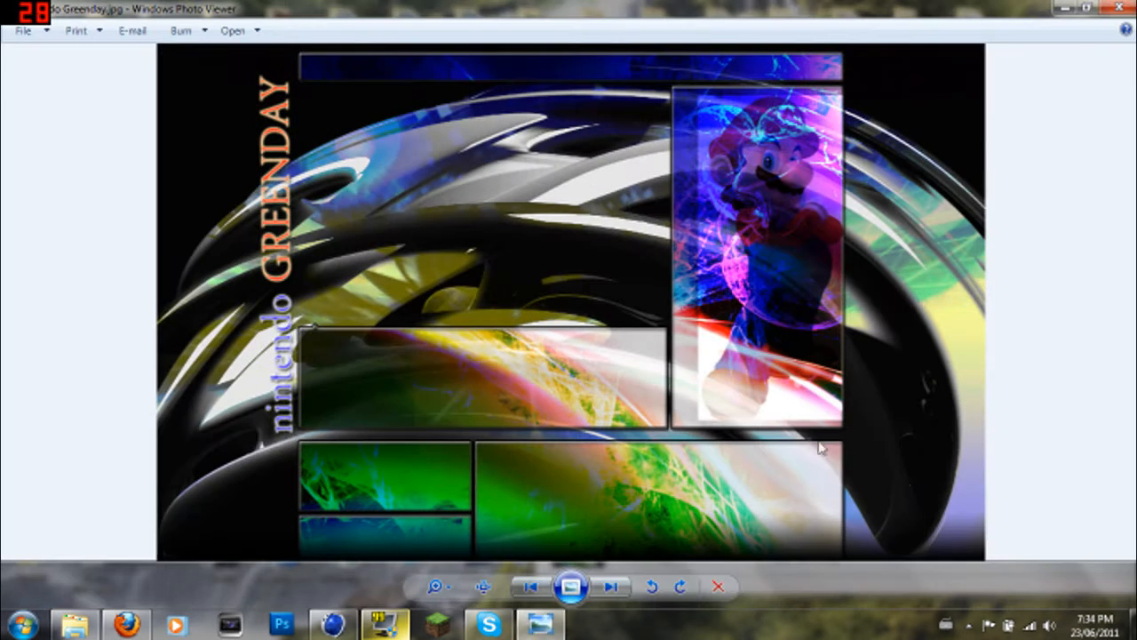
{"action": "mouse_move", "coordinate": [304, 153]}
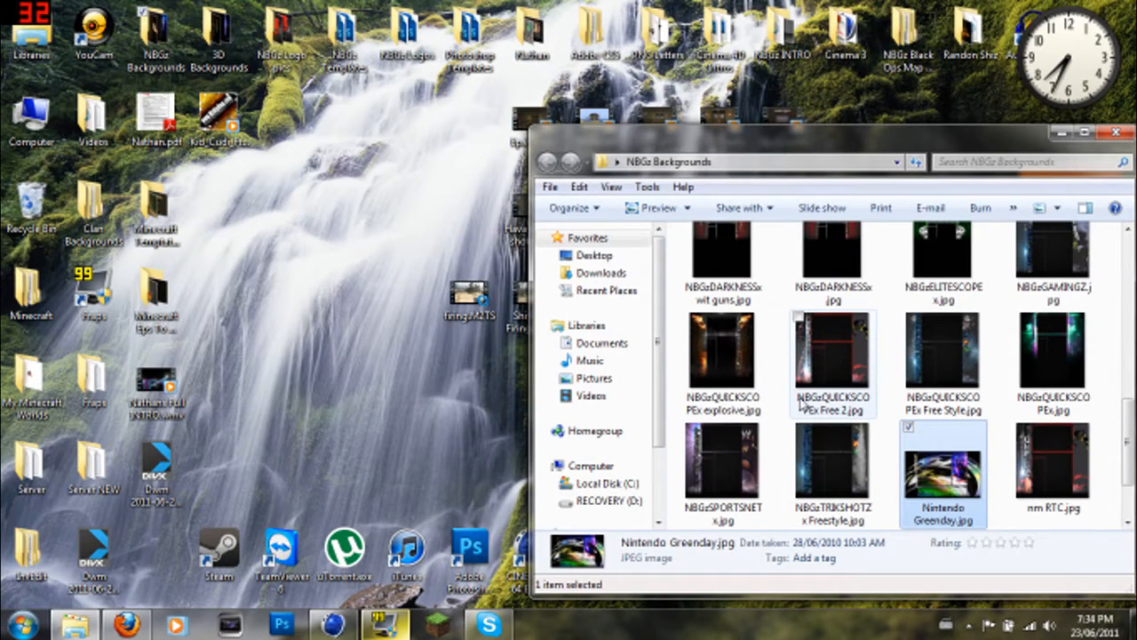
{"action": "double_click", "coordinate": [722, 462]}
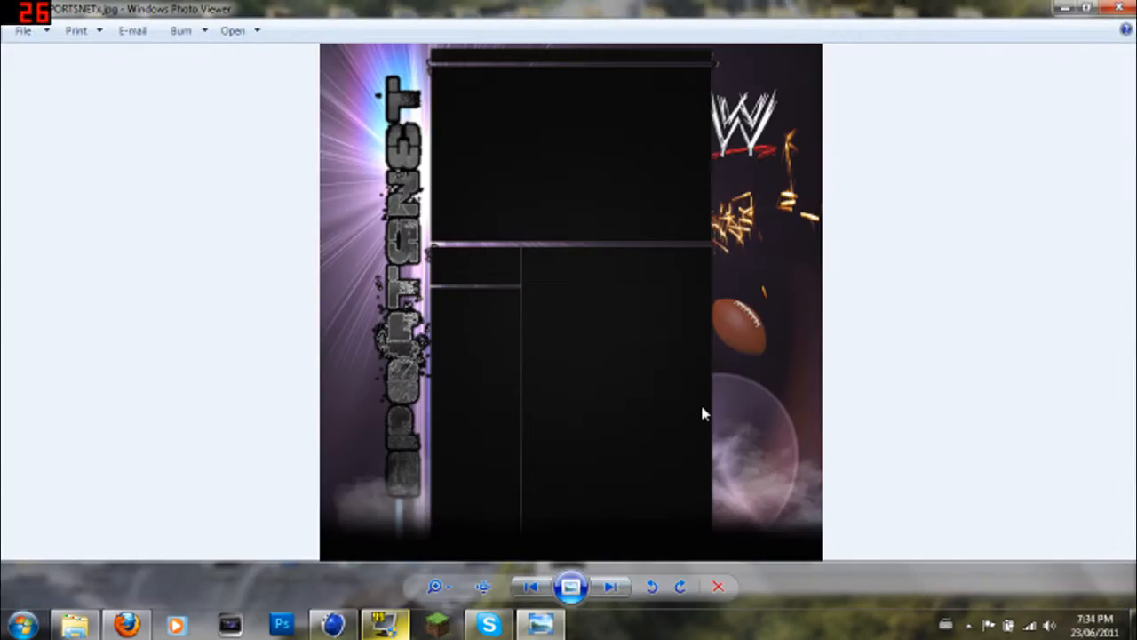
{"action": "mouse_move", "coordinate": [984, 199]}
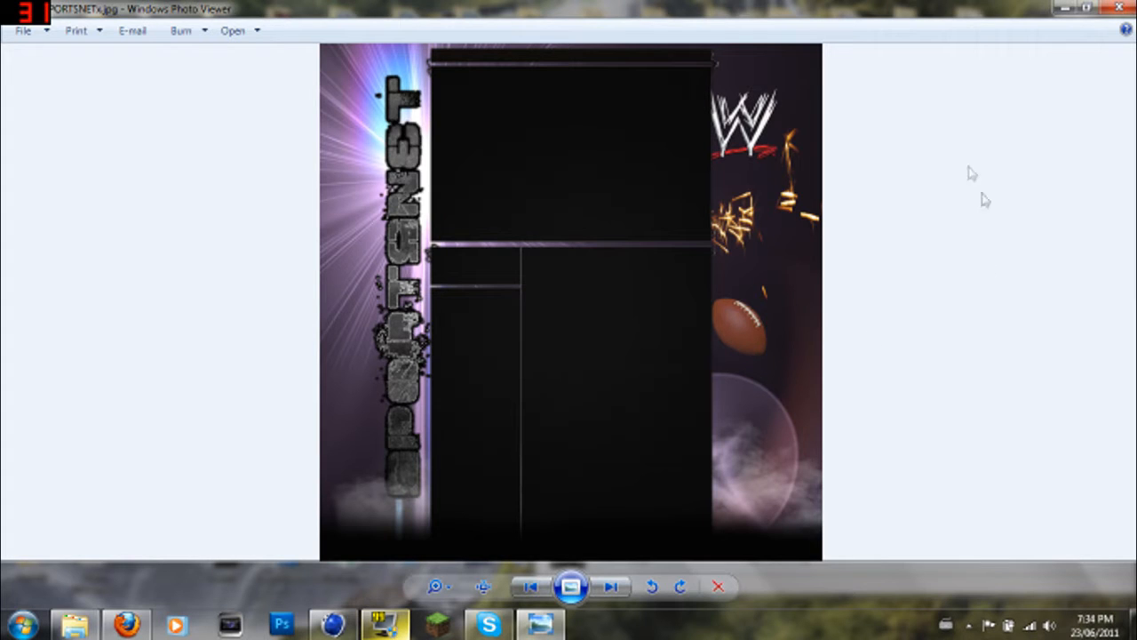
{"action": "mouse_move", "coordinate": [761, 235]}
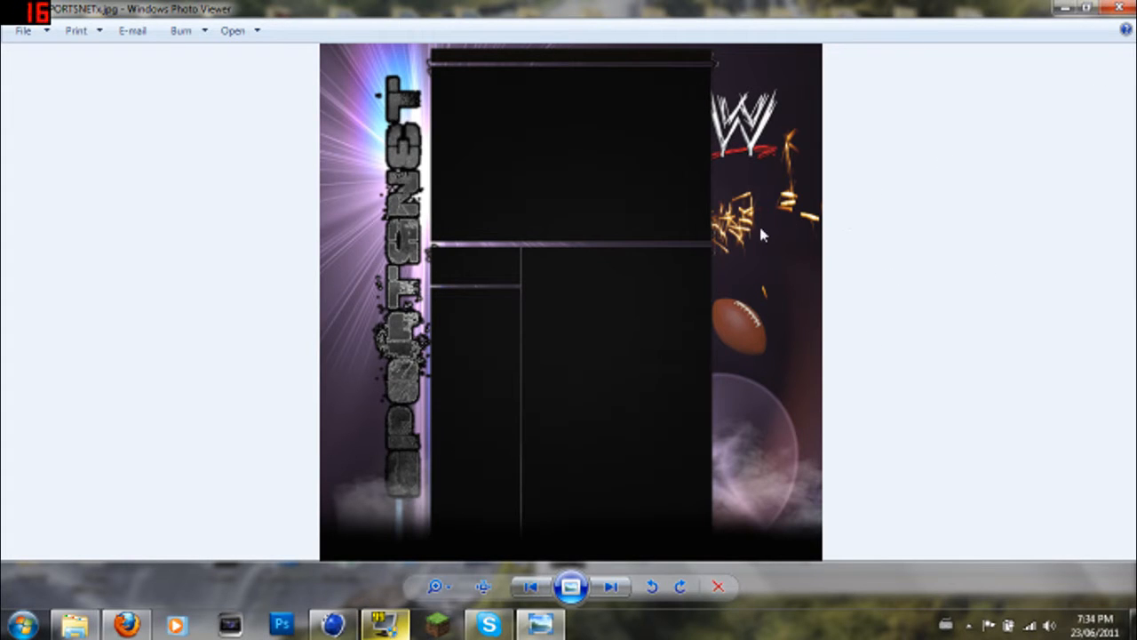
{"action": "mouse_move", "coordinate": [576, 97]}
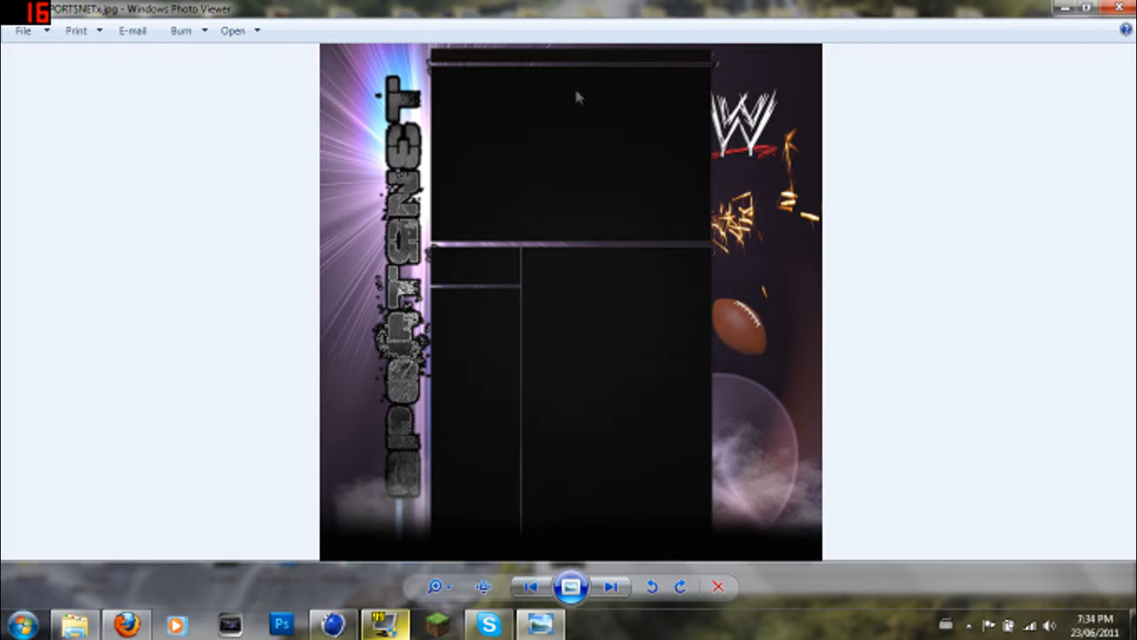
{"action": "mouse_move", "coordinate": [721, 7]}
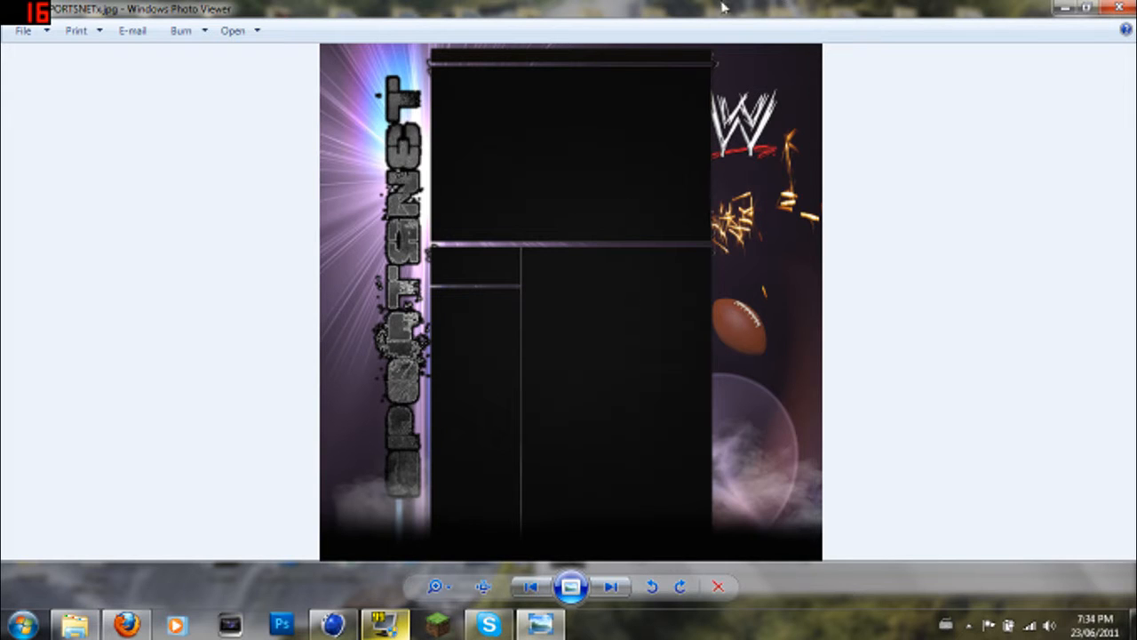
{"action": "left_click", "coordinate": [1120, 7]}
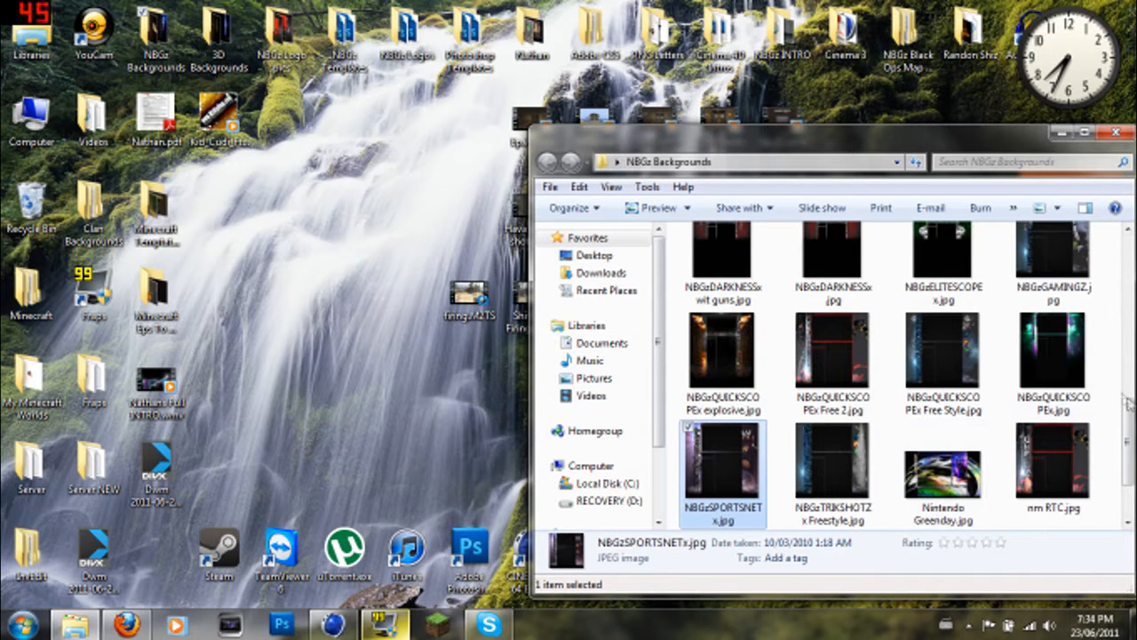
- Preview the Simon & Matt background full size, close it, then preview the Pokemon Greenday background
{"action": "scroll", "scroll_direction": "down", "scroll_amount": 3}
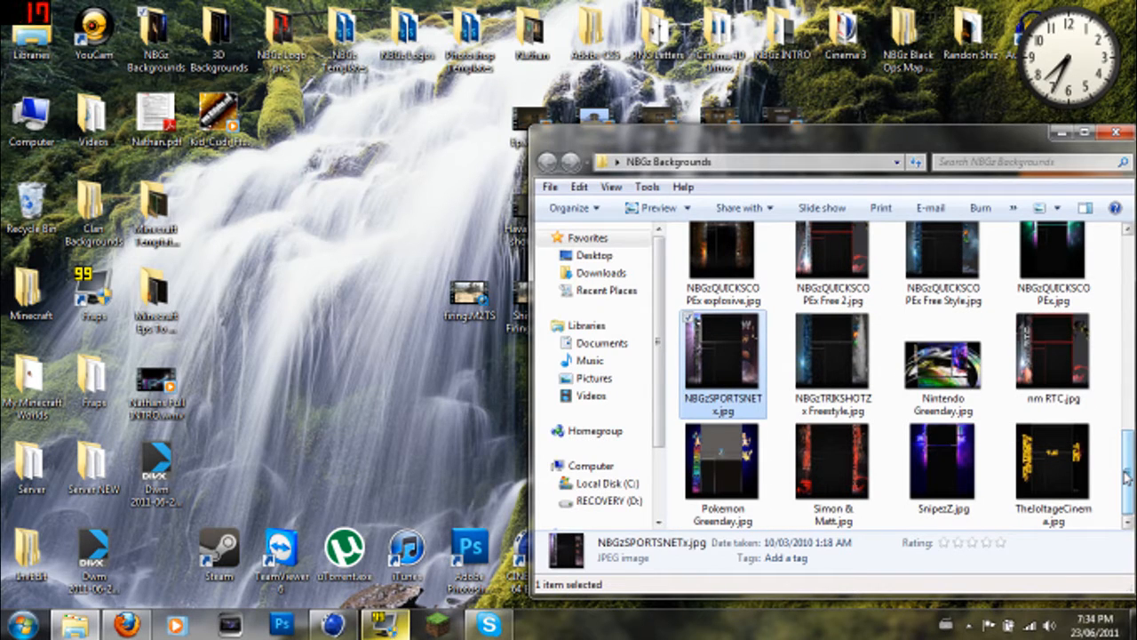
{"action": "double_click", "coordinate": [1052, 466]}
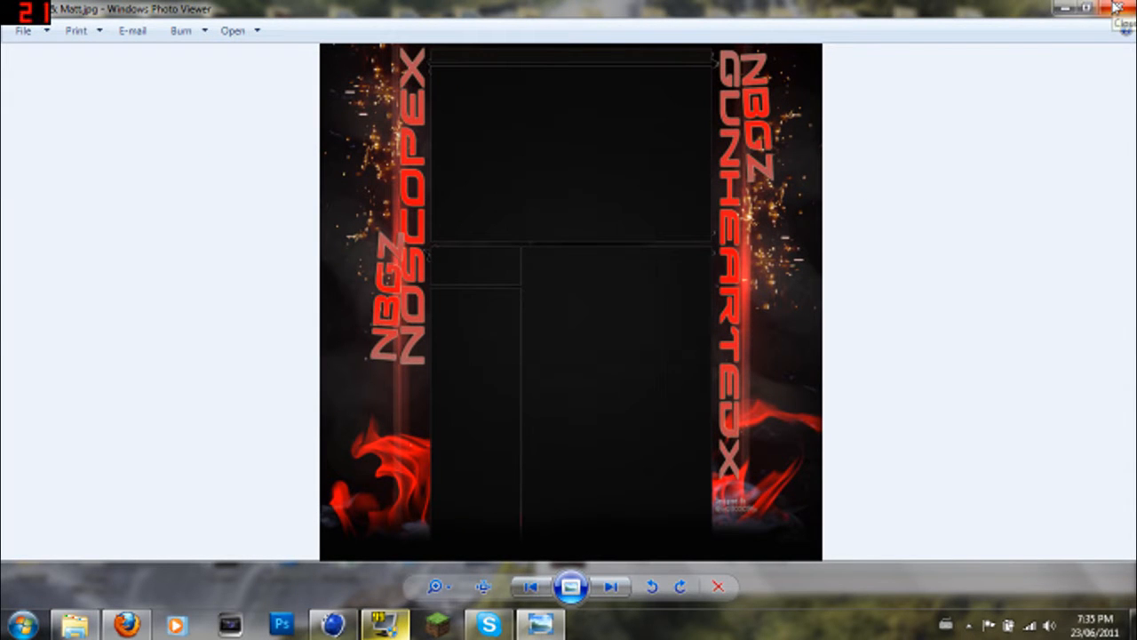
{"action": "left_click", "coordinate": [1122, 7]}
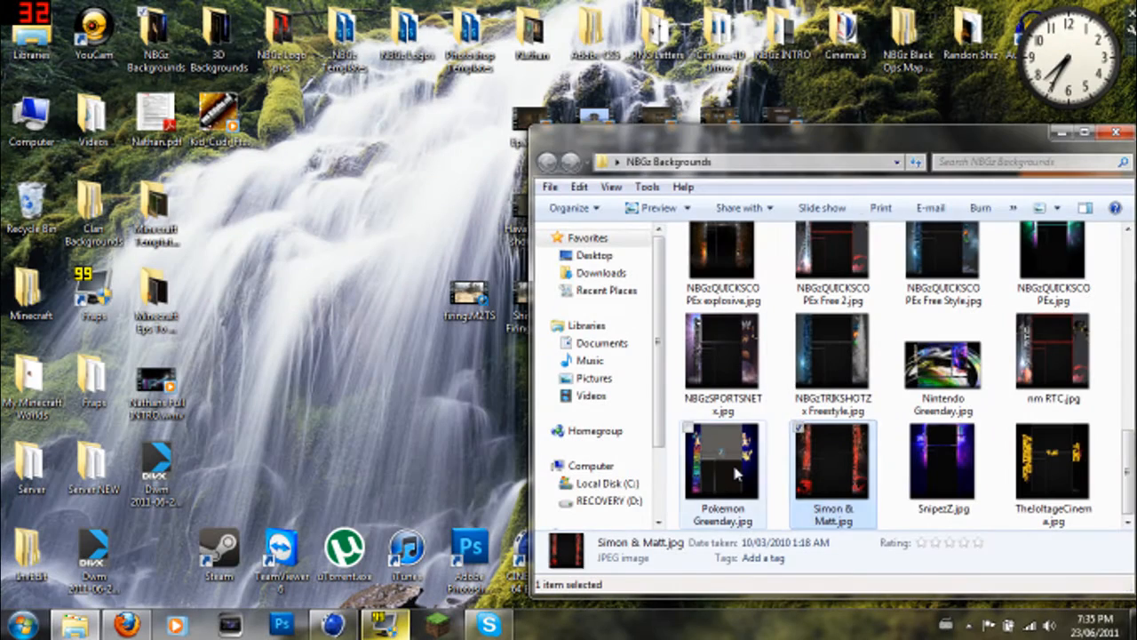
{"action": "double_click", "coordinate": [722, 466]}
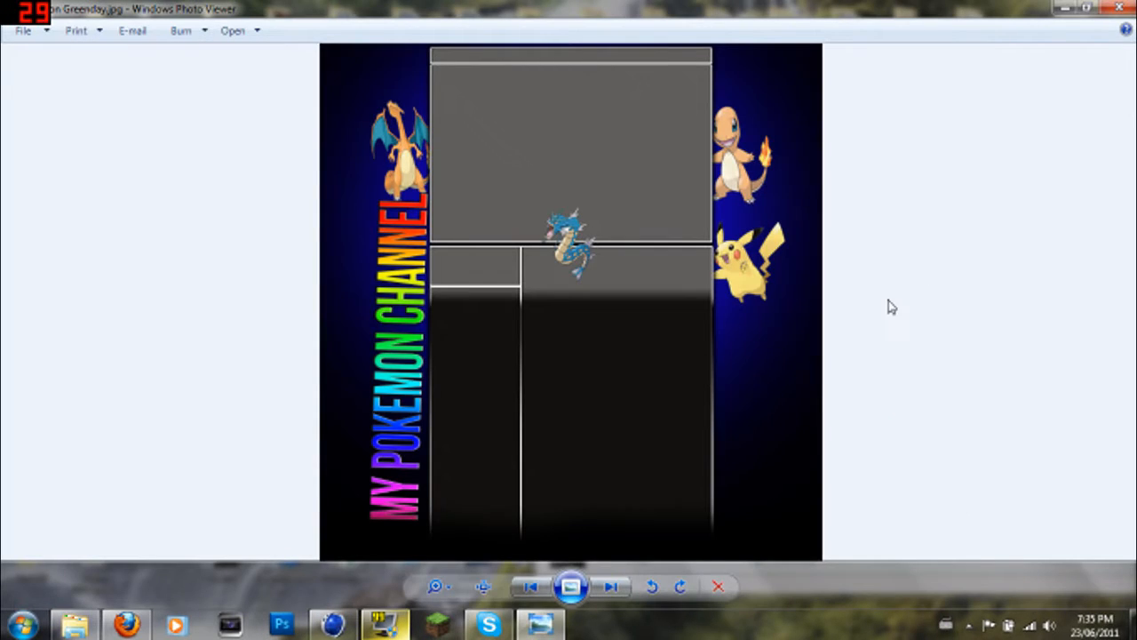
{"action": "mouse_move", "coordinate": [850, 315]}
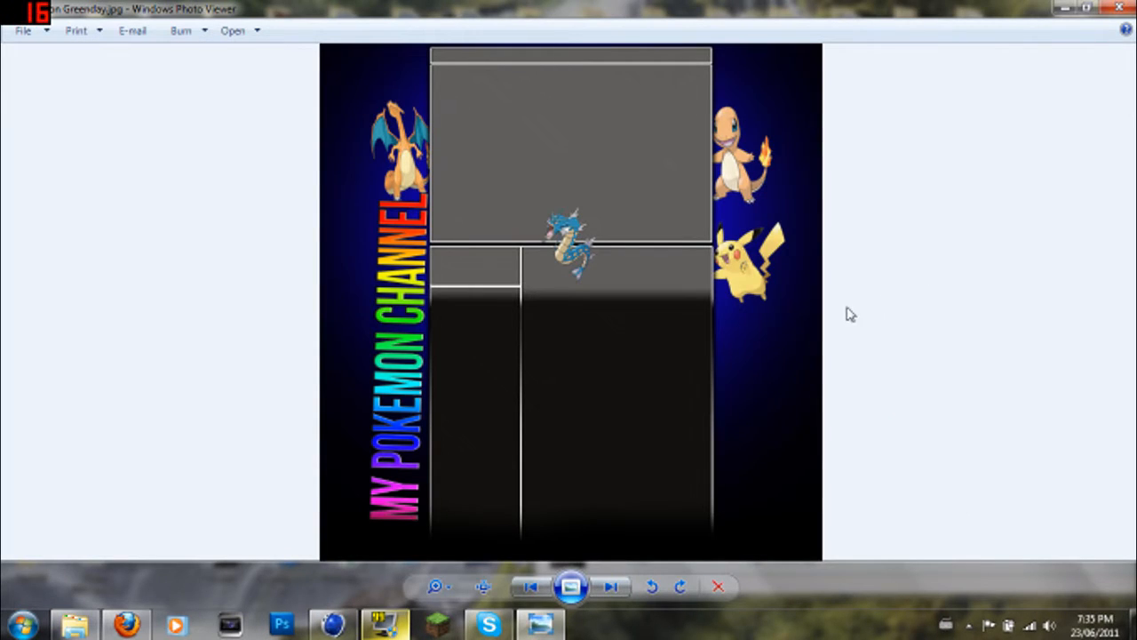
{"action": "mouse_move", "coordinate": [473, 310]}
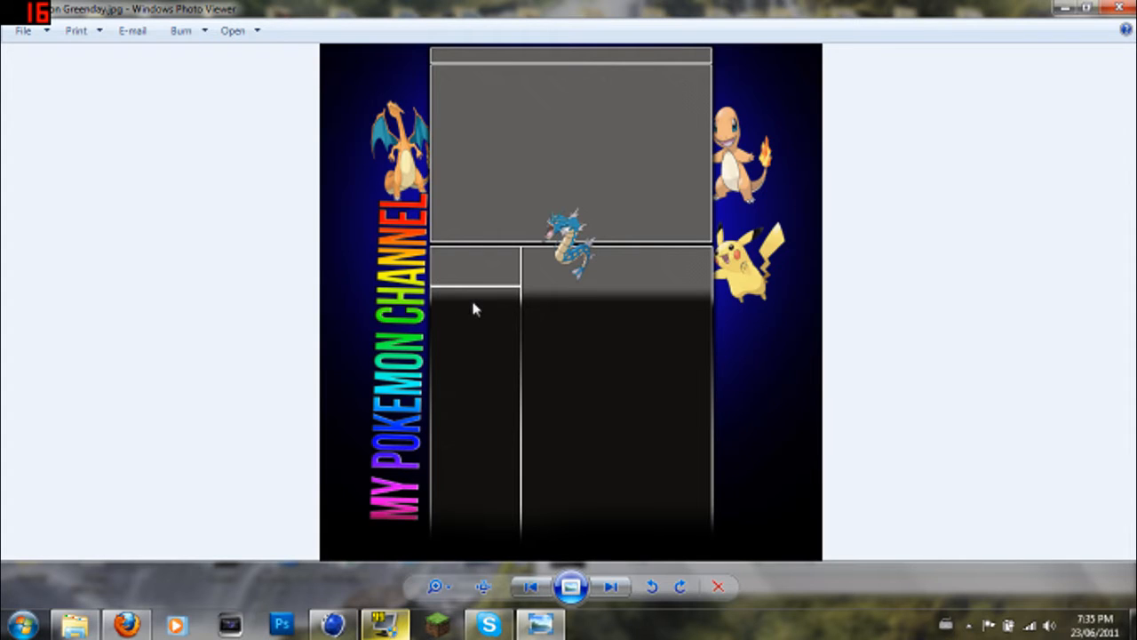
{"action": "mouse_move", "coordinate": [395, 310]}
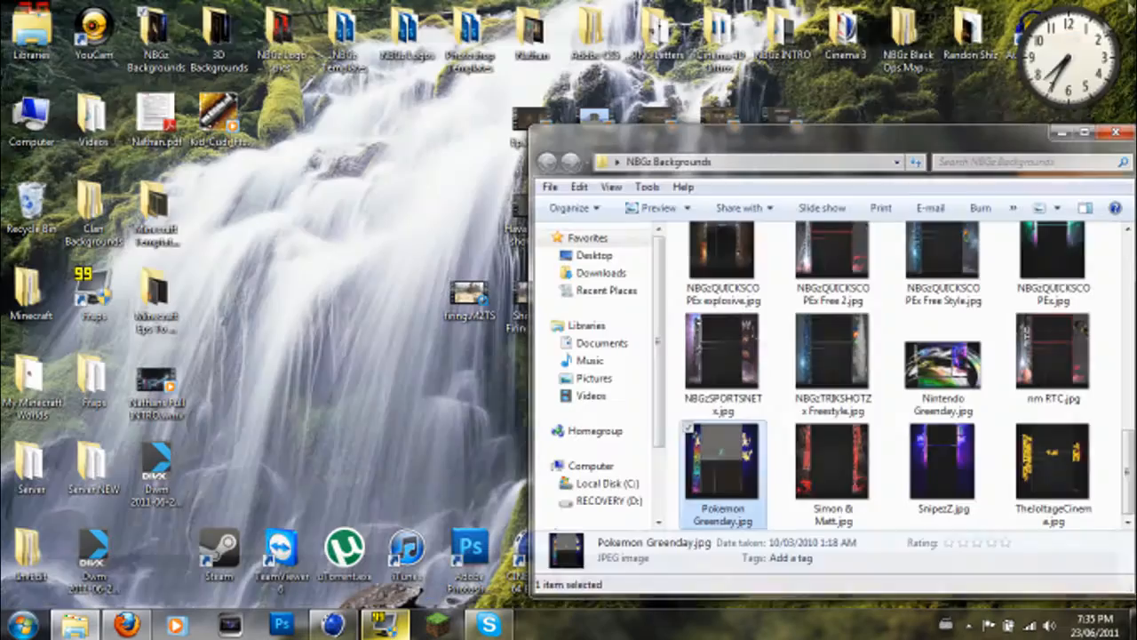
- Browse the 3D Renders images inside New GFX Pack, then go back to the pack's folder list
{"action": "scroll", "scroll_direction": "up", "scroll_amount": 3}
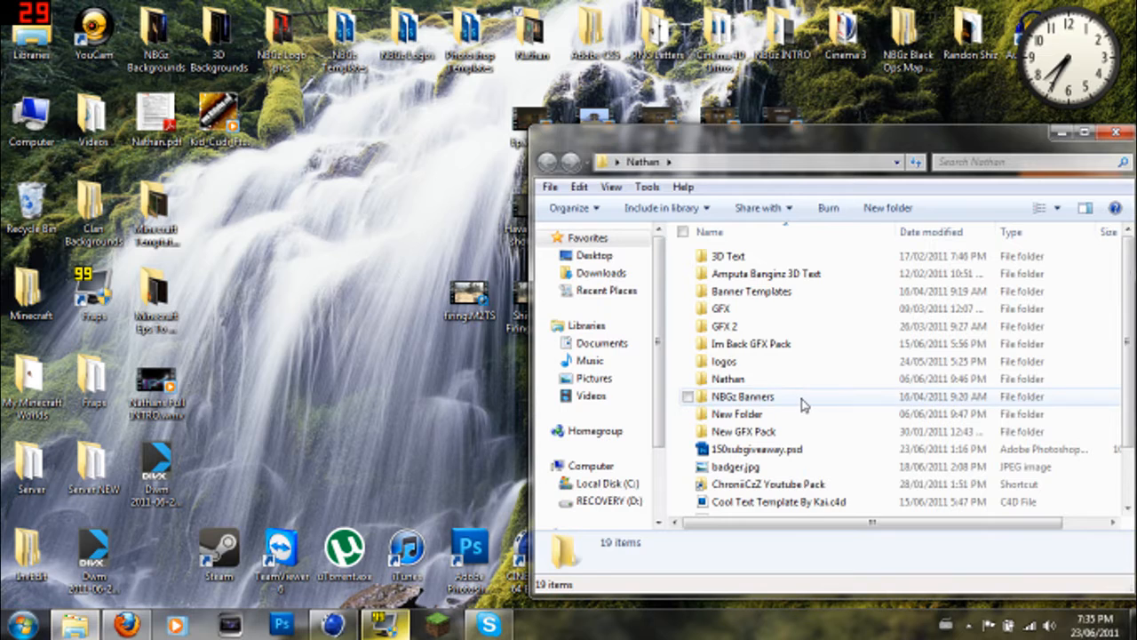
{"action": "double_click", "coordinate": [745, 432]}
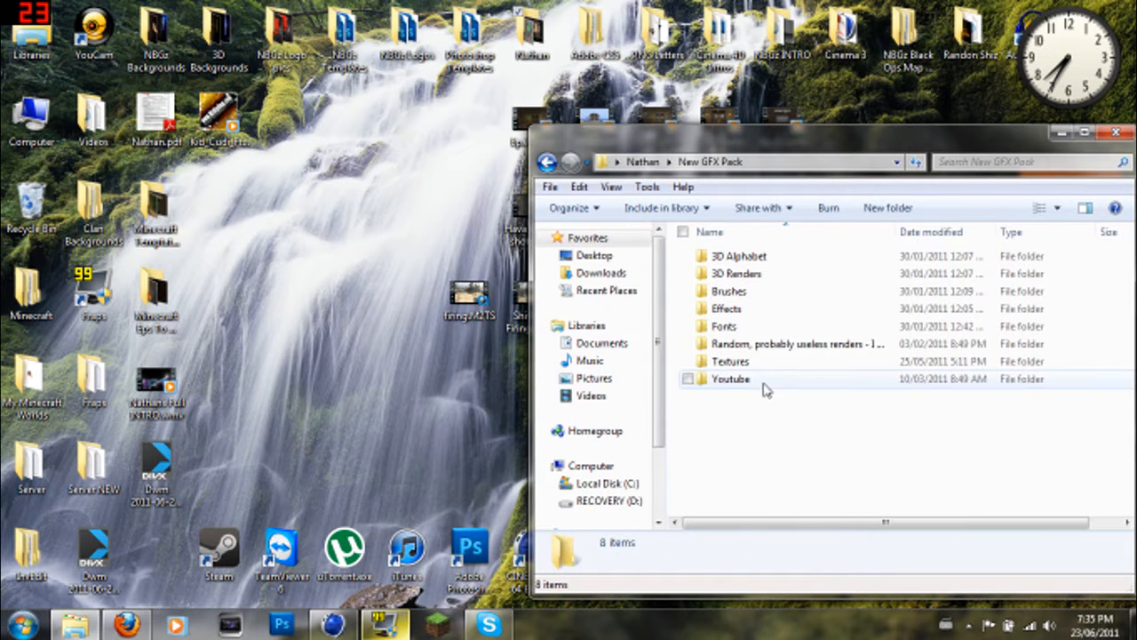
{"action": "left_click", "coordinate": [732, 274]}
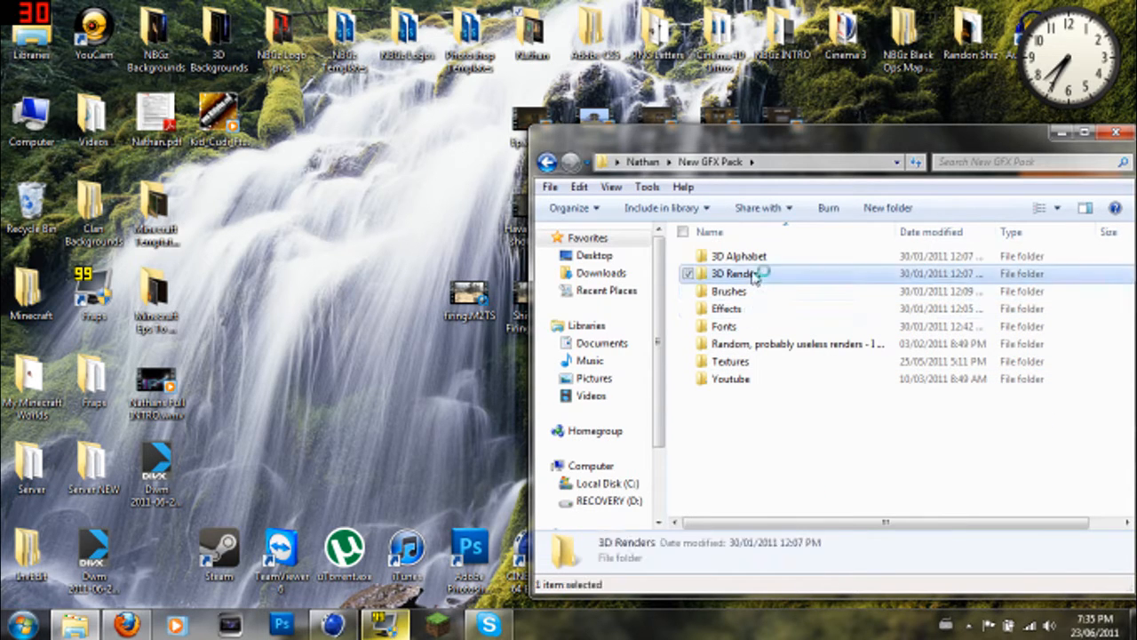
{"action": "double_click", "coordinate": [732, 274]}
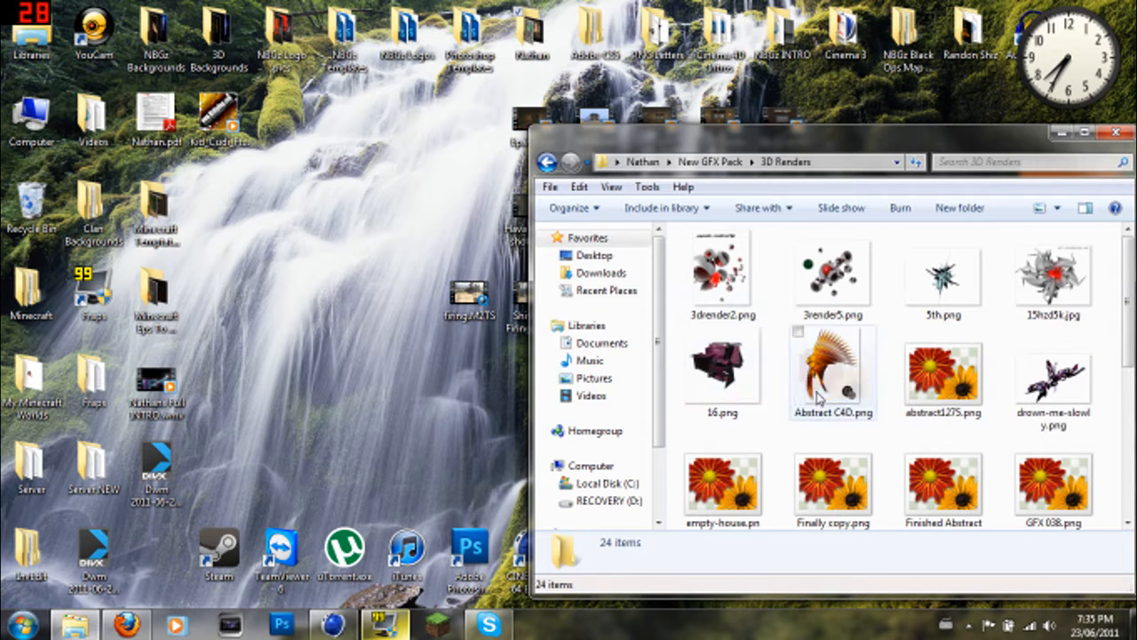
{"action": "scroll", "scroll_direction": "down", "scroll_amount": 3}
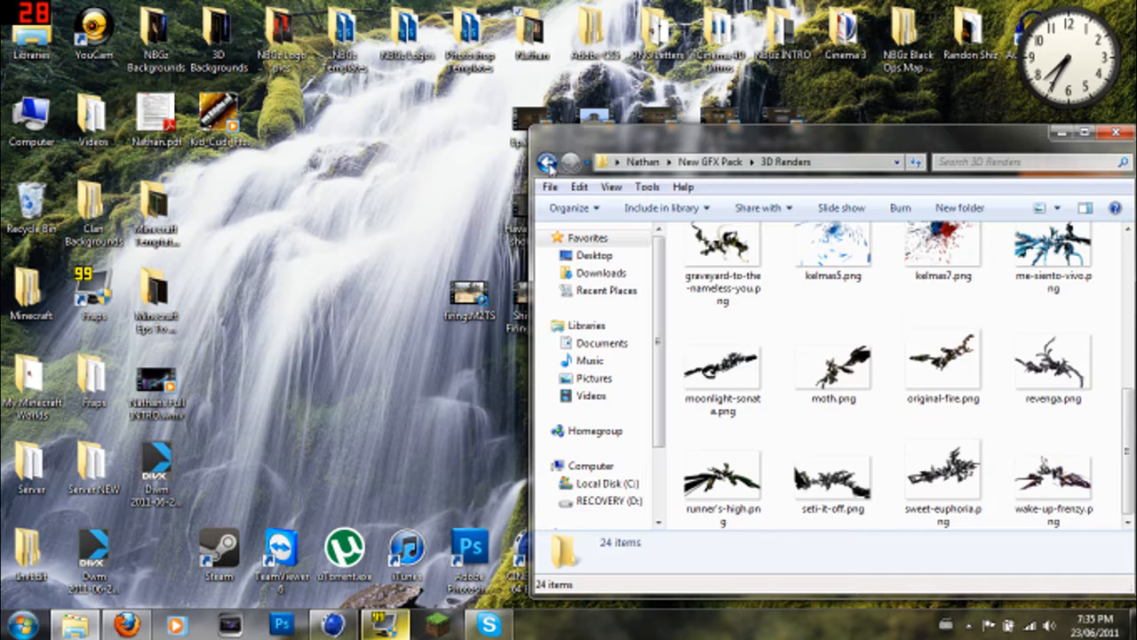
{"action": "left_click", "coordinate": [548, 161]}
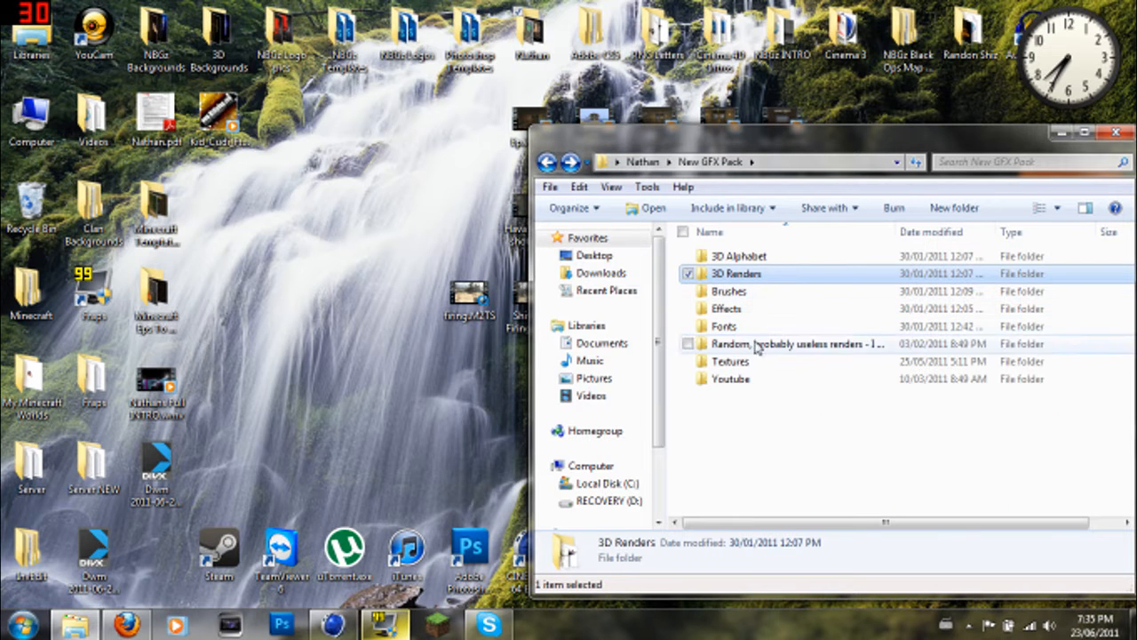
- Navigate Random renders > Call of Duty, peek at Black Ops Characters, then enter Modern Warfare 2
{"action": "double_click", "coordinate": [796, 345]}
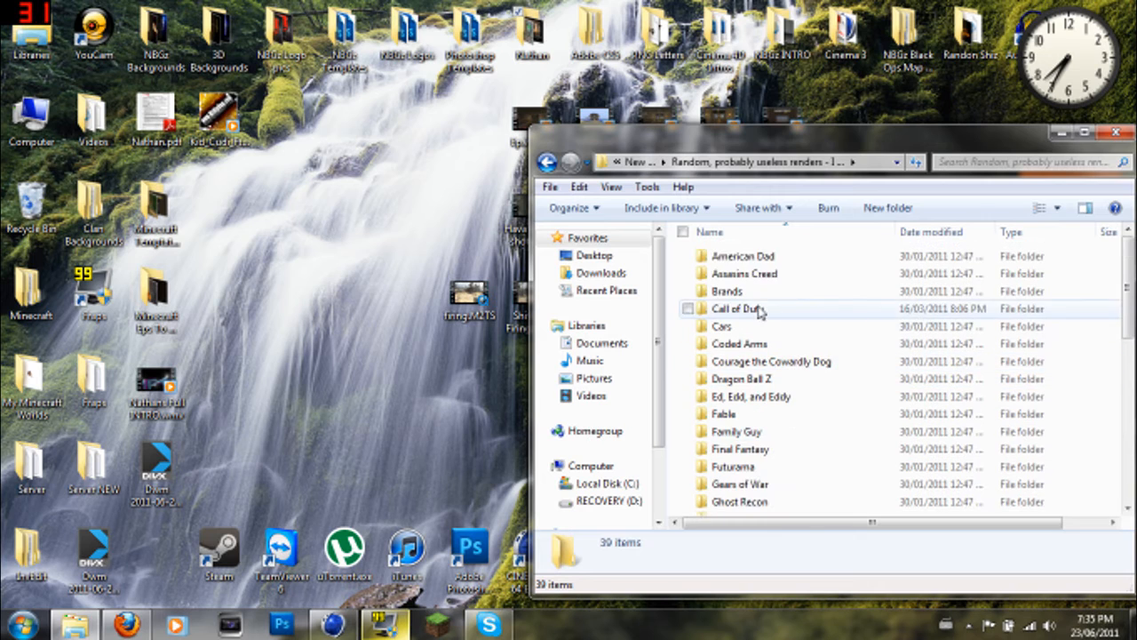
{"action": "double_click", "coordinate": [738, 310]}
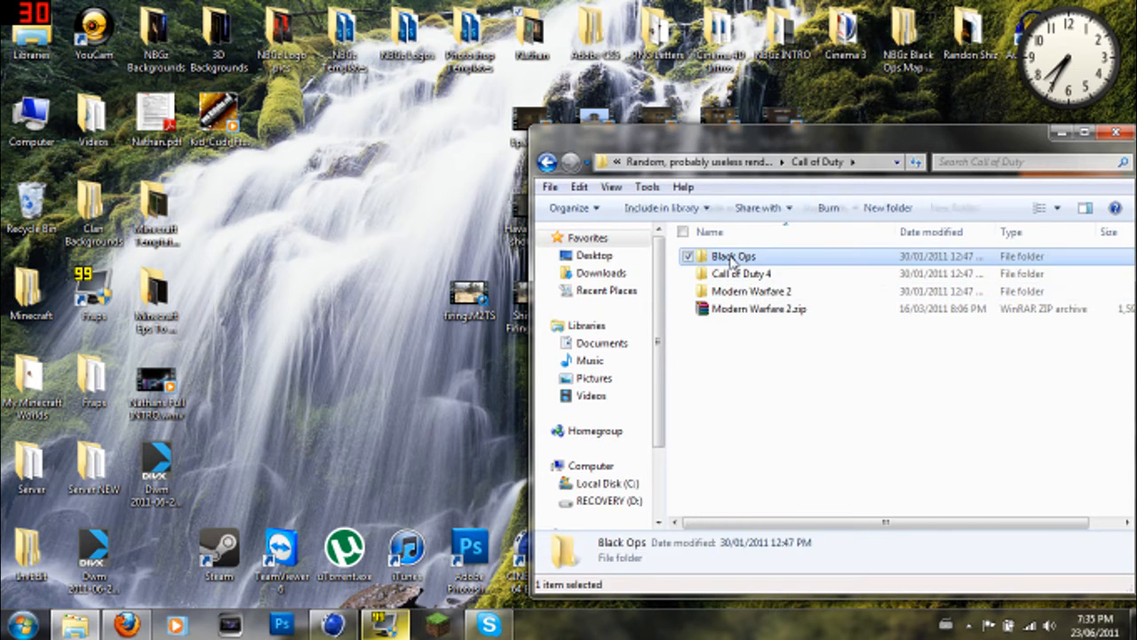
{"action": "double_click", "coordinate": [732, 256]}
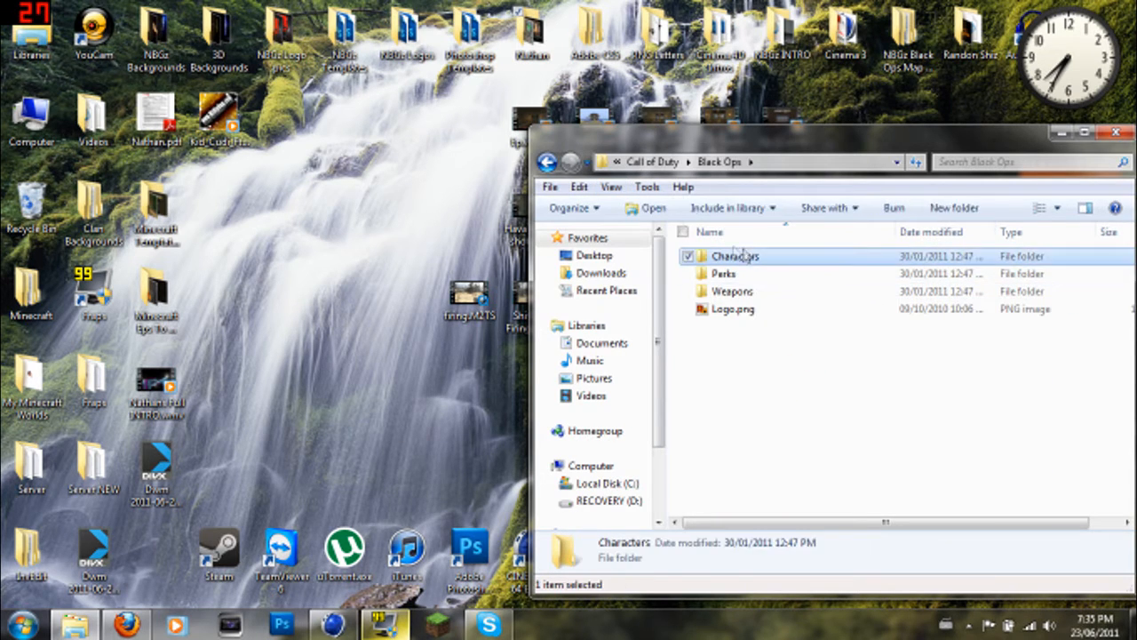
{"action": "double_click", "coordinate": [736, 256]}
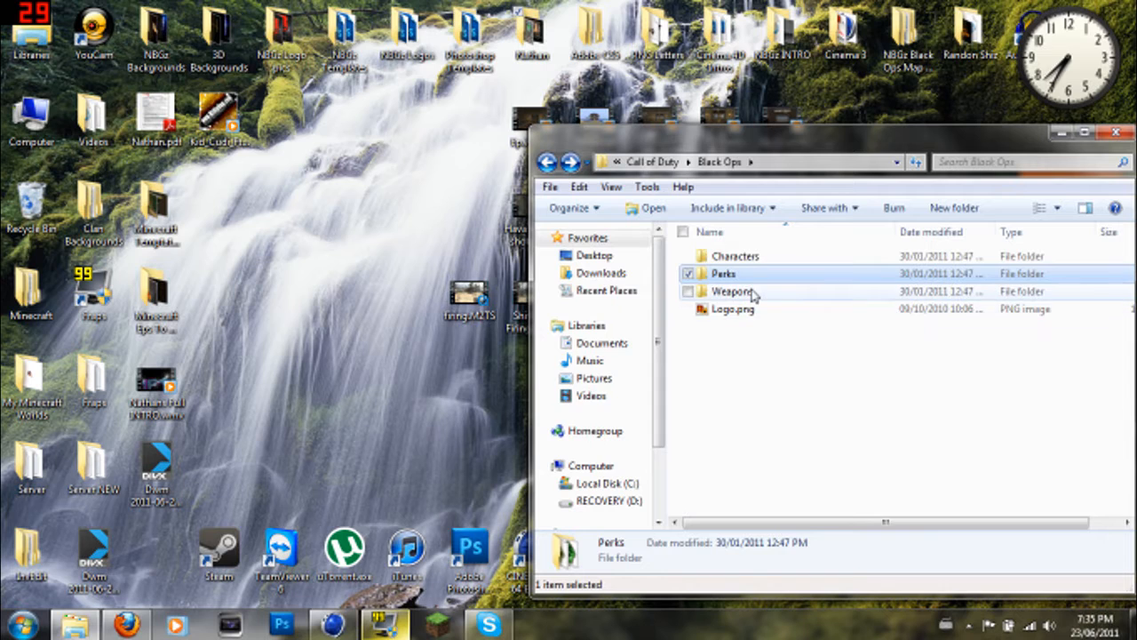
{"action": "left_click", "coordinate": [733, 292]}
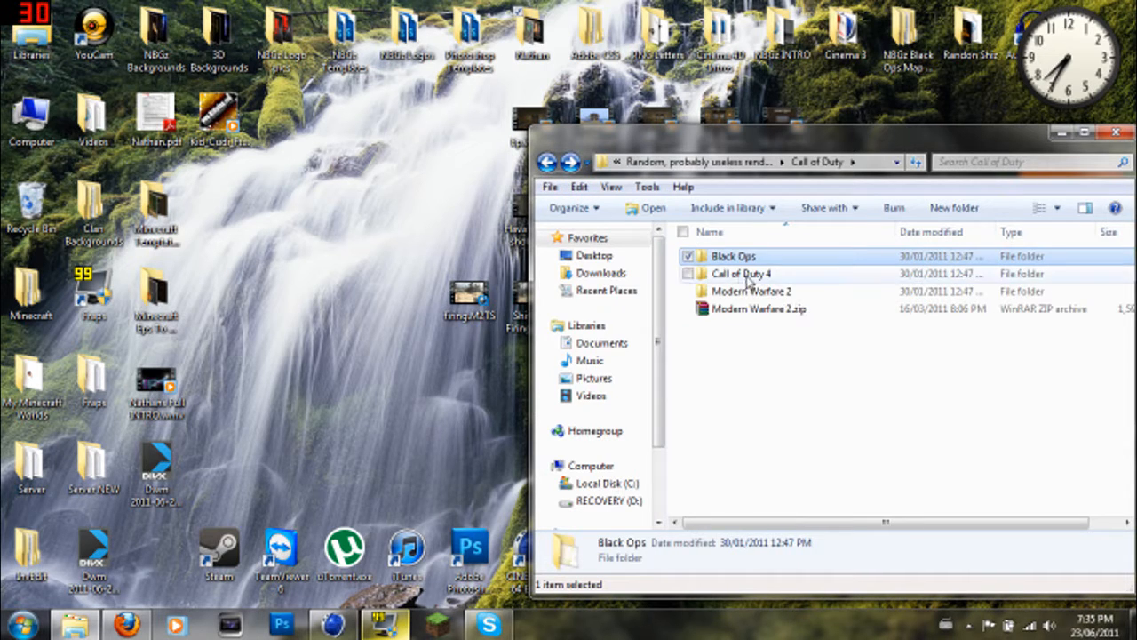
{"action": "left_click", "coordinate": [739, 274]}
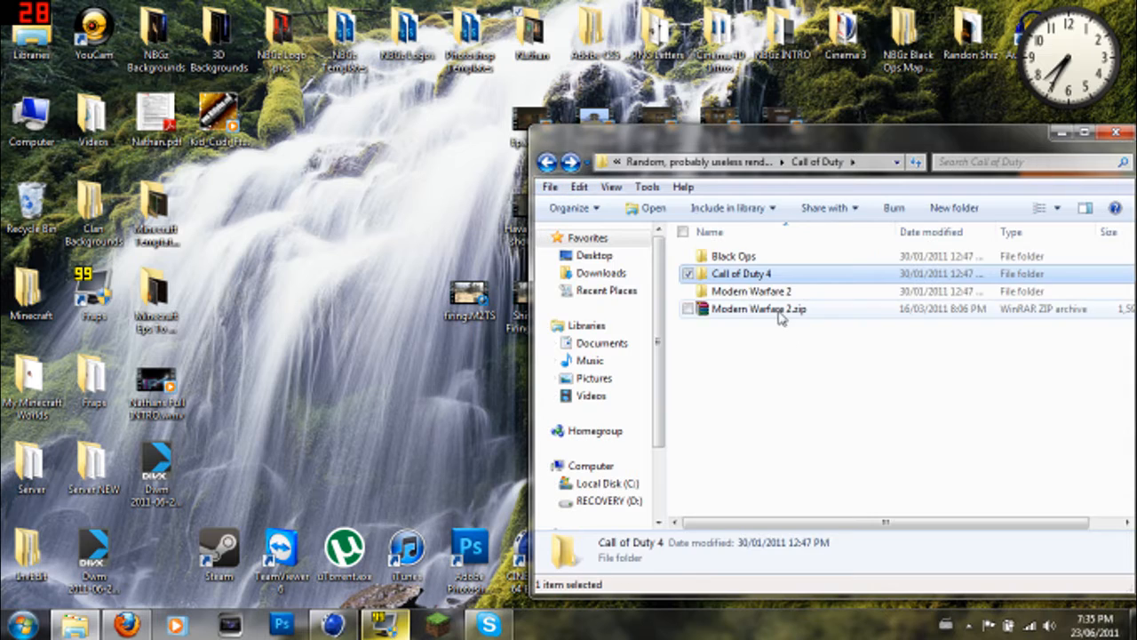
{"action": "double_click", "coordinate": [752, 292]}
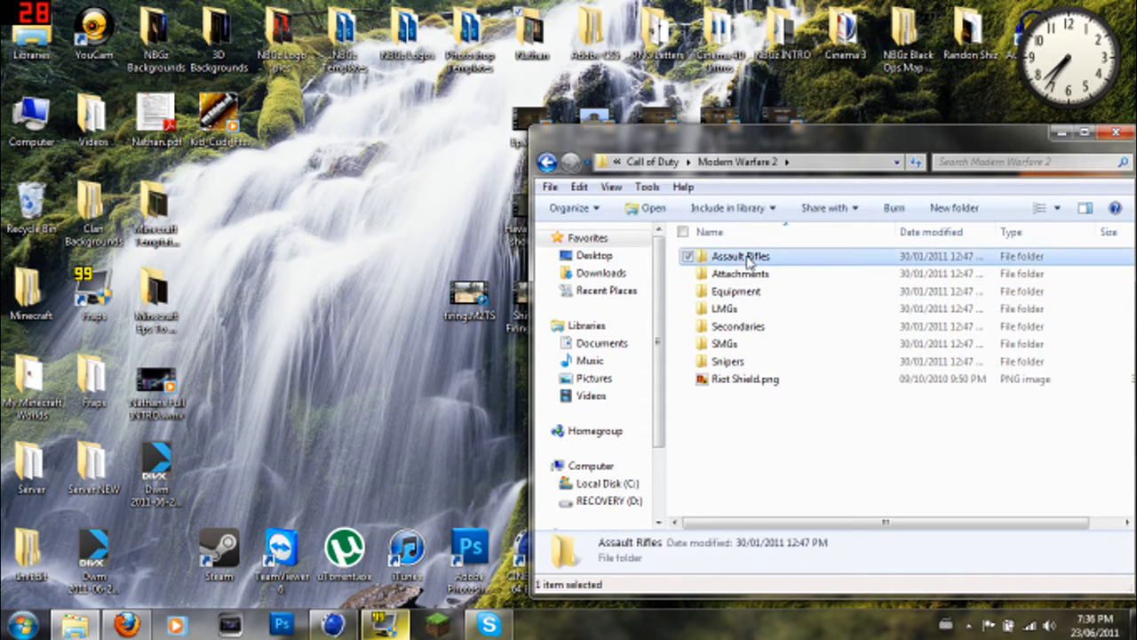
- Browse the Assault Rifles, Equipment and LMGs folders in Modern Warfare 2, then enter Secondaries
{"action": "double_click", "coordinate": [739, 256]}
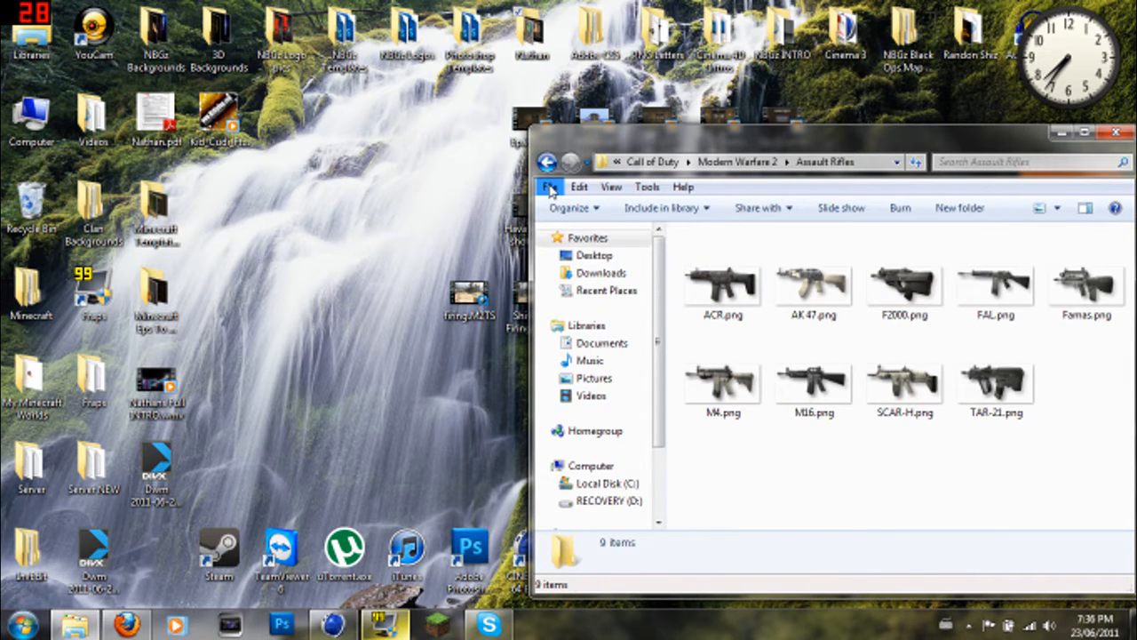
{"action": "left_click", "coordinate": [548, 162]}
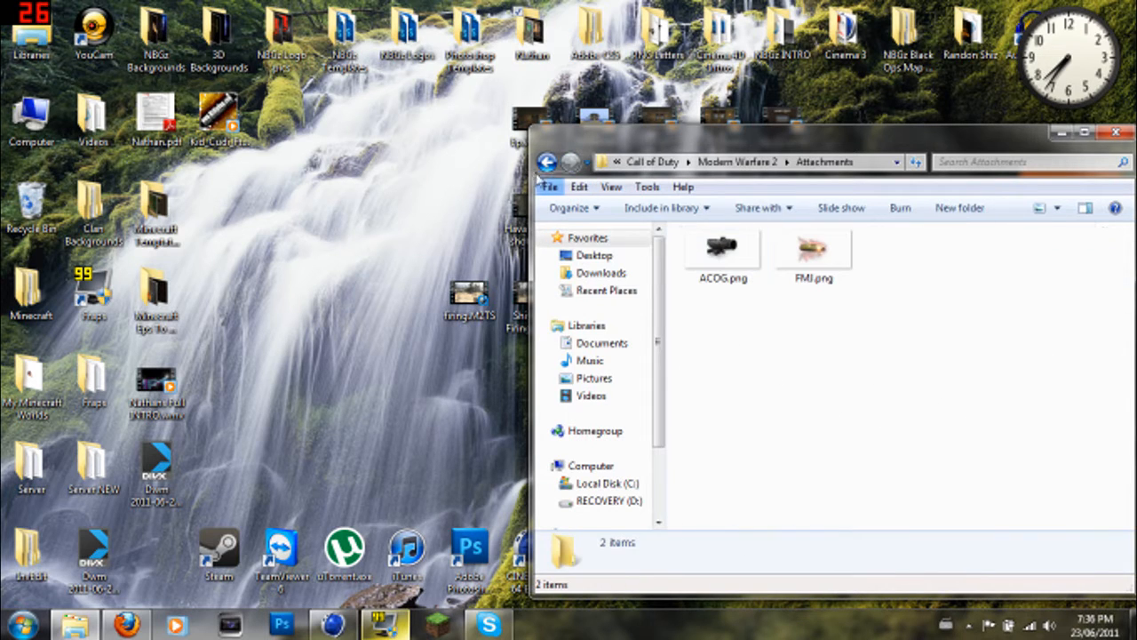
{"action": "mouse_move", "coordinate": [548, 162]}
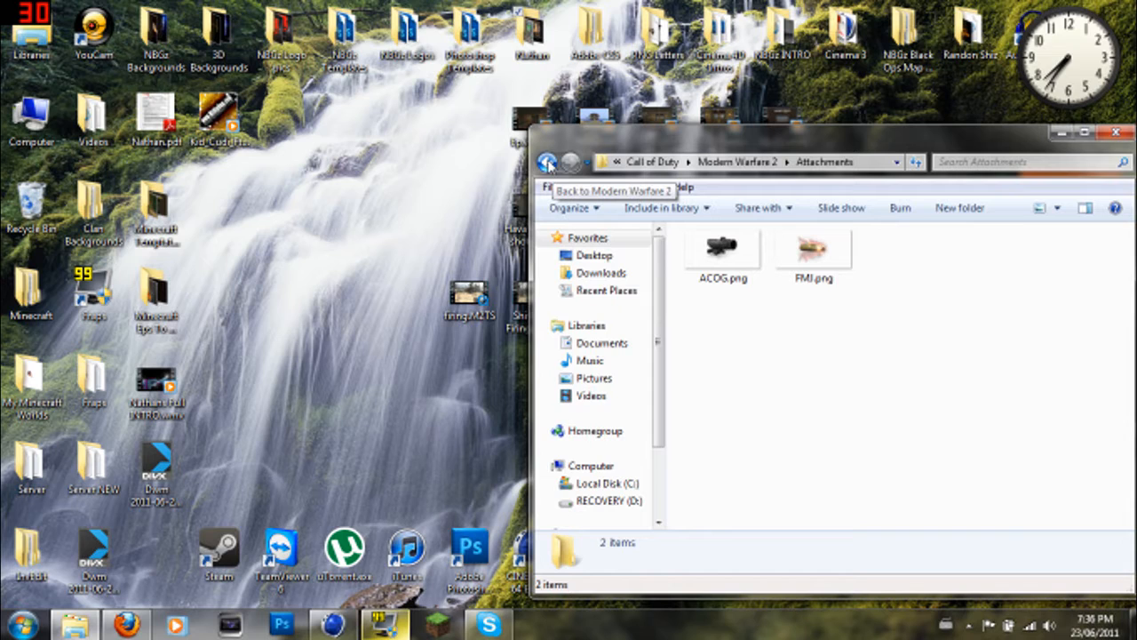
{"action": "left_click", "coordinate": [548, 162]}
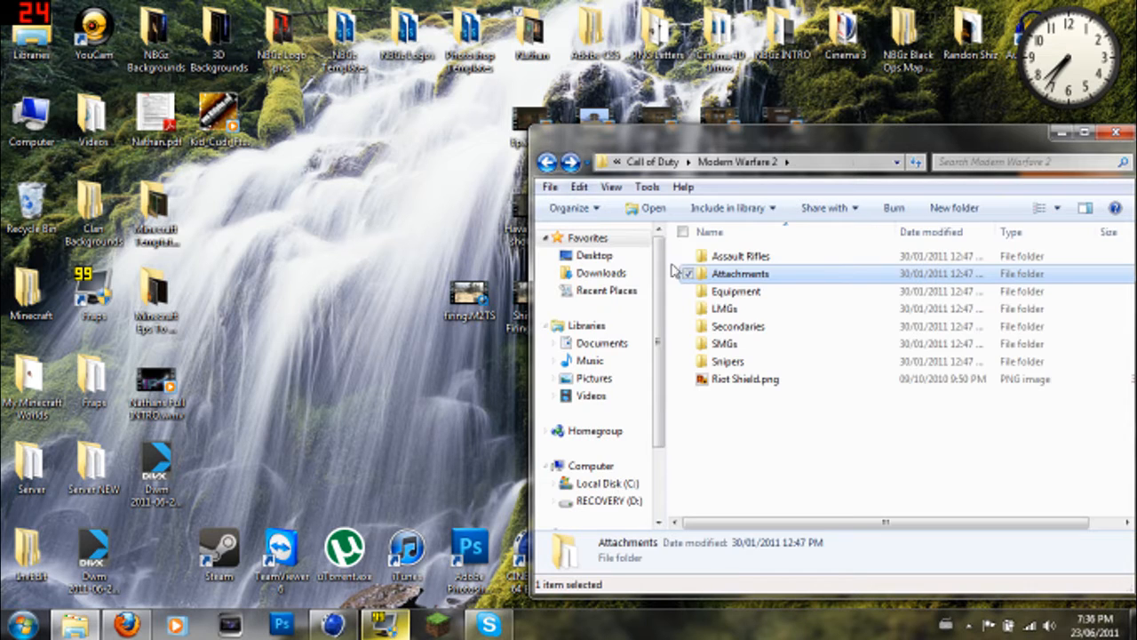
{"action": "double_click", "coordinate": [736, 291]}
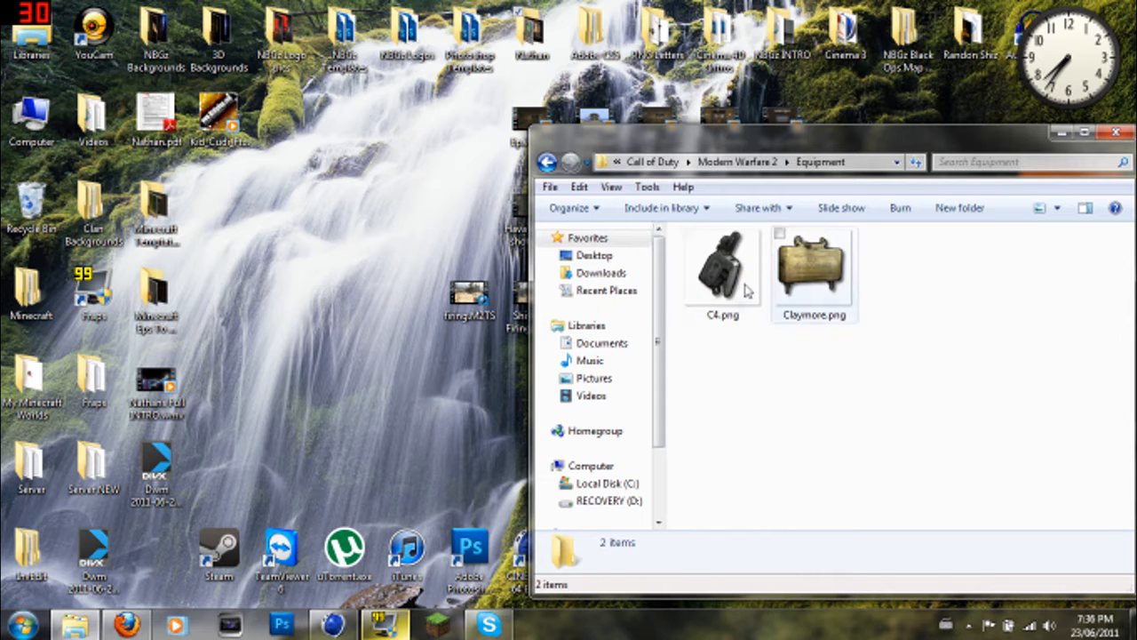
{"action": "left_click", "coordinate": [548, 162]}
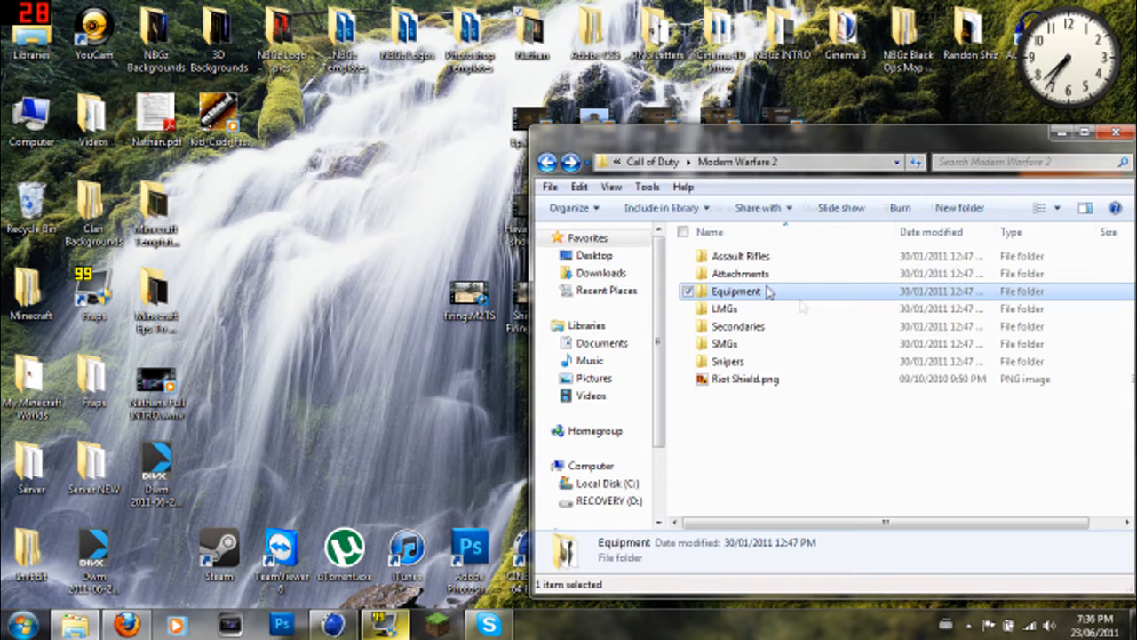
{"action": "double_click", "coordinate": [729, 309]}
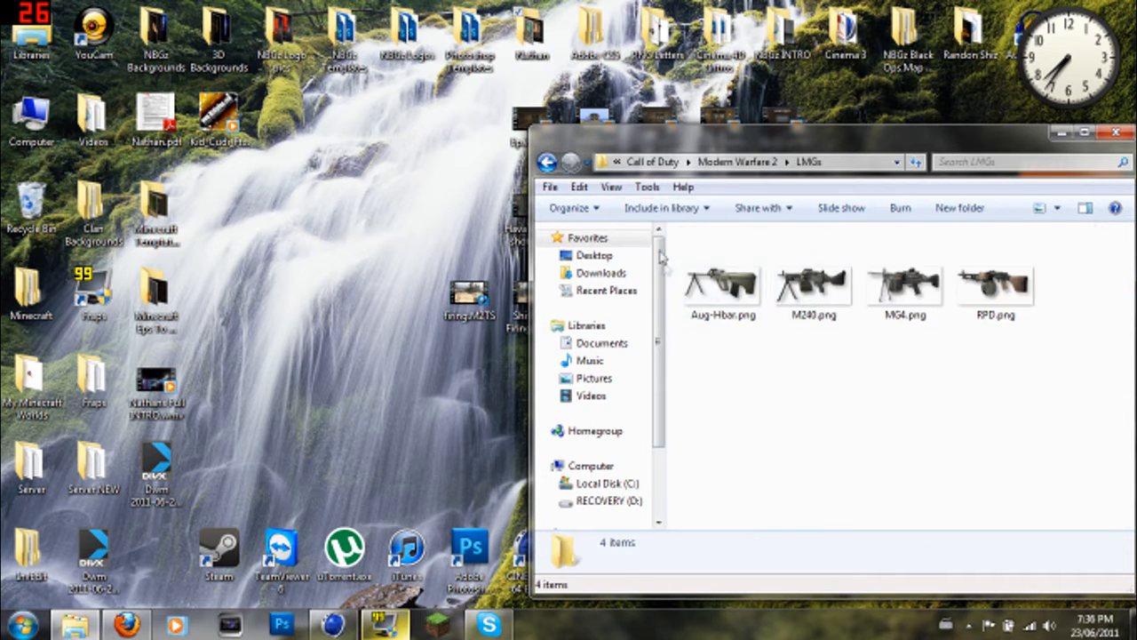
{"action": "left_click", "coordinate": [547, 162]}
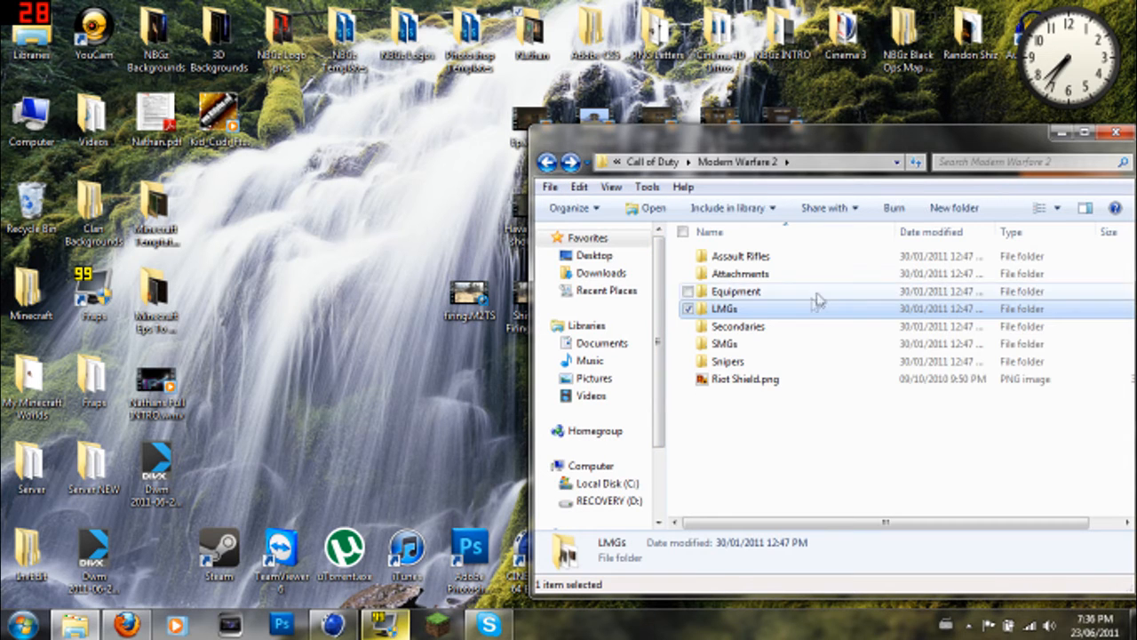
{"action": "double_click", "coordinate": [739, 327]}
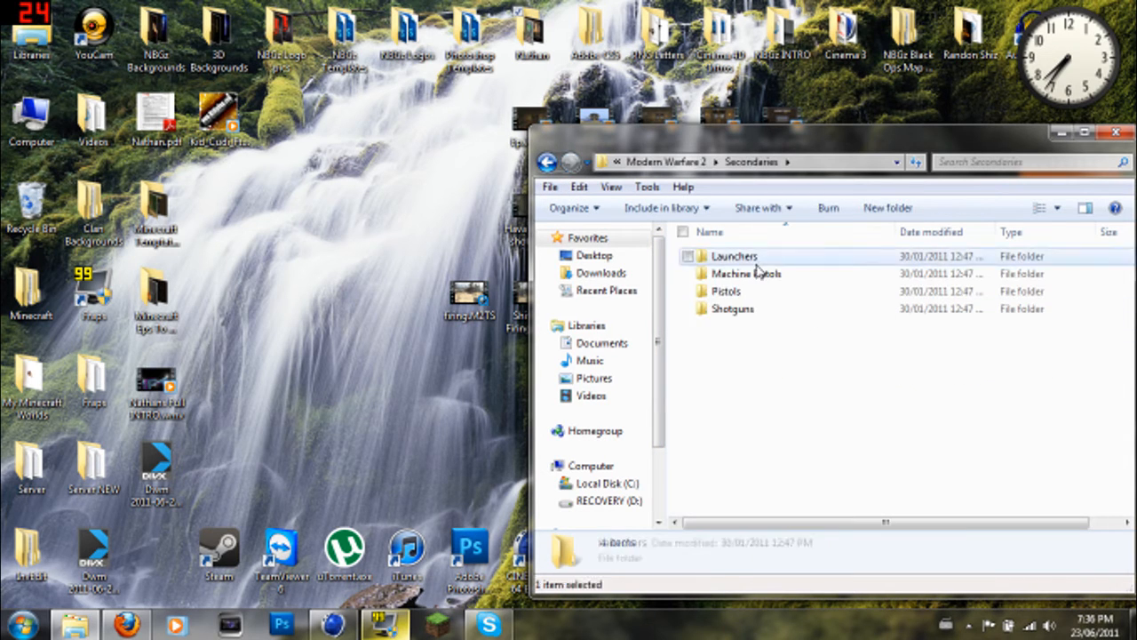
- Look through the Launchers, Machine Pistols, Pistols and Shotguns folders in Secondaries, returning to Secondaries
{"action": "double_click", "coordinate": [734, 256]}
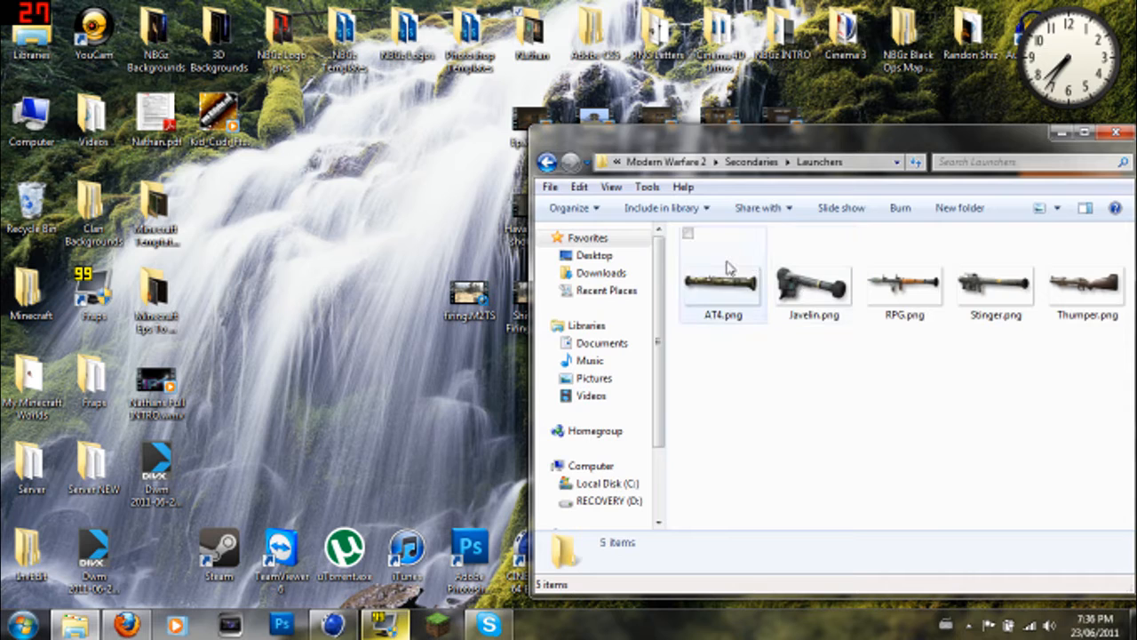
{"action": "left_click", "coordinate": [547, 162]}
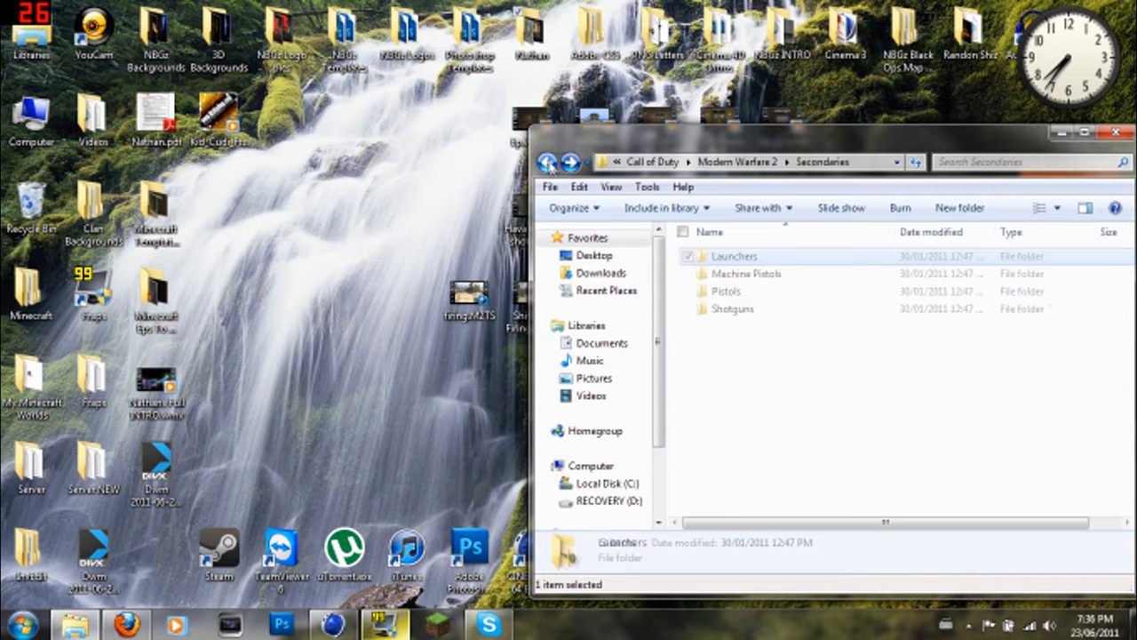
{"action": "double_click", "coordinate": [746, 274]}
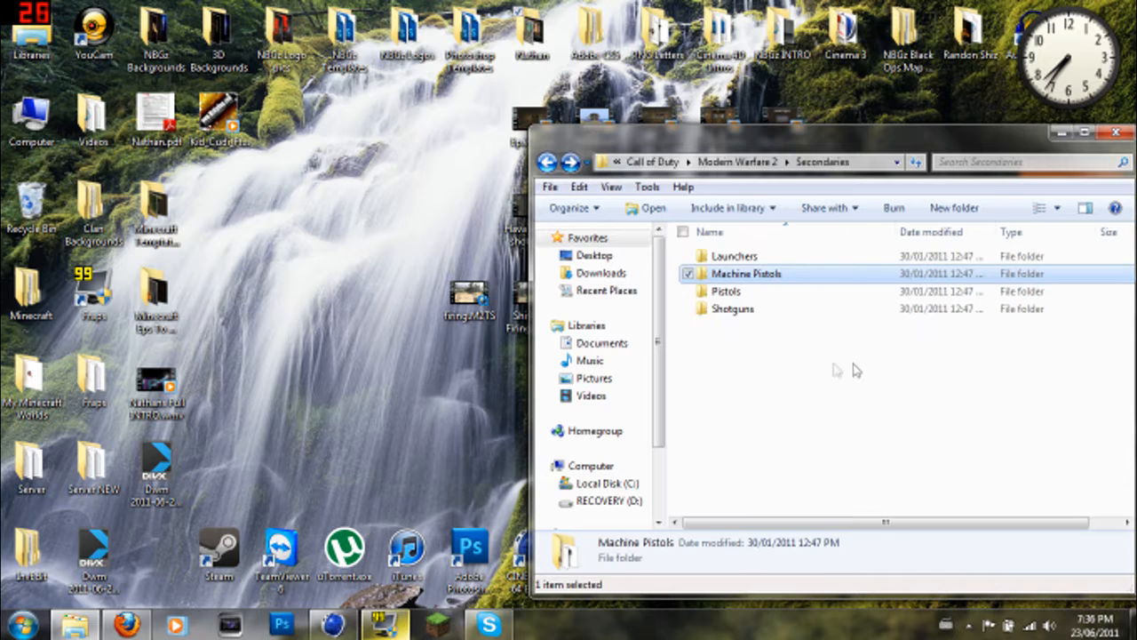
{"action": "double_click", "coordinate": [725, 291]}
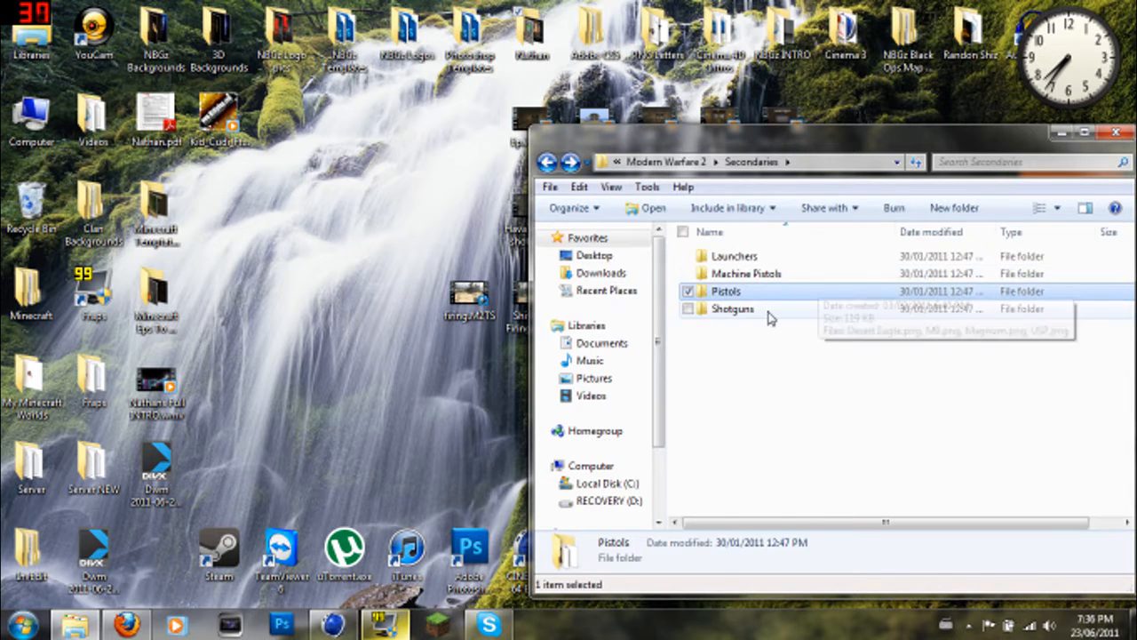
{"action": "double_click", "coordinate": [732, 309]}
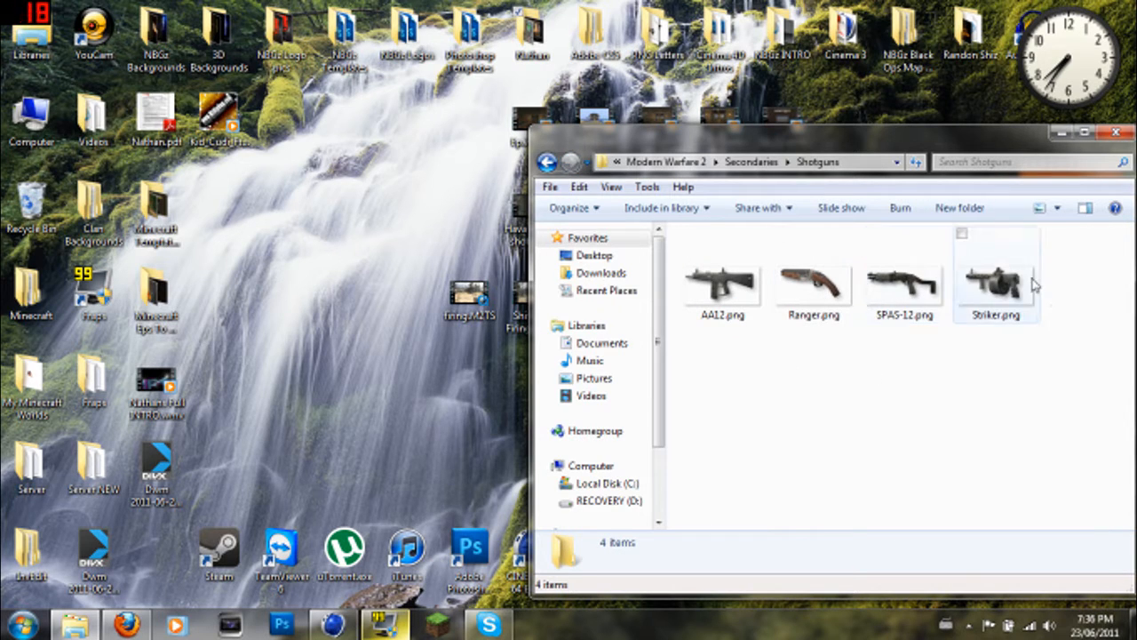
{"action": "left_click", "coordinate": [548, 162]}
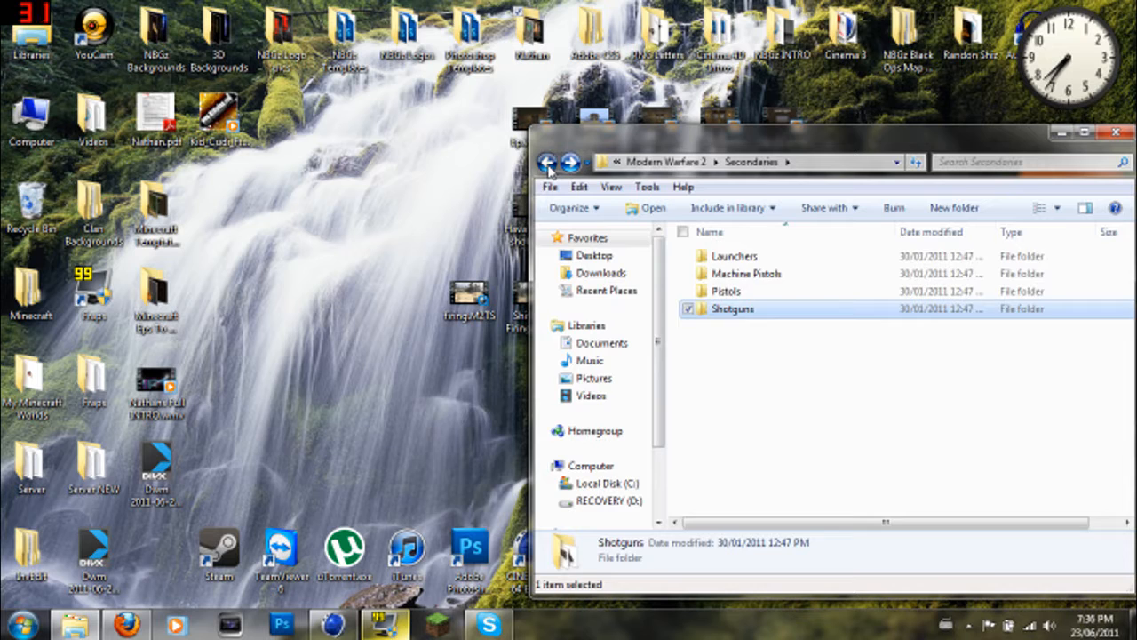
- Go up to Modern Warfare 2, browse the SMGs folder, then back out toward random renders
{"action": "left_click", "coordinate": [547, 162]}
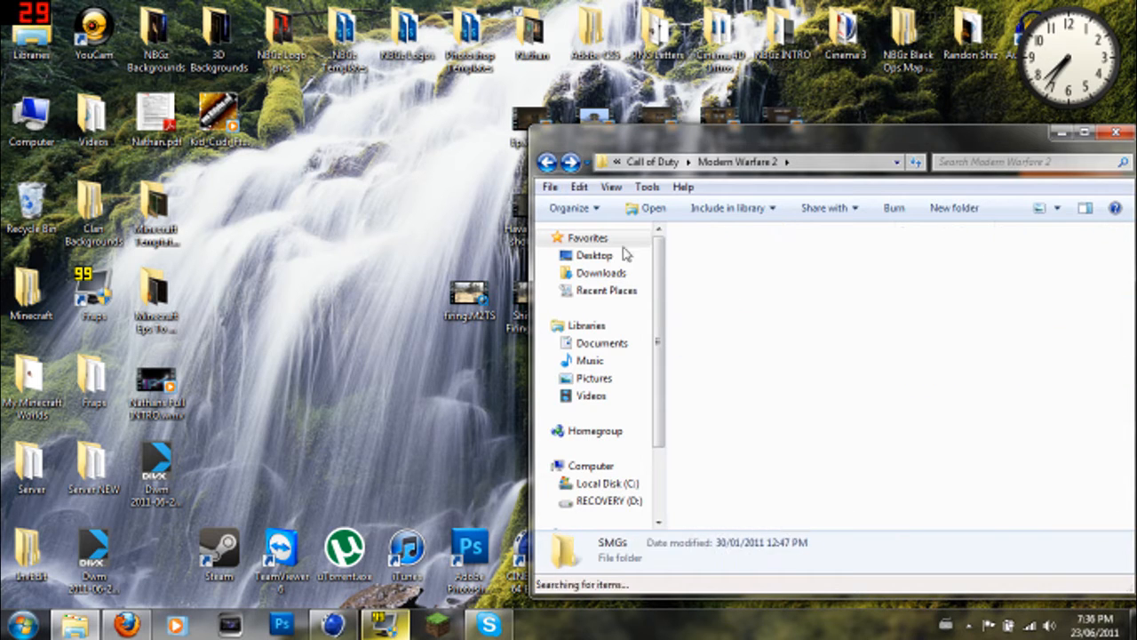
{"action": "double_click", "coordinate": [577, 549]}
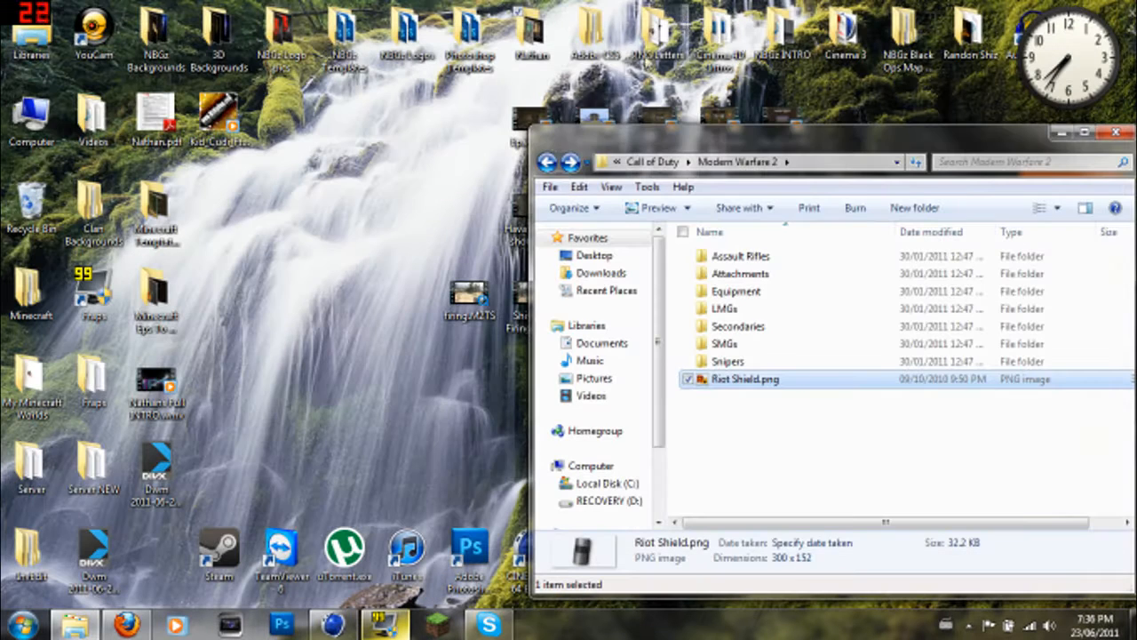
{"action": "left_click", "coordinate": [547, 161]}
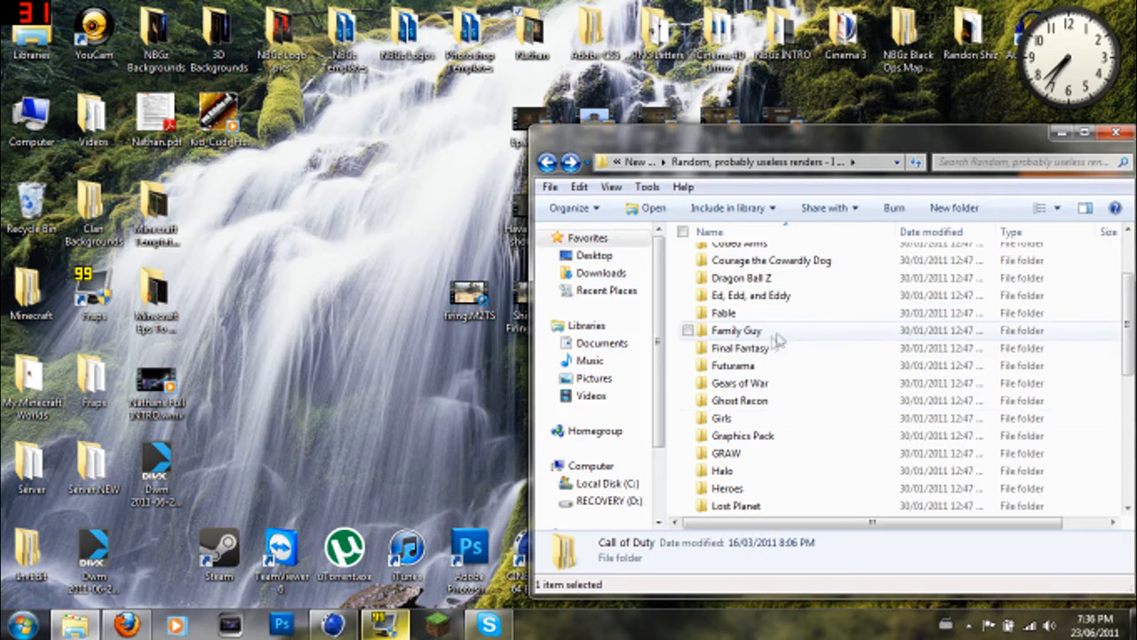
- Browse the Girls render images, then return to the random renders folder list
{"action": "scroll", "scroll_direction": "down", "scroll_amount": 3}
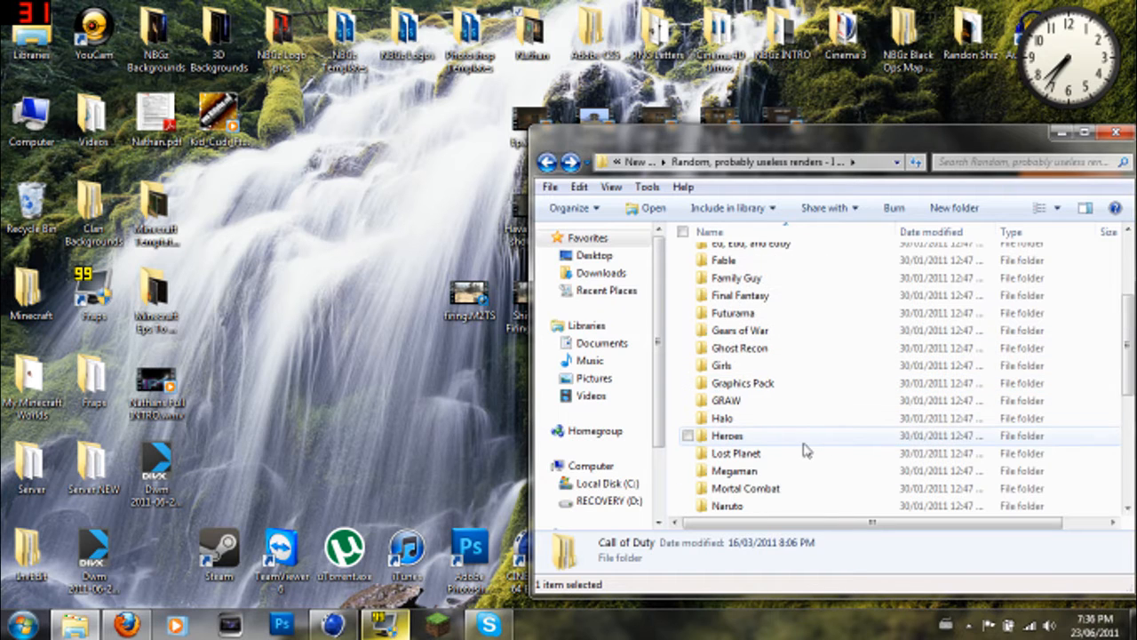
{"action": "double_click", "coordinate": [722, 366]}
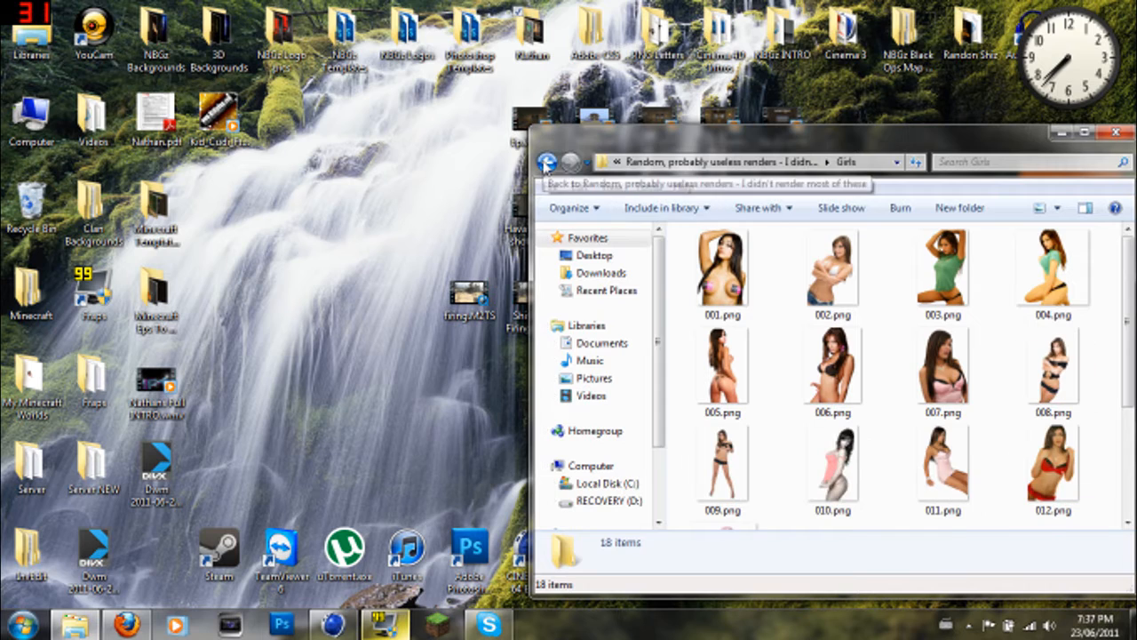
{"action": "scroll", "scroll_direction": "down", "scroll_amount": 3}
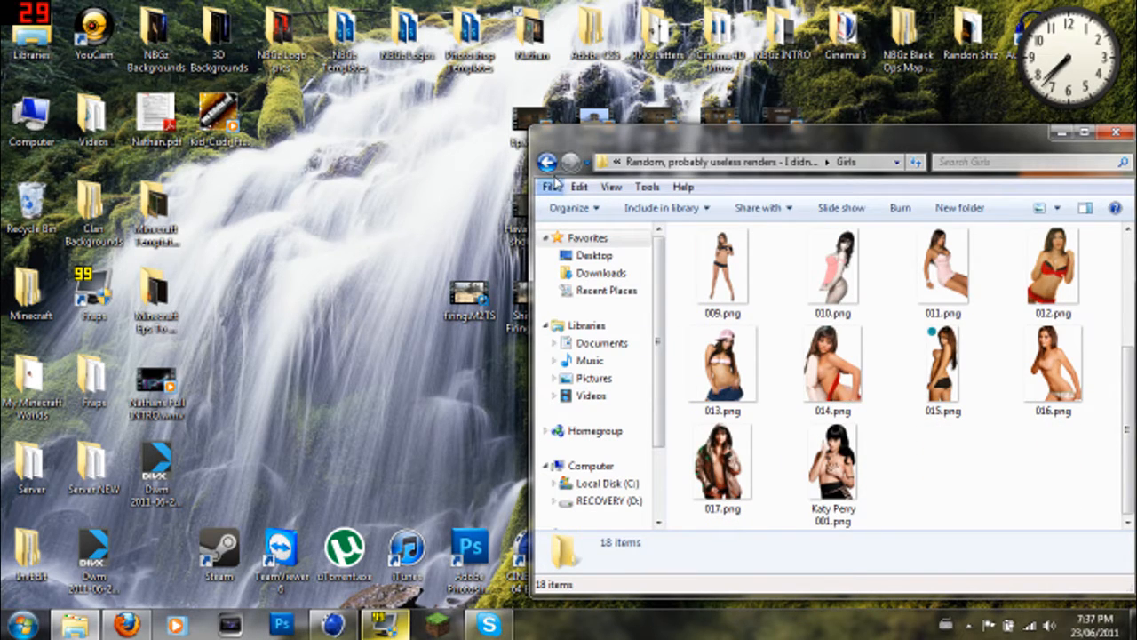
{"action": "mouse_move", "coordinate": [889, 373]}
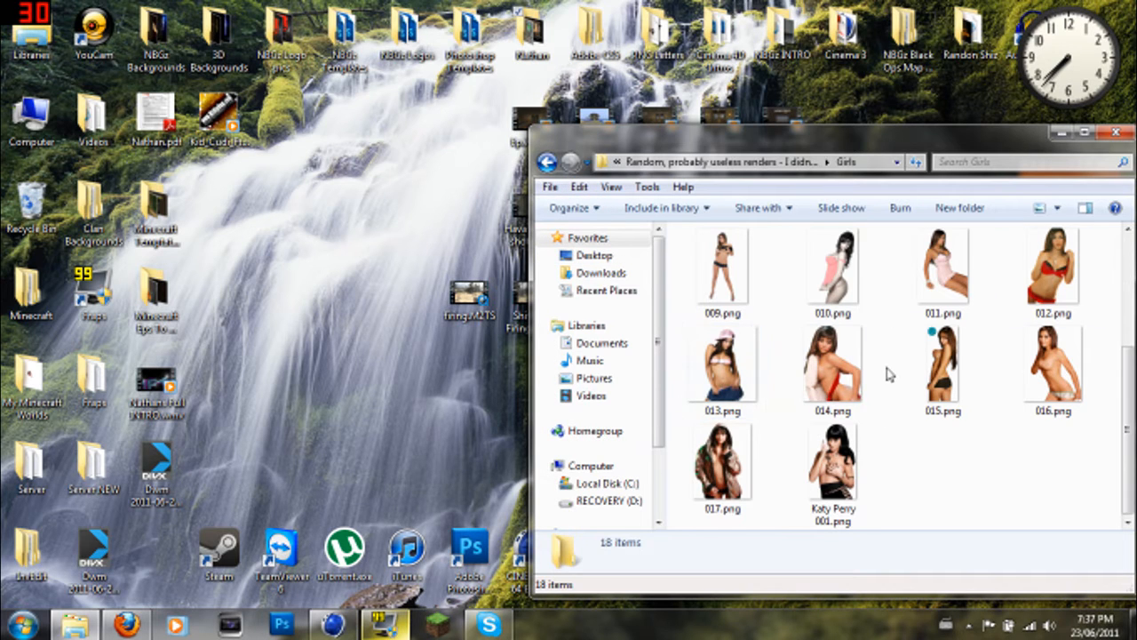
{"action": "left_click", "coordinate": [548, 161]}
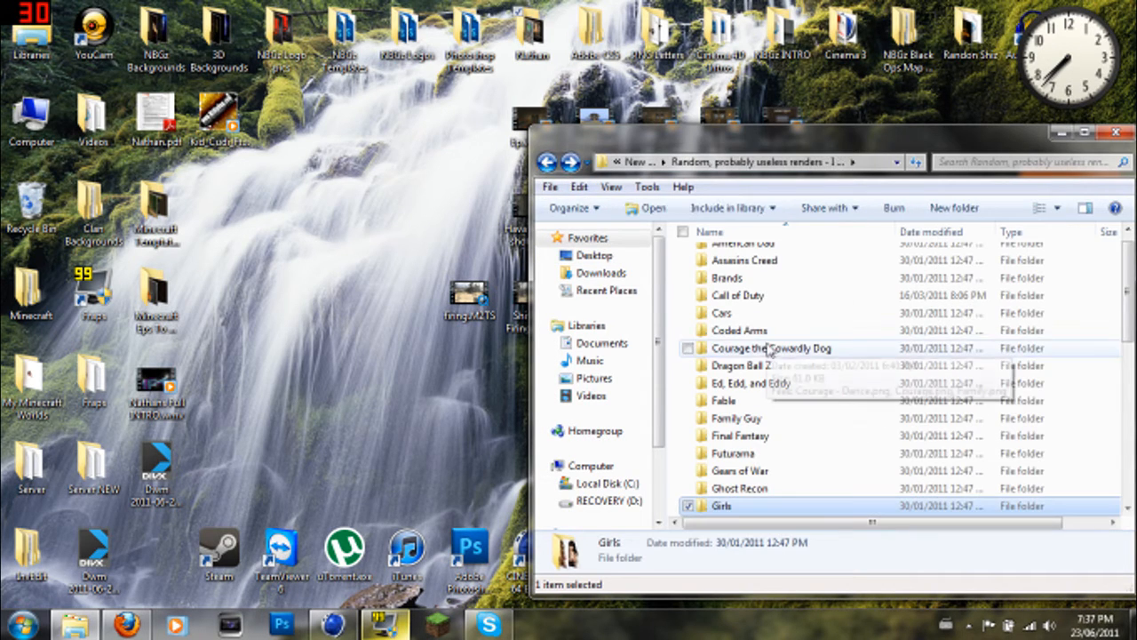
{"action": "scroll", "scroll_direction": "down", "scroll_amount": 3}
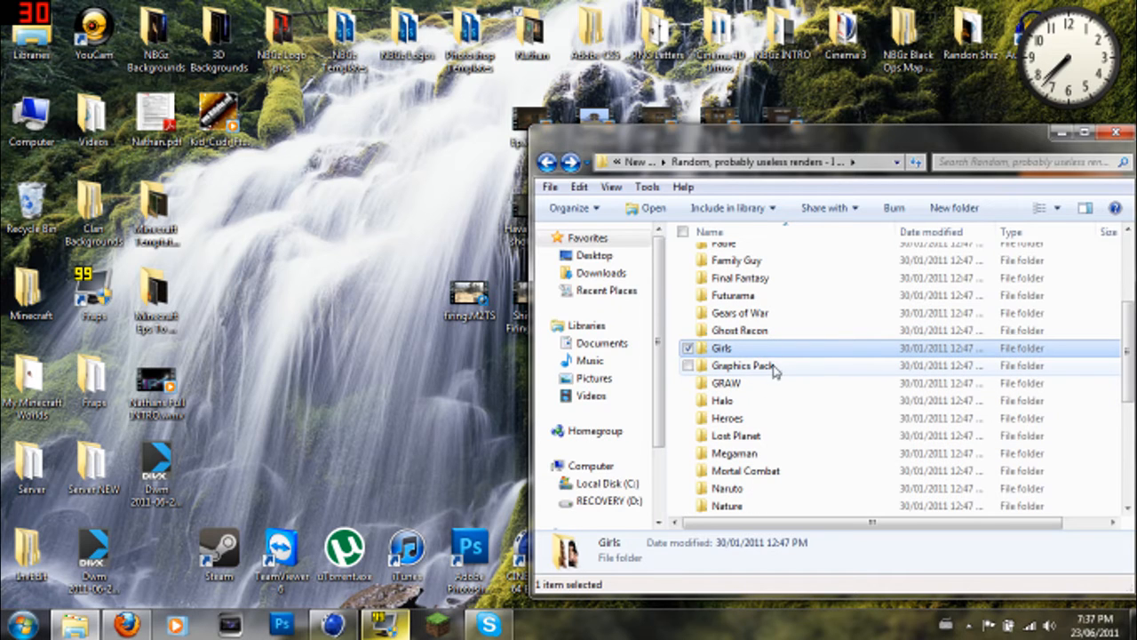
{"action": "double_click", "coordinate": [743, 366]}
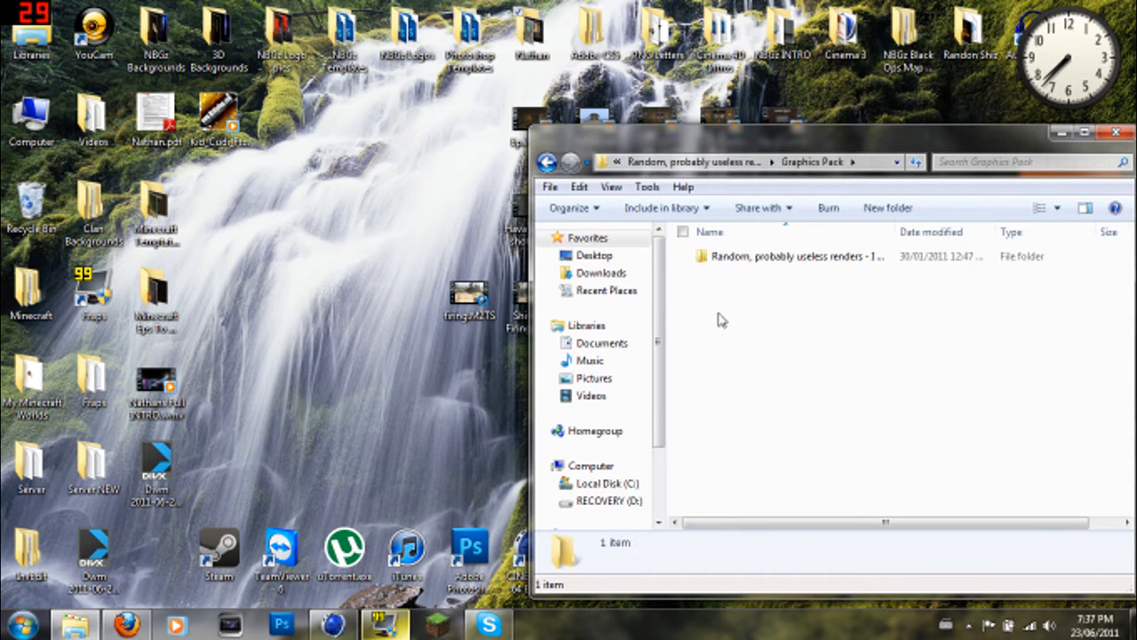
{"action": "double_click", "coordinate": [791, 256]}
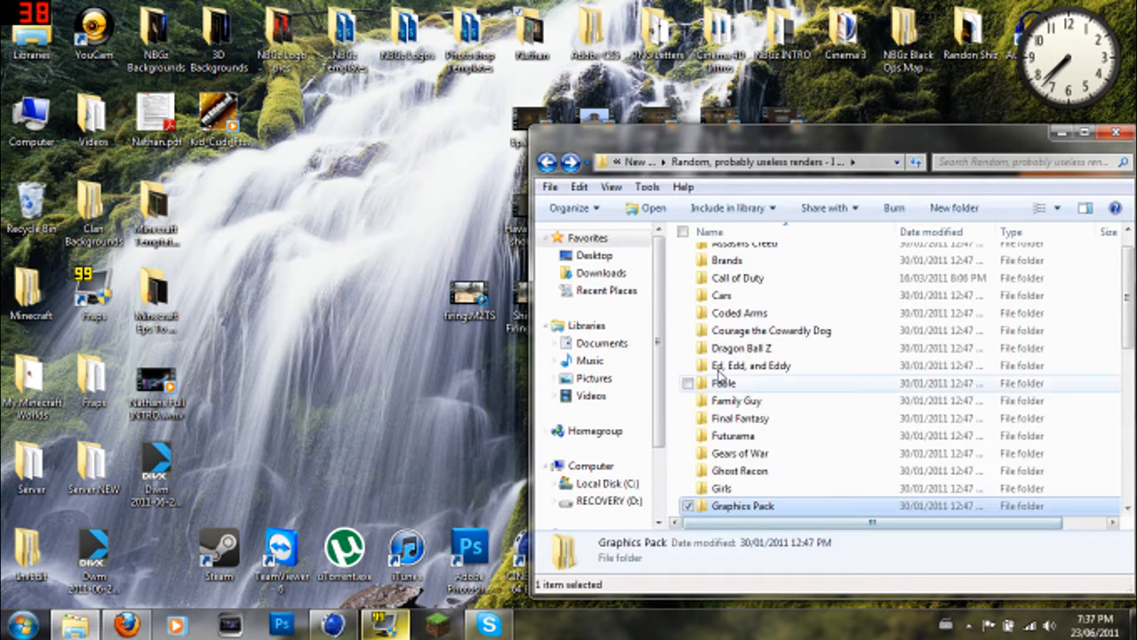
{"action": "scroll", "scroll_direction": "down", "scroll_amount": 3}
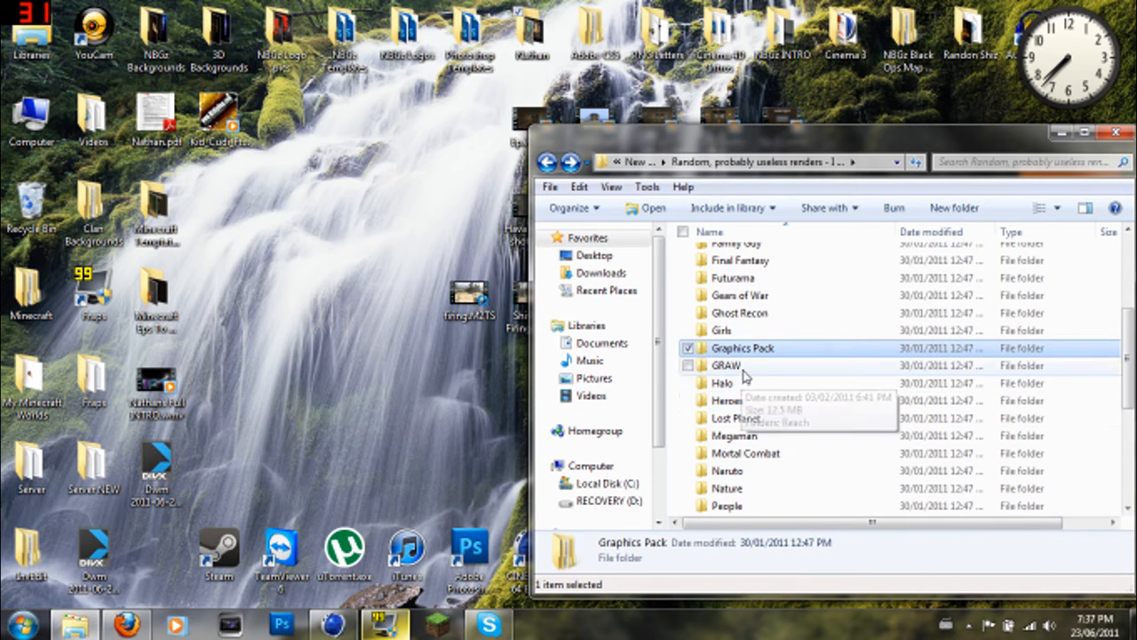
{"action": "scroll", "scroll_direction": "down", "scroll_amount": 3}
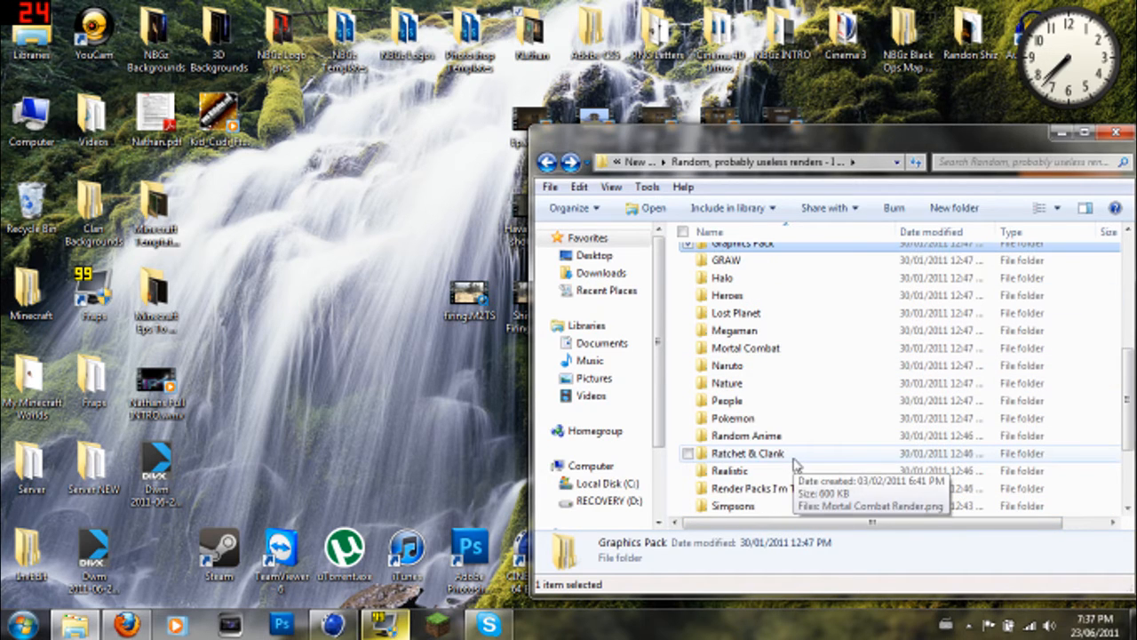
{"action": "scroll", "scroll_direction": "down", "scroll_amount": 3}
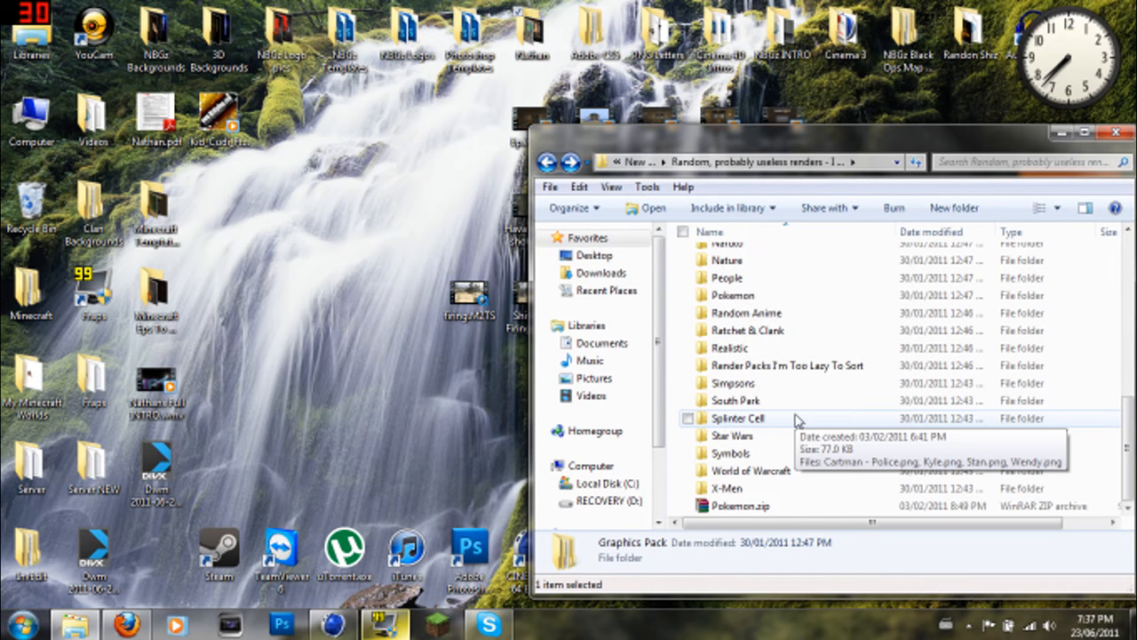
{"action": "mouse_move", "coordinate": [782, 476]}
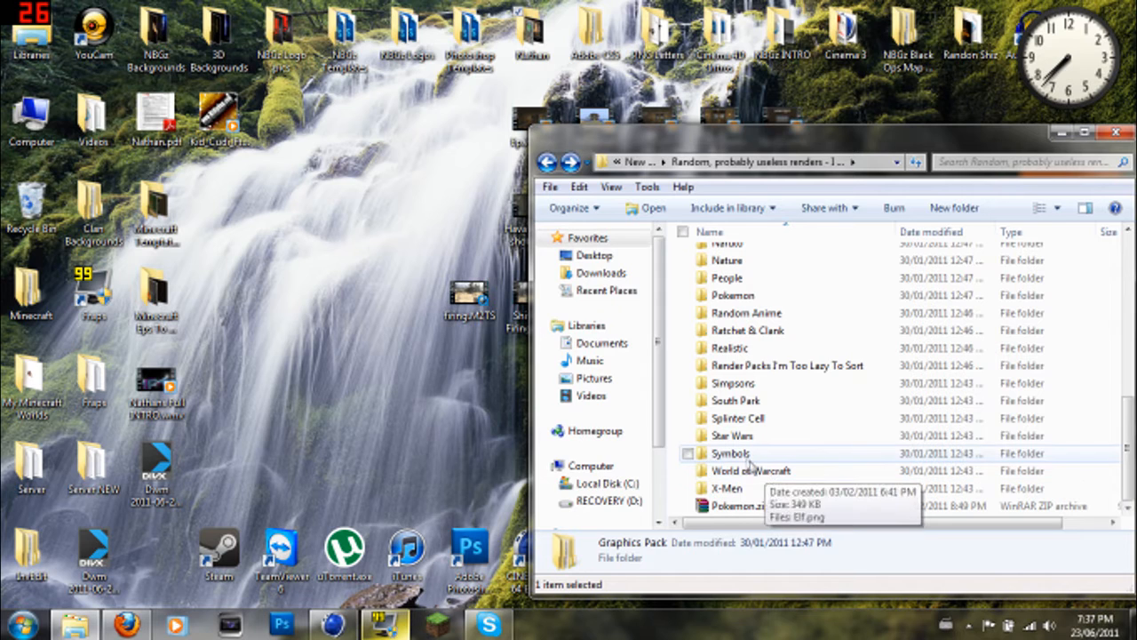
{"action": "mouse_move", "coordinate": [732, 453]}
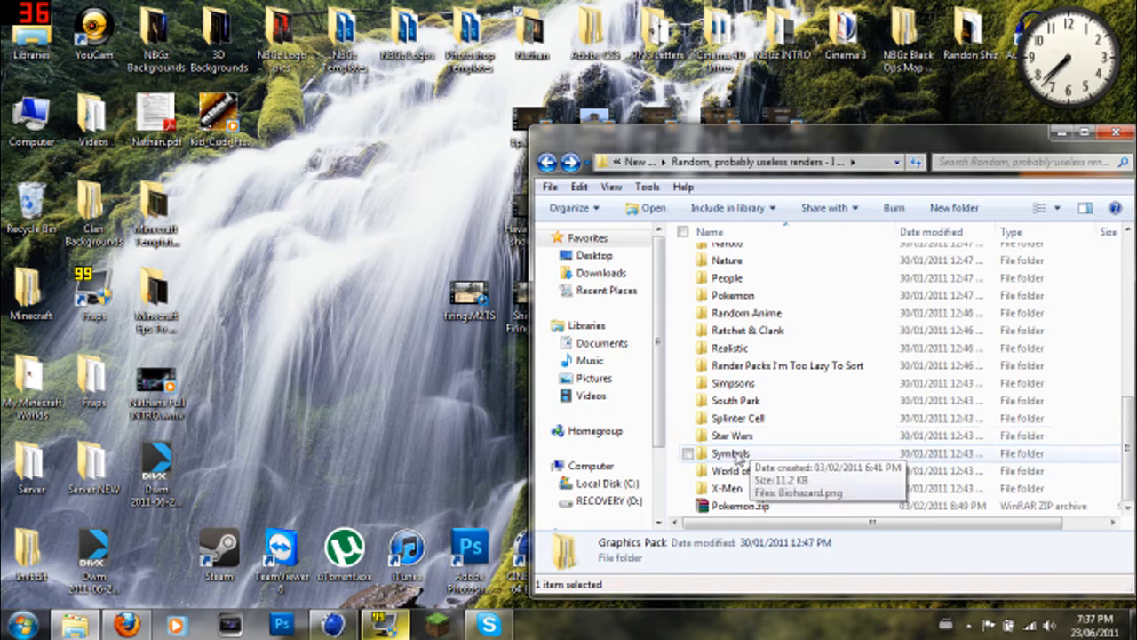
{"action": "mouse_move", "coordinate": [773, 418]}
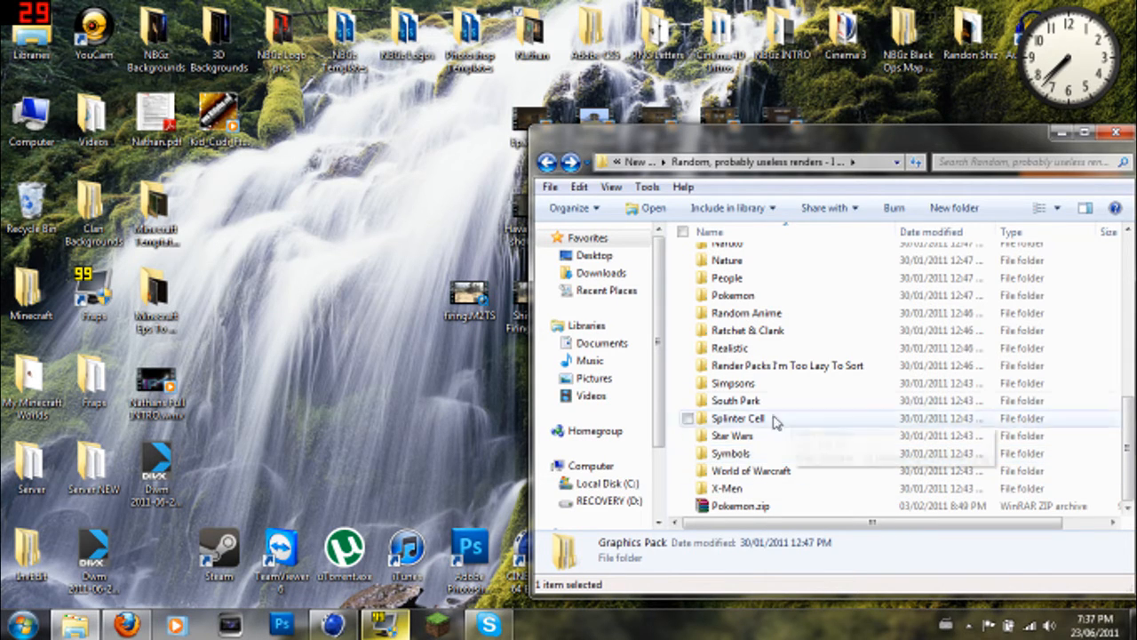
{"action": "scroll", "scroll_direction": "up", "scroll_amount": 3}
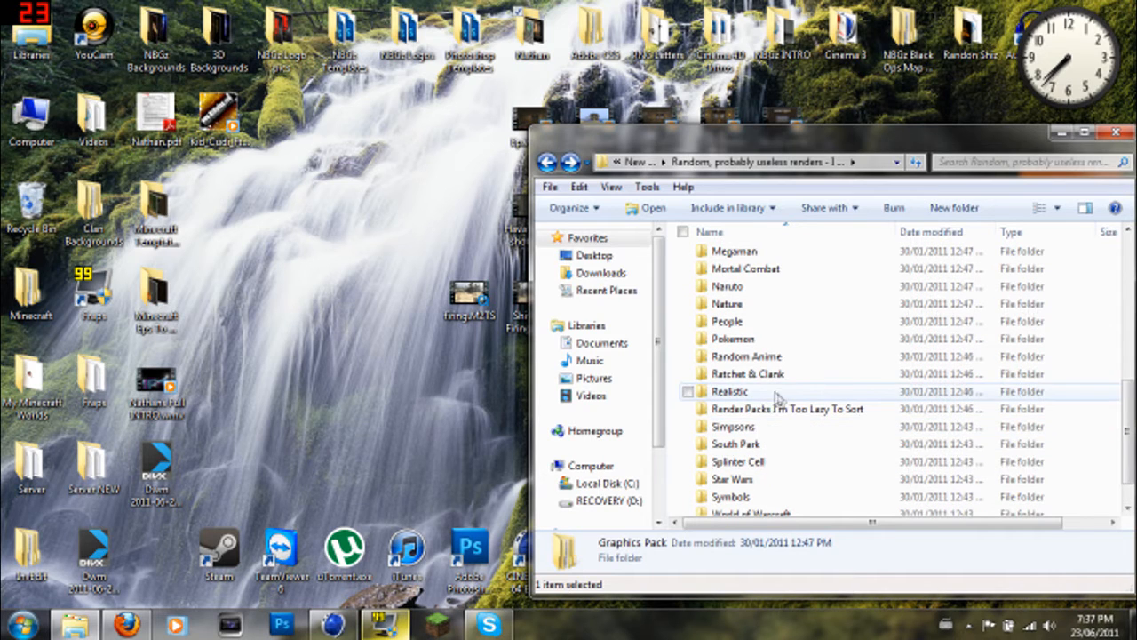
{"action": "mouse_move", "coordinate": [748, 356]}
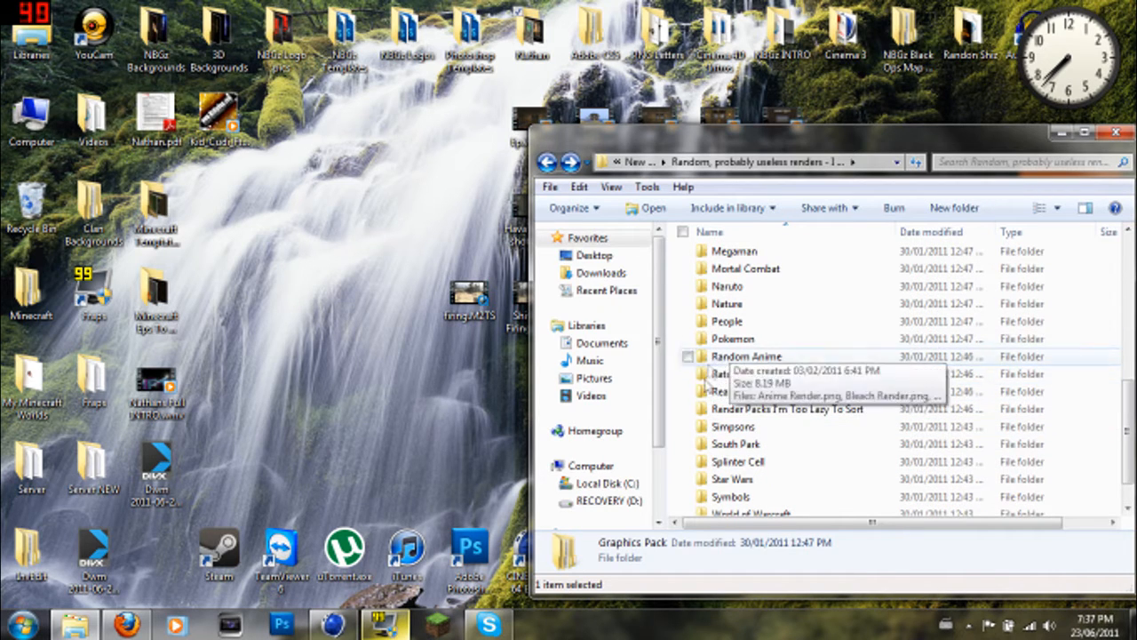
{"action": "scroll", "scroll_direction": "up", "scroll_amount": 3}
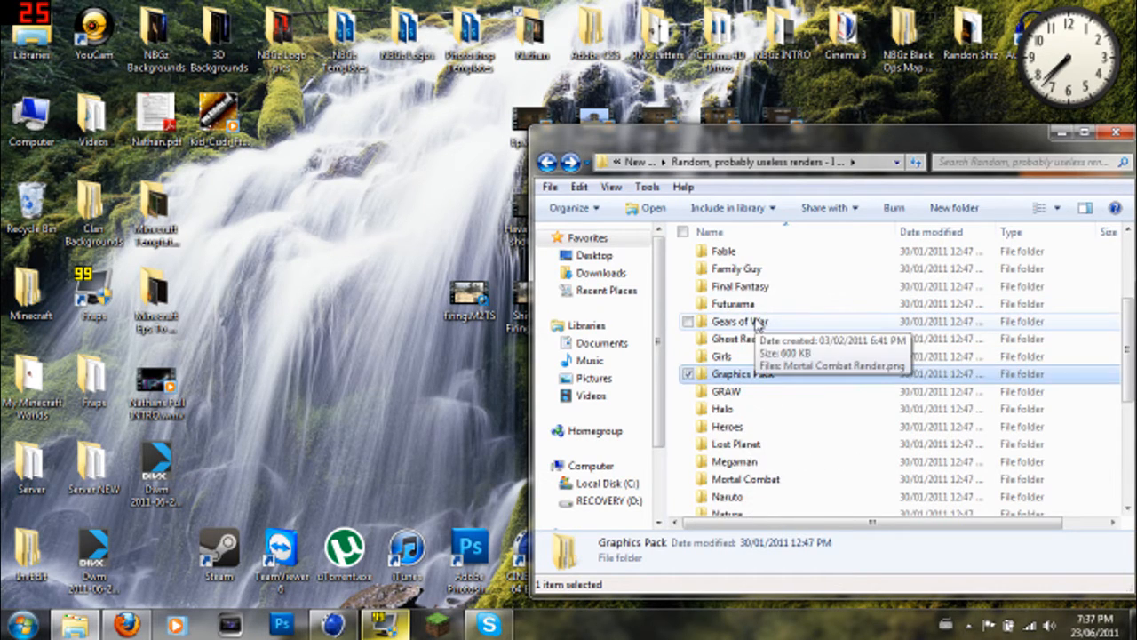
{"action": "scroll", "scroll_direction": "up", "scroll_amount": 3}
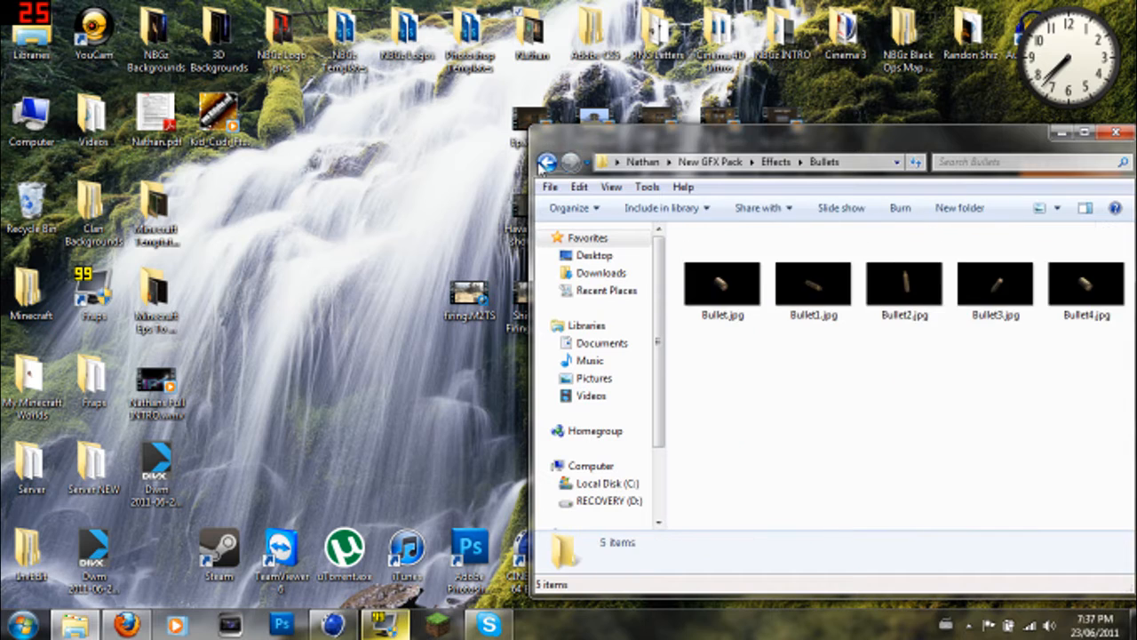
- Go up from Bullets to the Effects folder listing its effect subfolders
{"action": "left_click", "coordinate": [547, 162]}
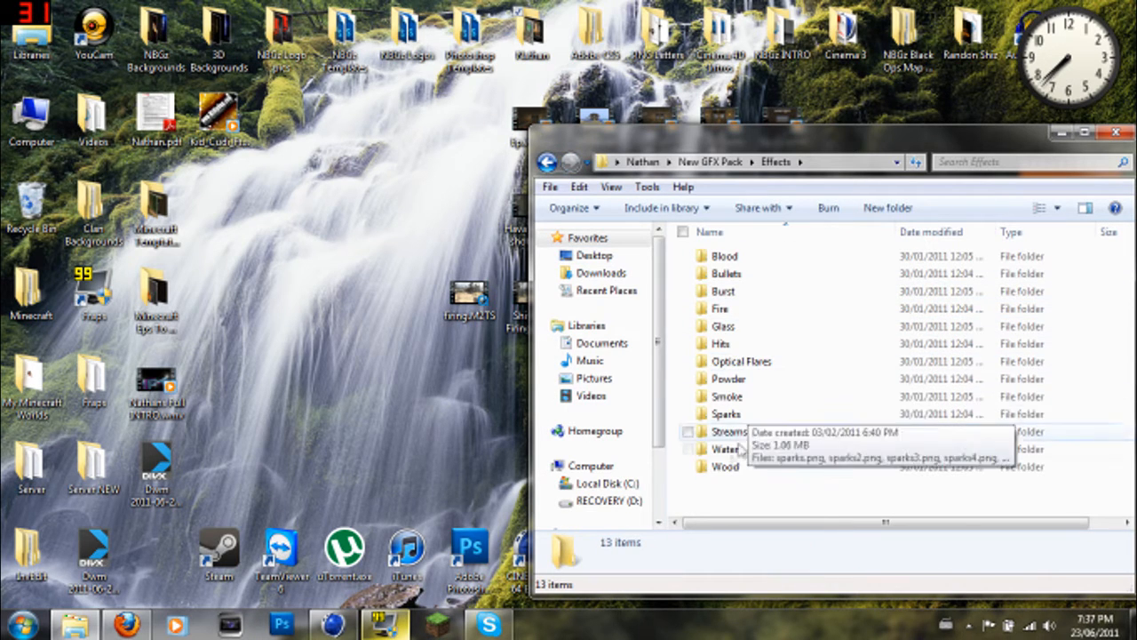
- Navigate up to 3D Backgrounds, preview JoLt Pulse.jpg full size, and close the viewer
{"action": "left_click", "coordinate": [547, 160]}
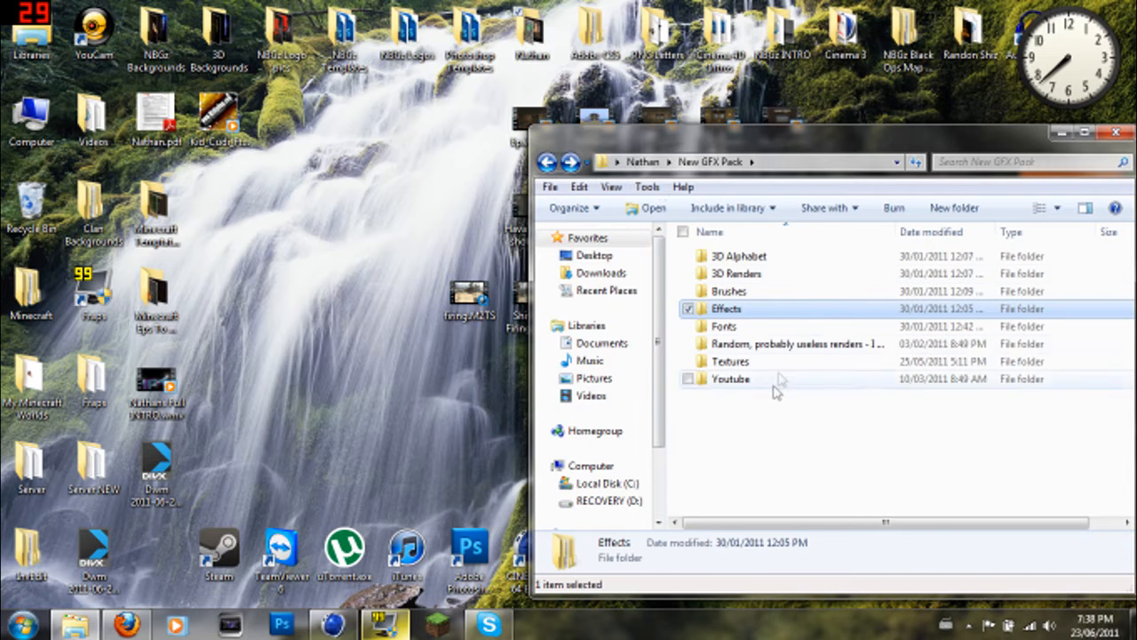
{"action": "left_click", "coordinate": [547, 161]}
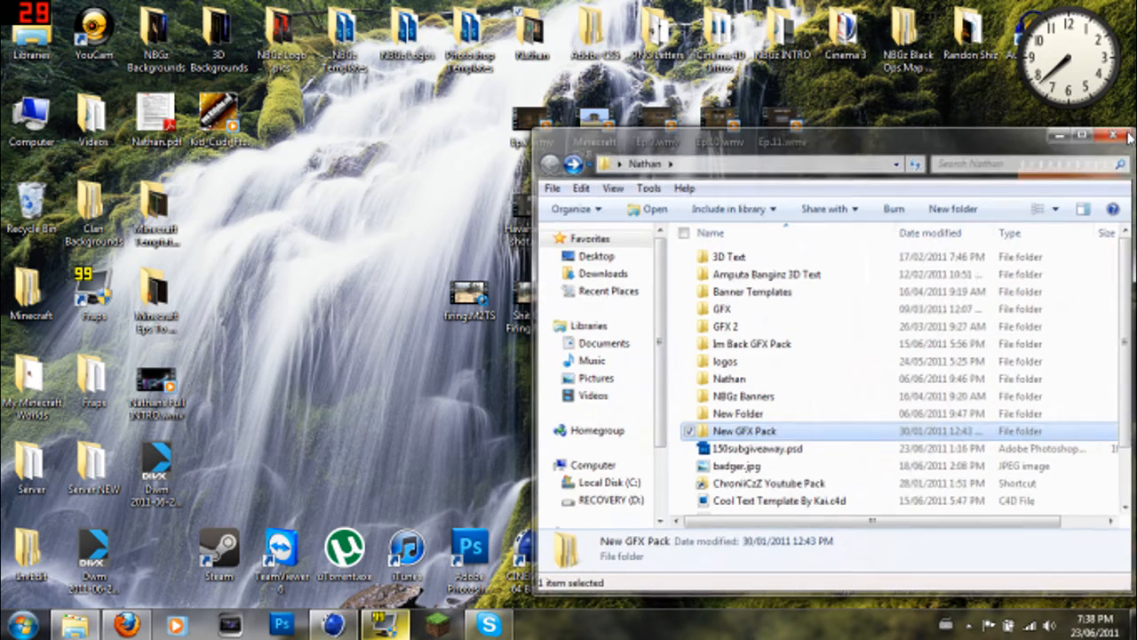
{"action": "left_click", "coordinate": [1113, 135]}
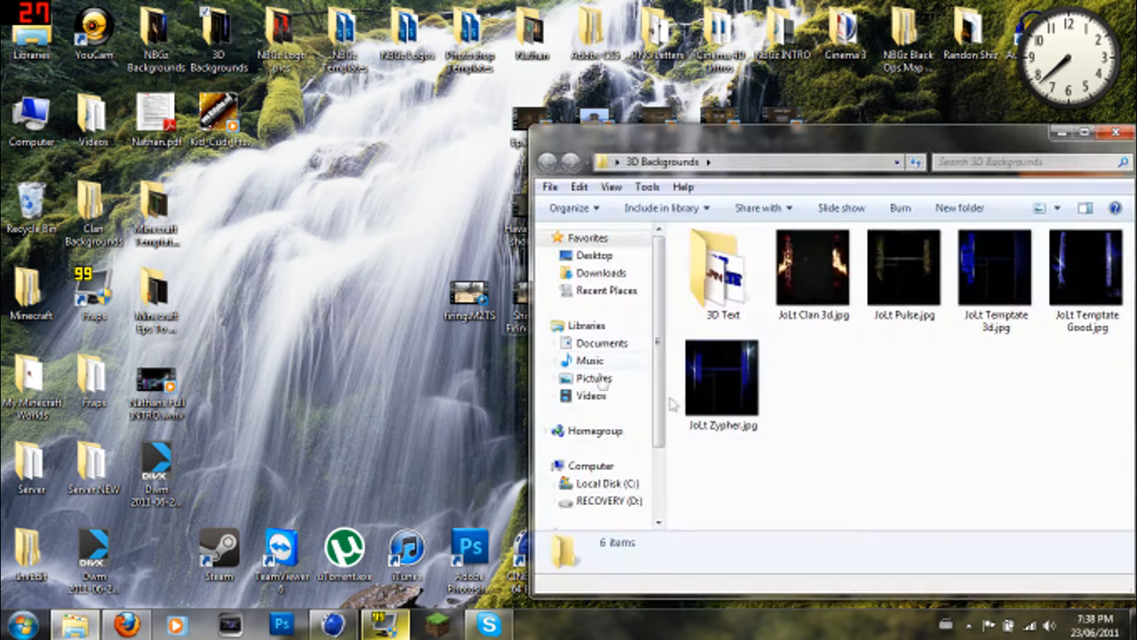
{"action": "left_click", "coordinate": [902, 267]}
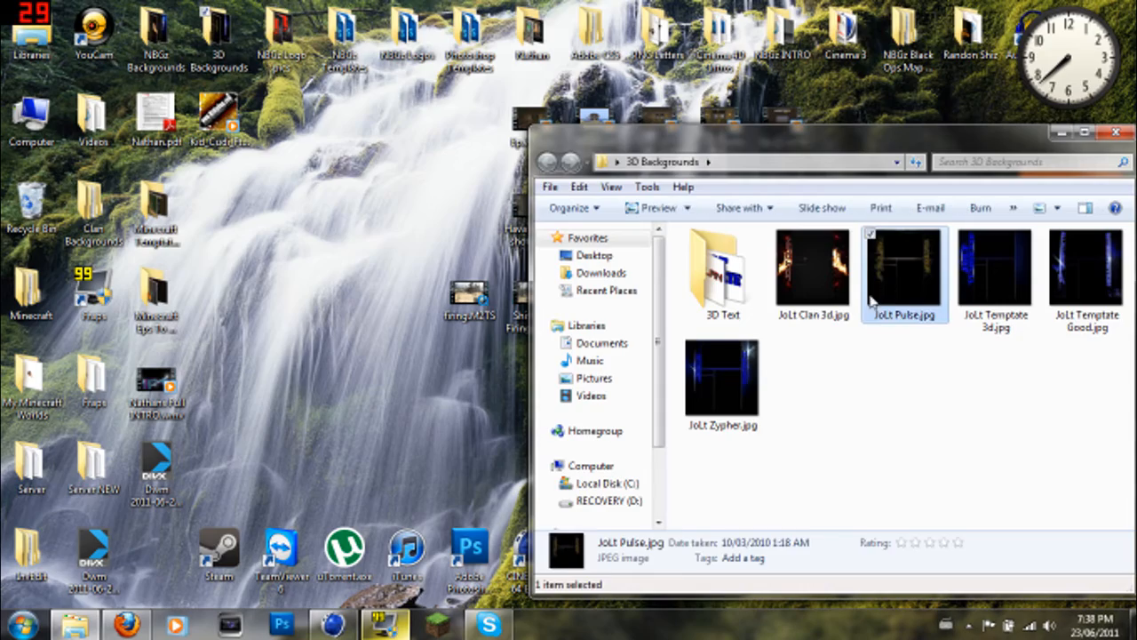
{"action": "double_click", "coordinate": [903, 274]}
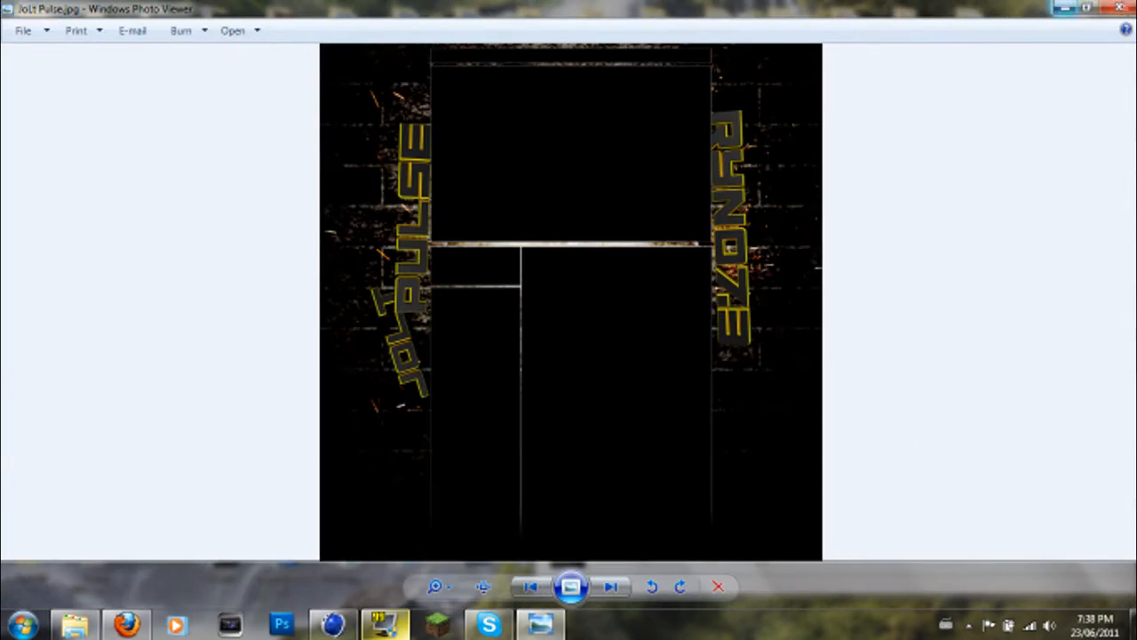
{"action": "left_click", "coordinate": [1119, 7]}
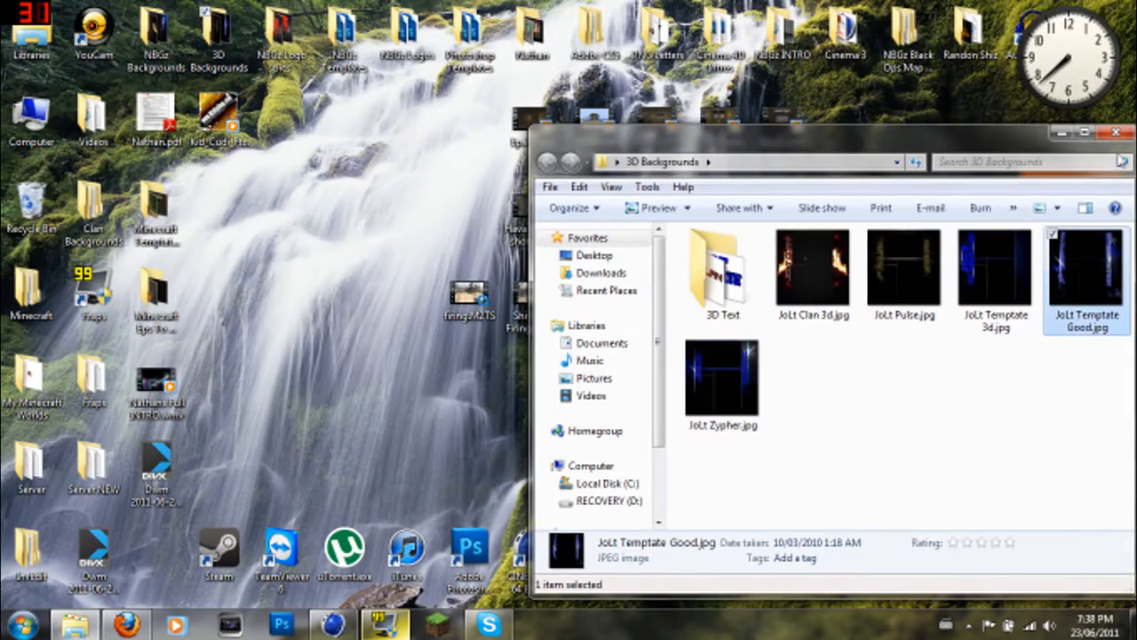
{"action": "mouse_move", "coordinate": [359, 366]}
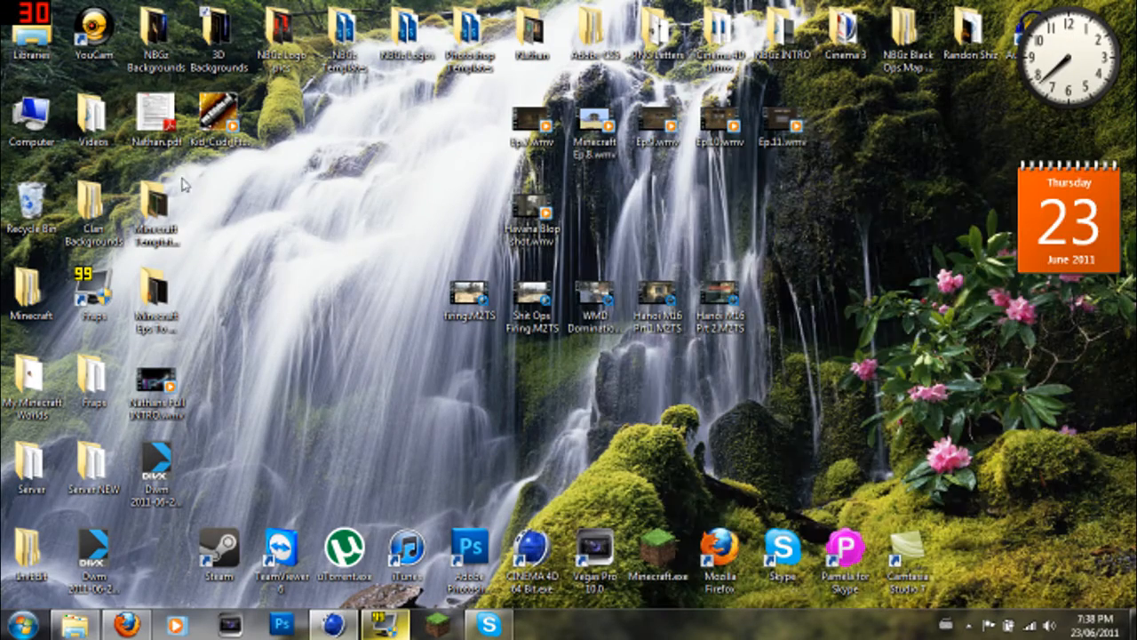
- Reopen the NBGz Logo pics folder and preview the 3LiteSniping and GRIMZY logos
{"action": "double_click", "coordinate": [282, 36]}
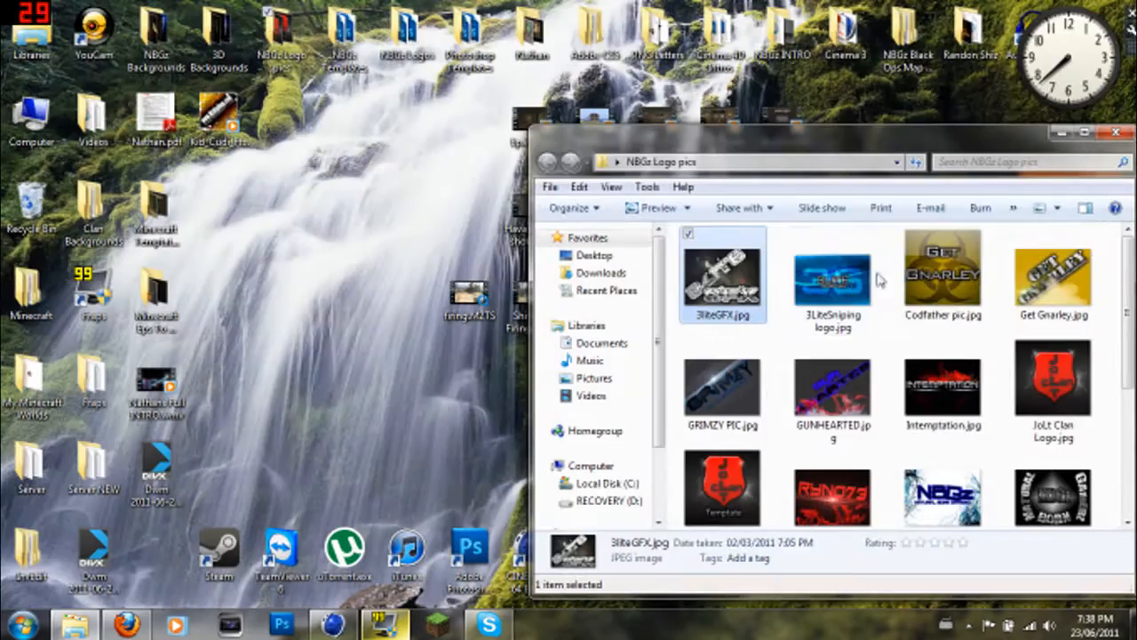
{"action": "double_click", "coordinate": [832, 281]}
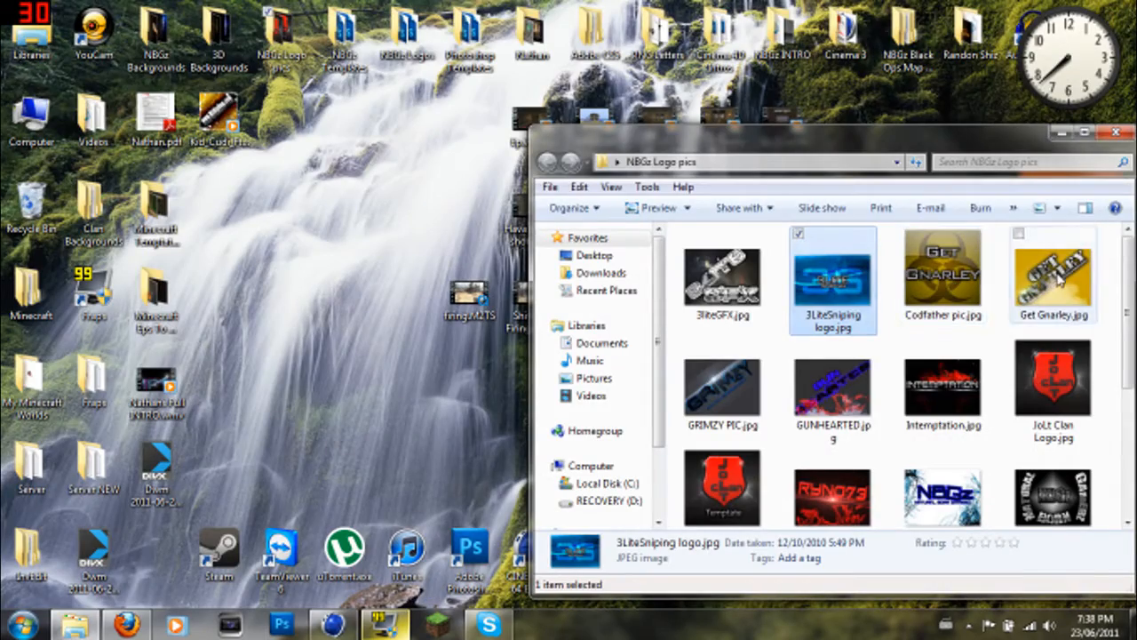
{"action": "double_click", "coordinate": [831, 281]}
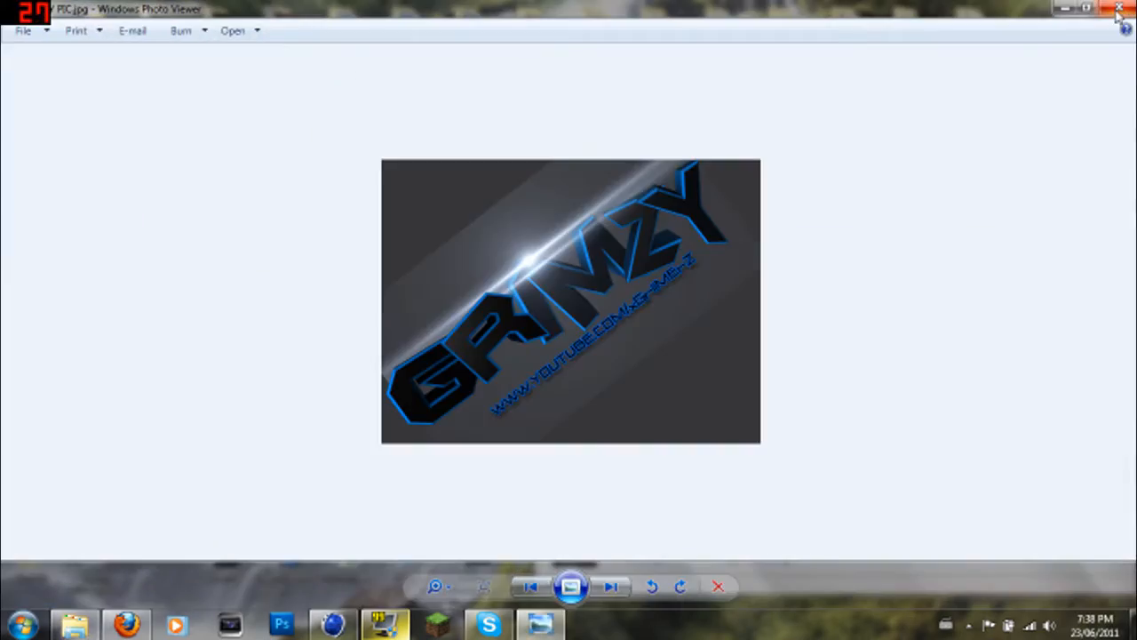
{"action": "left_click", "coordinate": [1120, 9]}
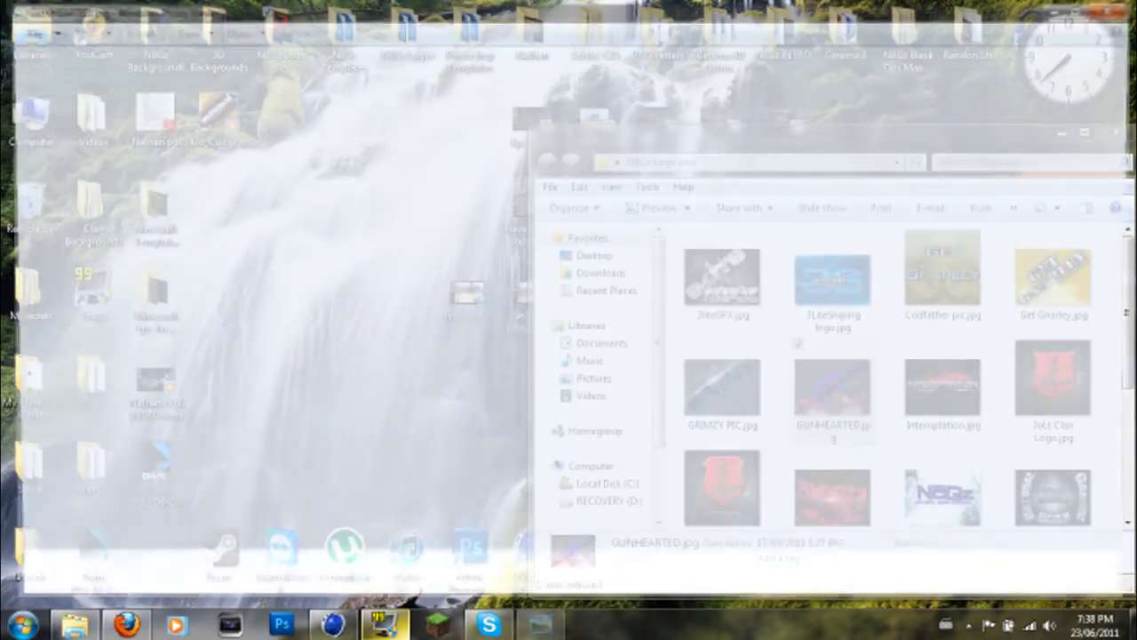
- Preview the Intemptation, JoLt Clan and RYNO73 logos in turn, closing each preview
{"action": "left_click", "coordinate": [942, 384]}
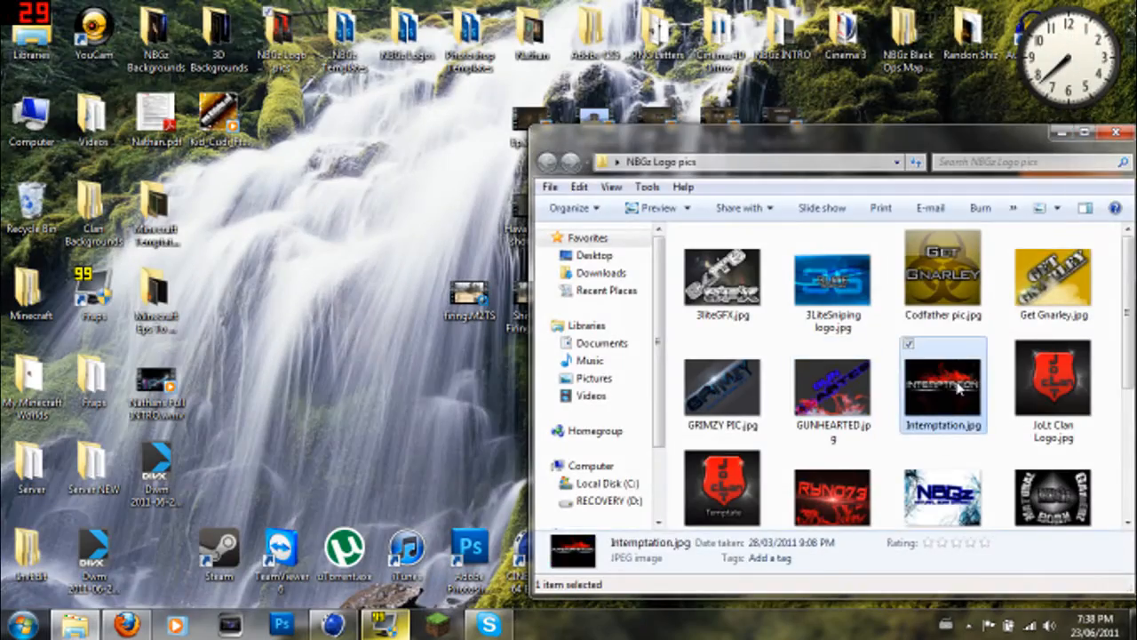
{"action": "double_click", "coordinate": [944, 382]}
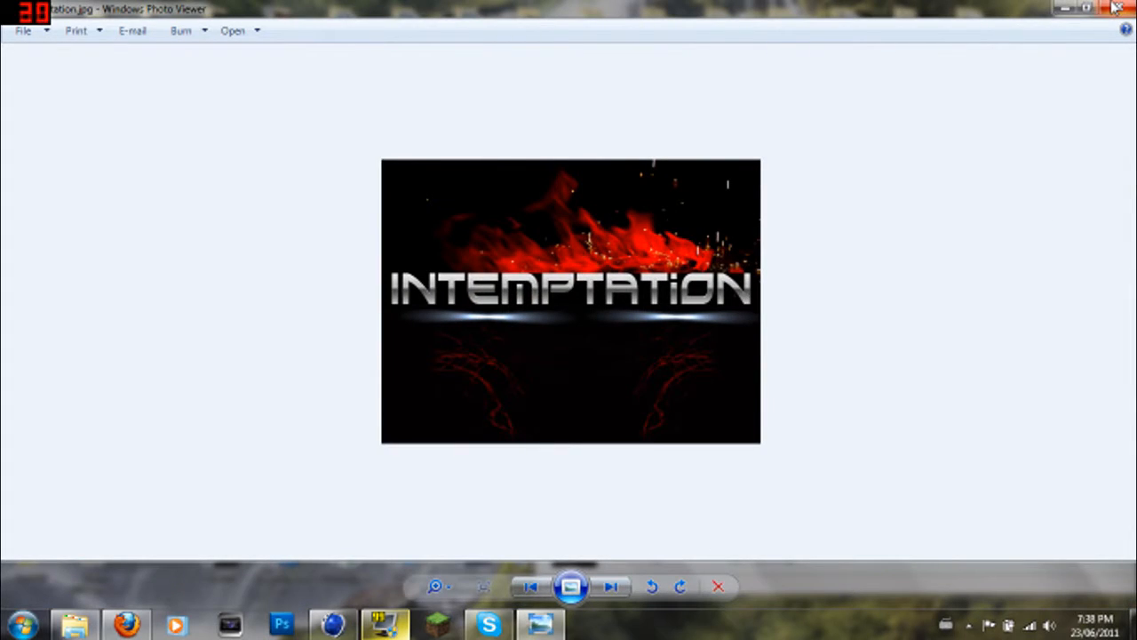
{"action": "mouse_move", "coordinate": [1118, 7]}
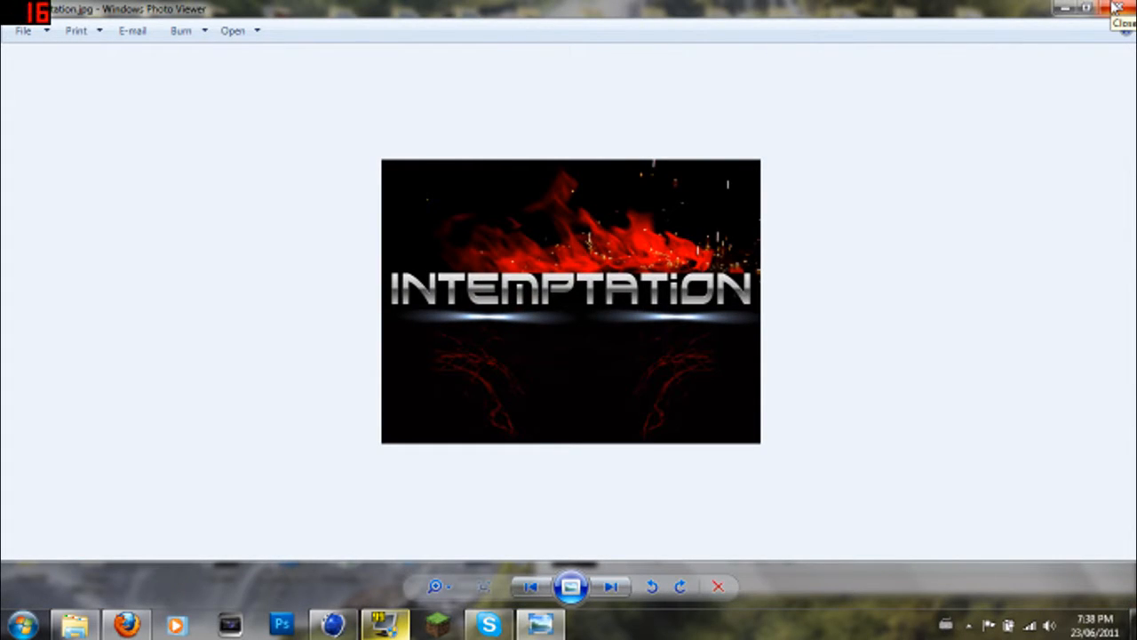
{"action": "left_click", "coordinate": [1121, 7]}
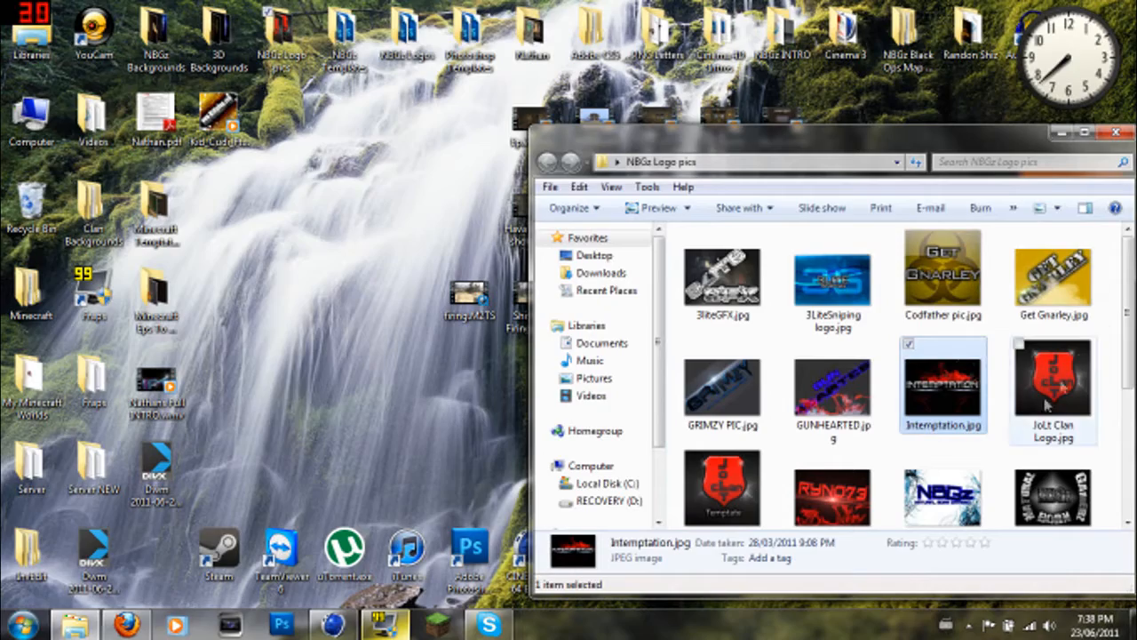
{"action": "double_click", "coordinate": [1052, 382]}
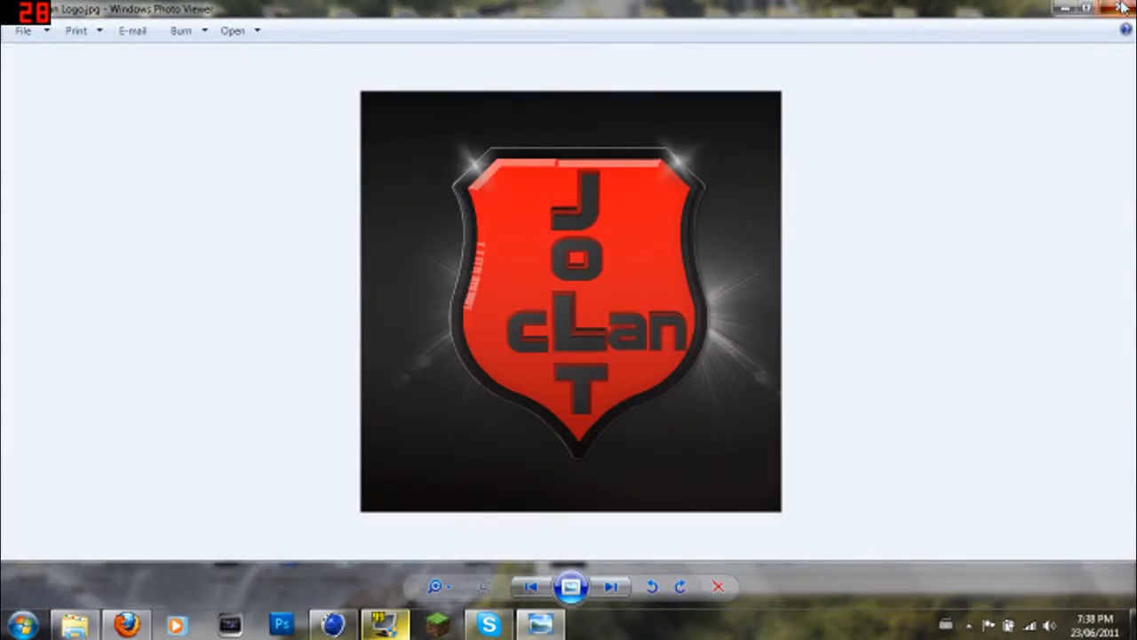
{"action": "left_click", "coordinate": [1120, 7]}
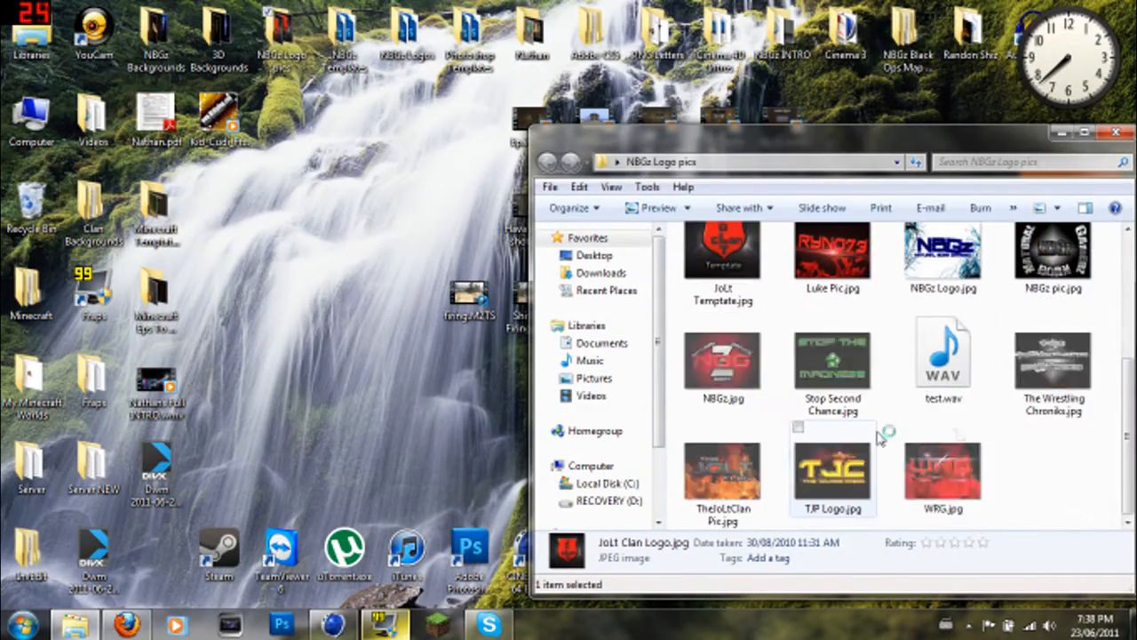
{"action": "double_click", "coordinate": [832, 249]}
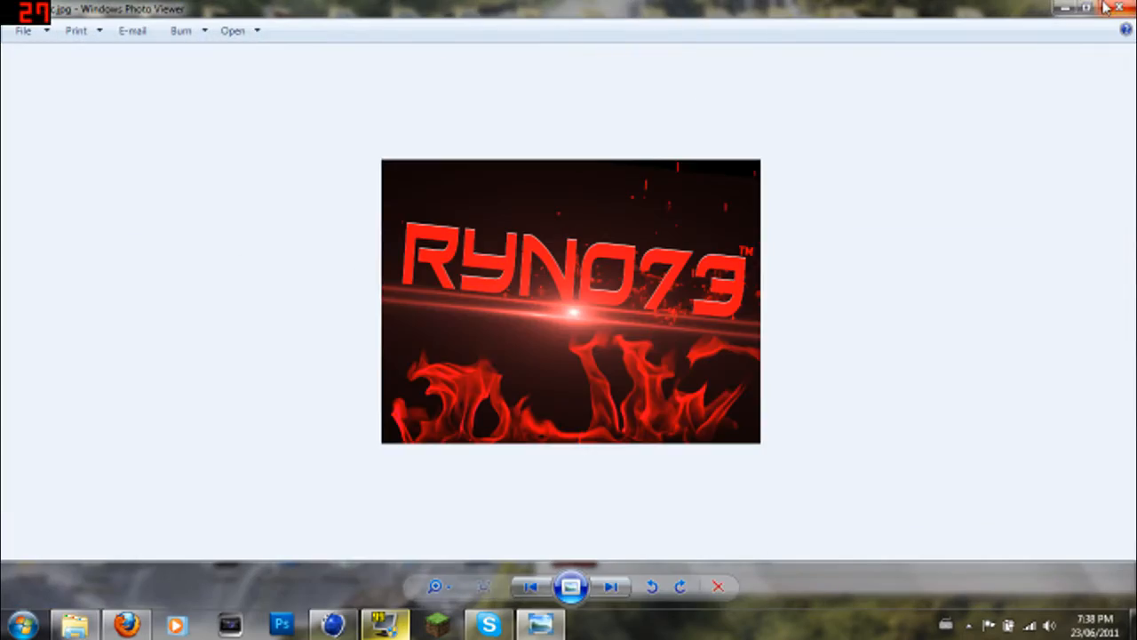
{"action": "left_click", "coordinate": [1119, 8]}
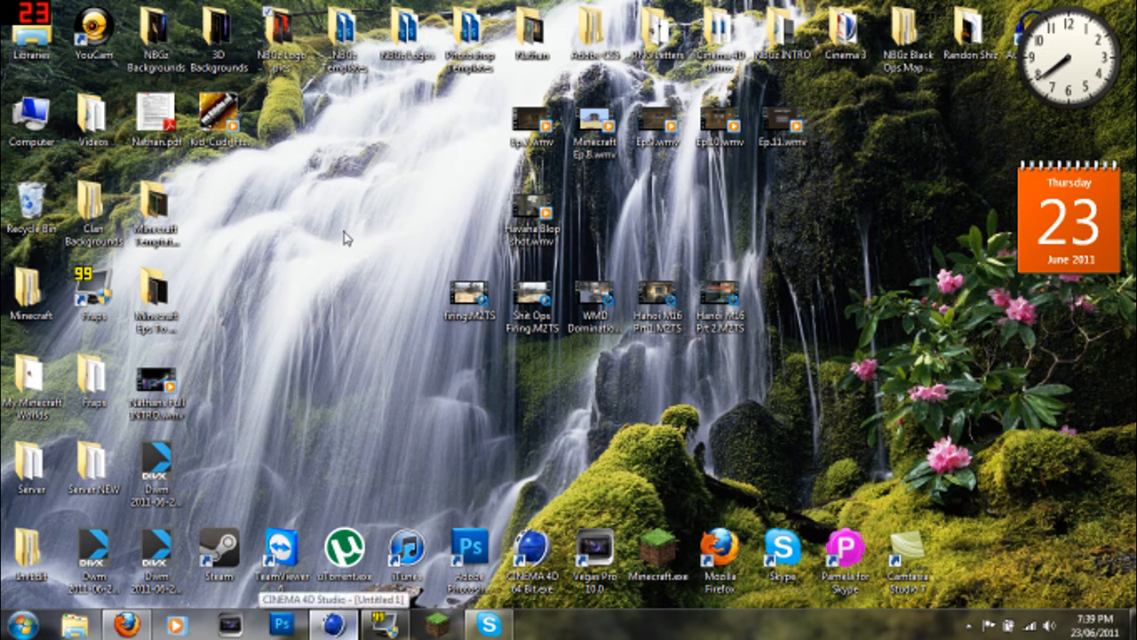
- View the signed-in YouTube homepage subscriptions feed, then bring up the Skype contact list
{"action": "left_click", "coordinate": [32, 199]}
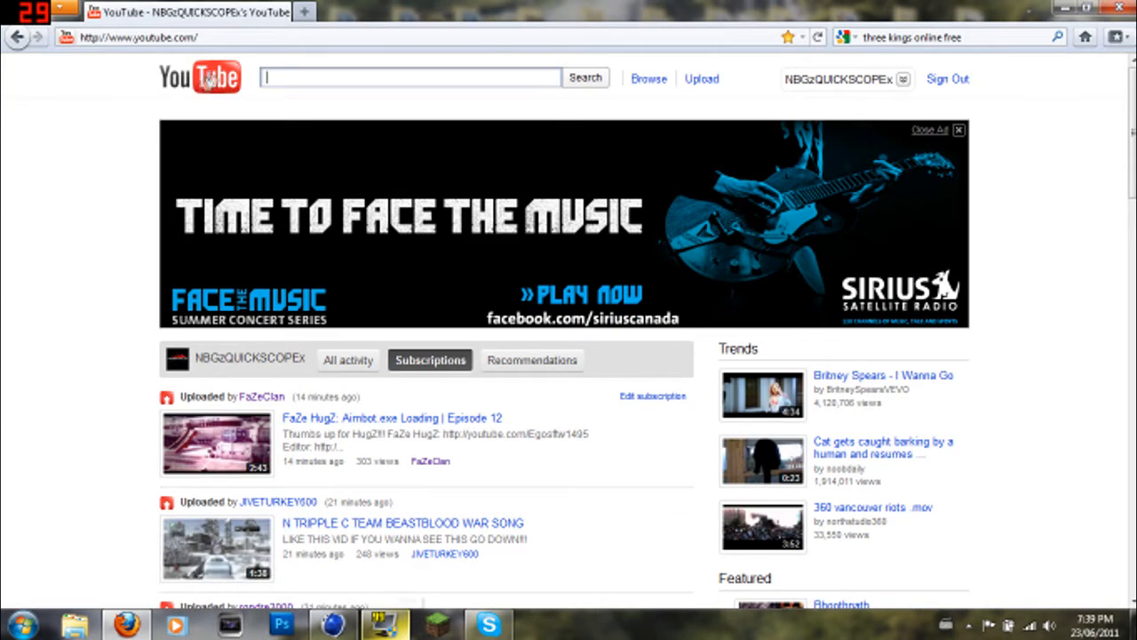
{"action": "left_click", "coordinate": [931, 129]}
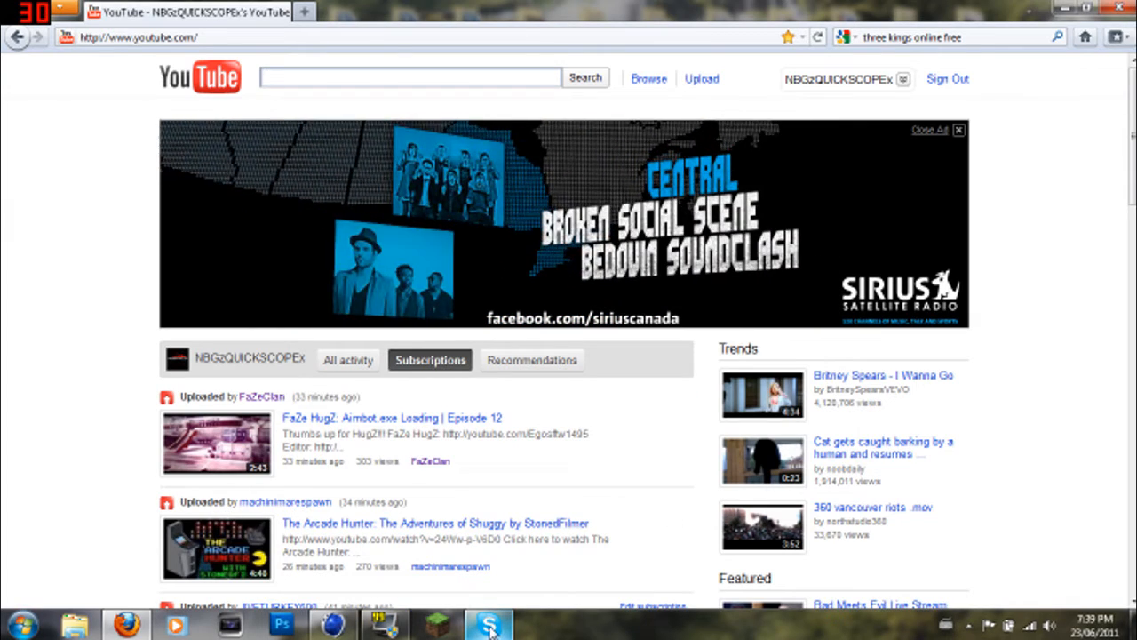
{"action": "left_click", "coordinate": [489, 626]}
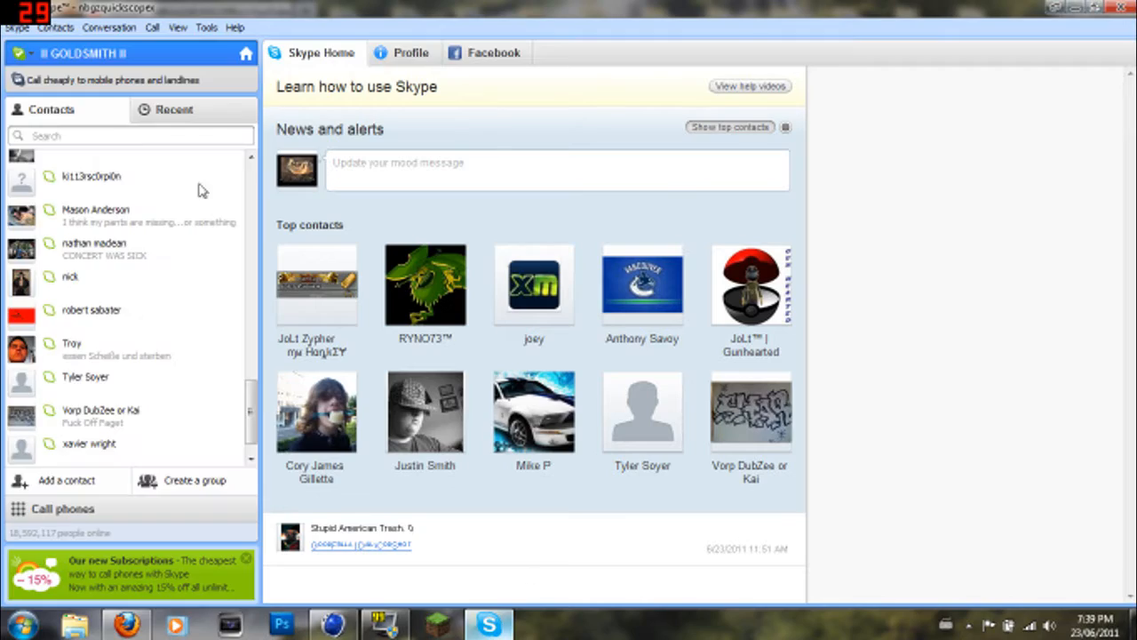
- Scroll up through the Skype contacts list
{"action": "scroll", "scroll_direction": "up", "scroll_amount": 3}
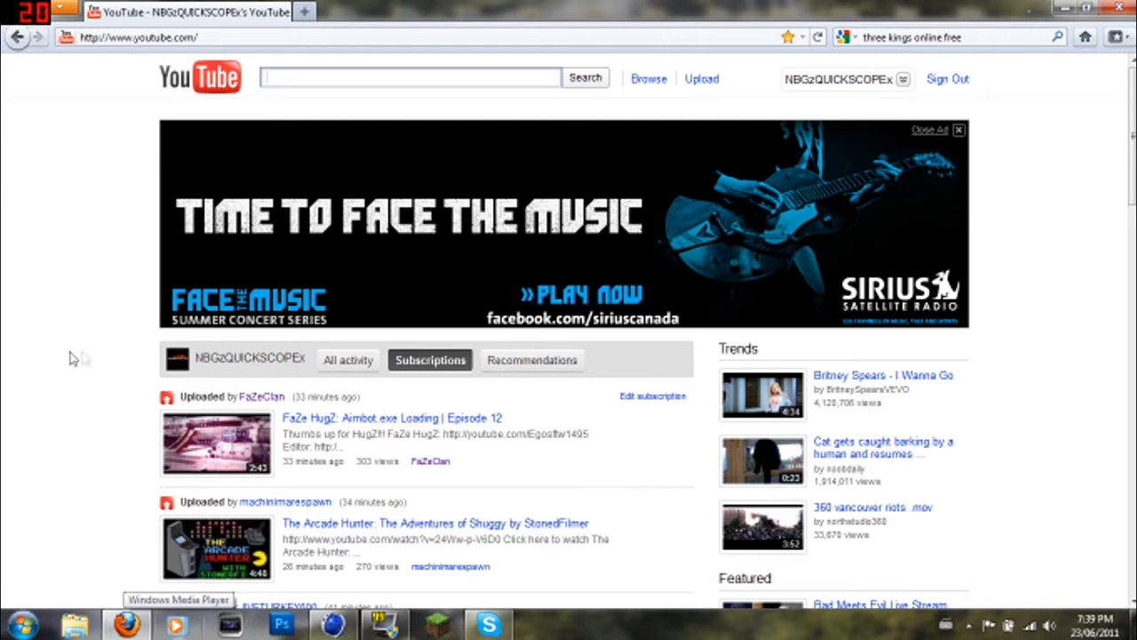
{"action": "mouse_move", "coordinate": [98, 362]}
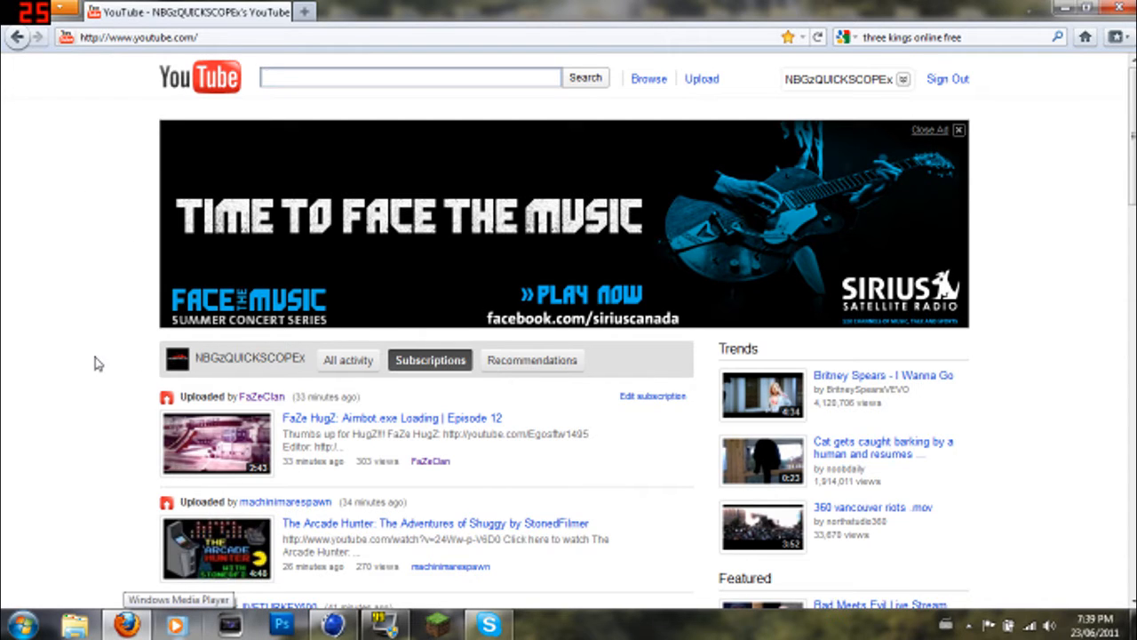
{"action": "mouse_move", "coordinate": [105, 175]}
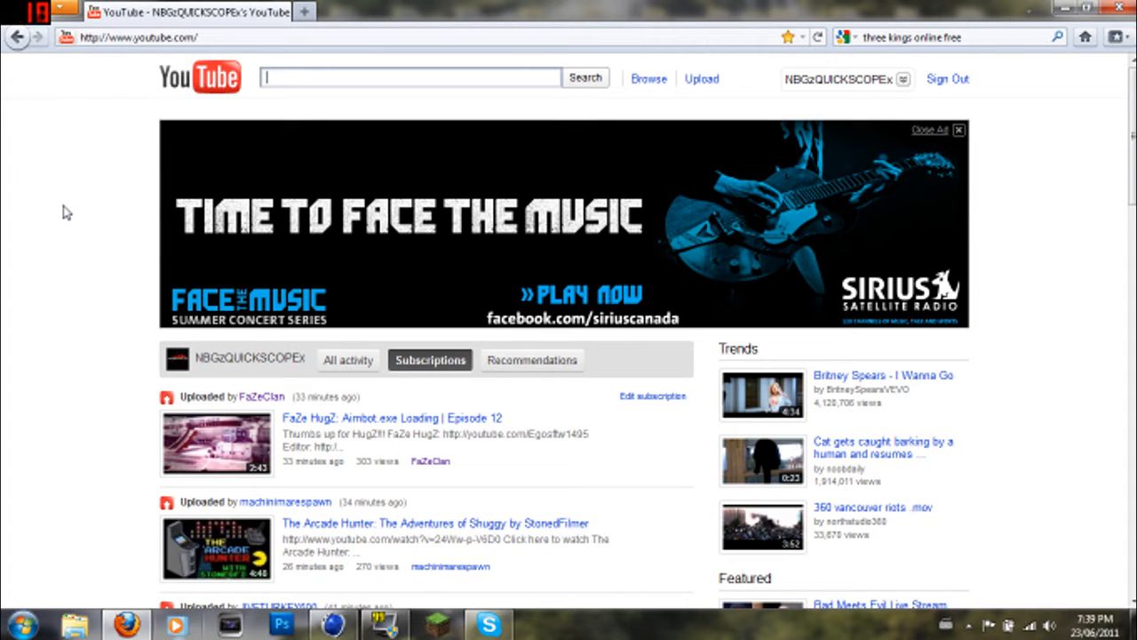
{"action": "mouse_move", "coordinate": [80, 188]}
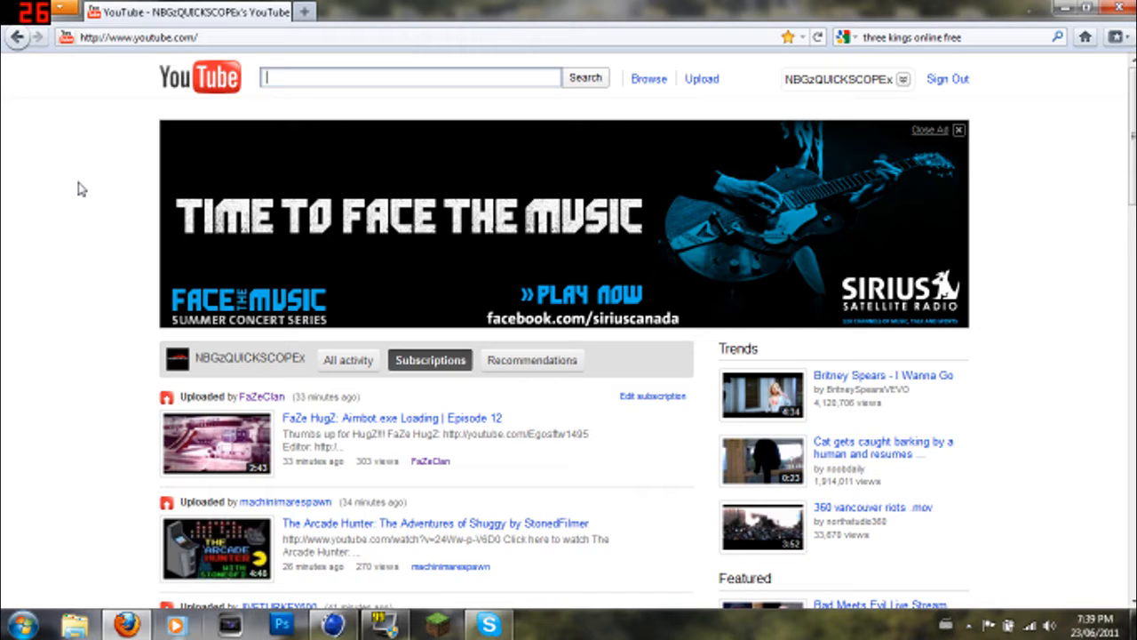
{"action": "mouse_move", "coordinate": [113, 339]}
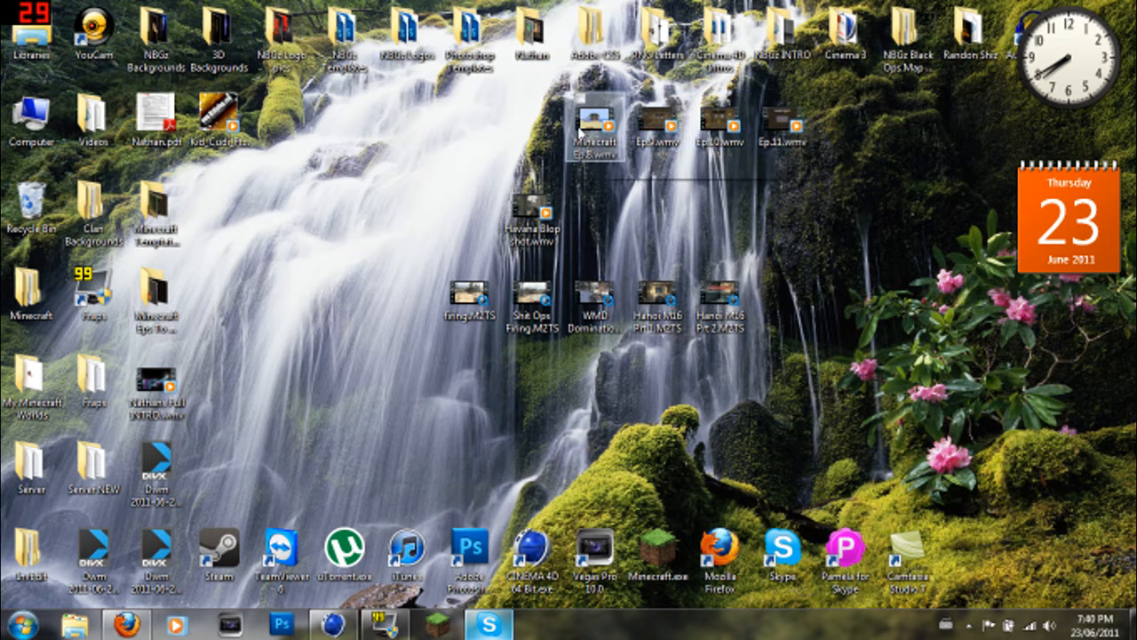
{"action": "mouse_move", "coordinate": [587, 135]}
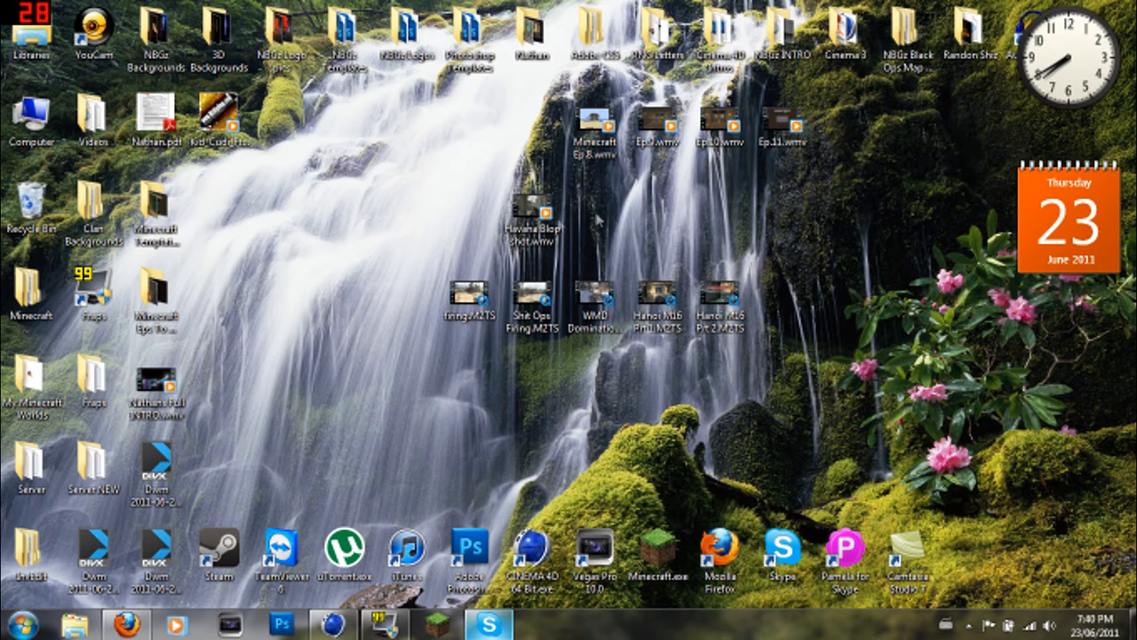
{"action": "double_click", "coordinate": [157, 299]}
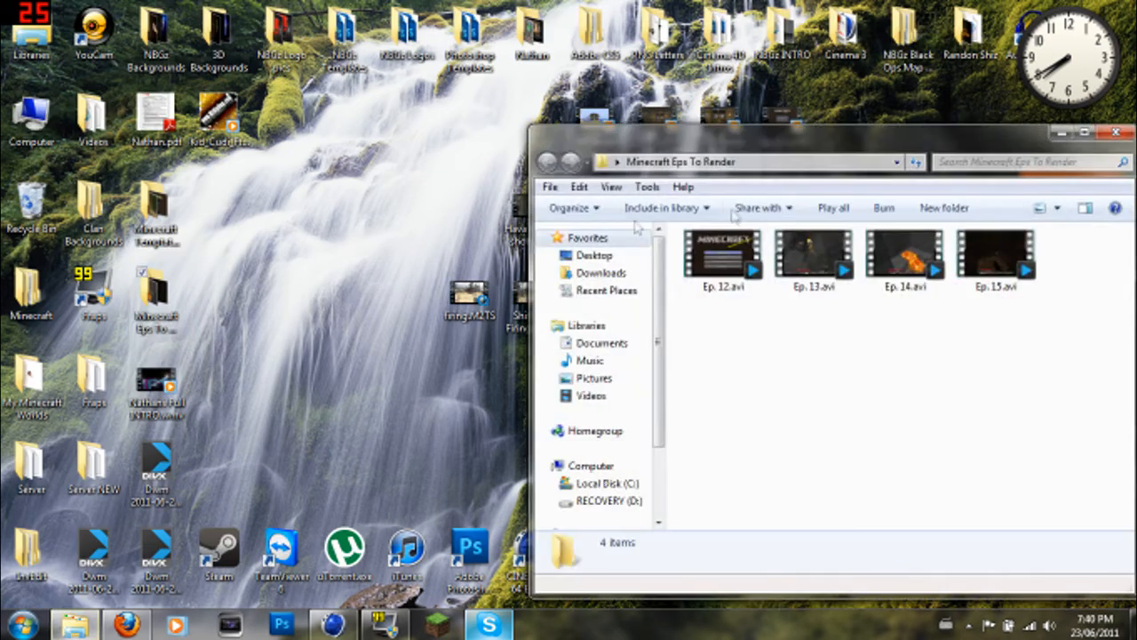
{"action": "left_click", "coordinate": [723, 258]}
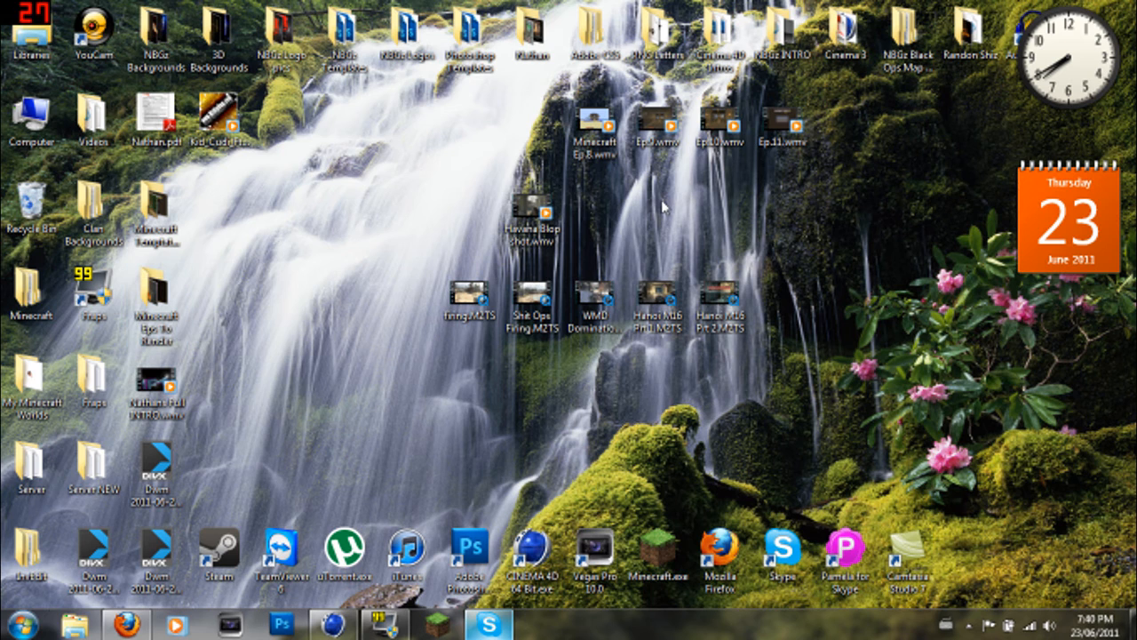
{"action": "mouse_move", "coordinate": [524, 204]}
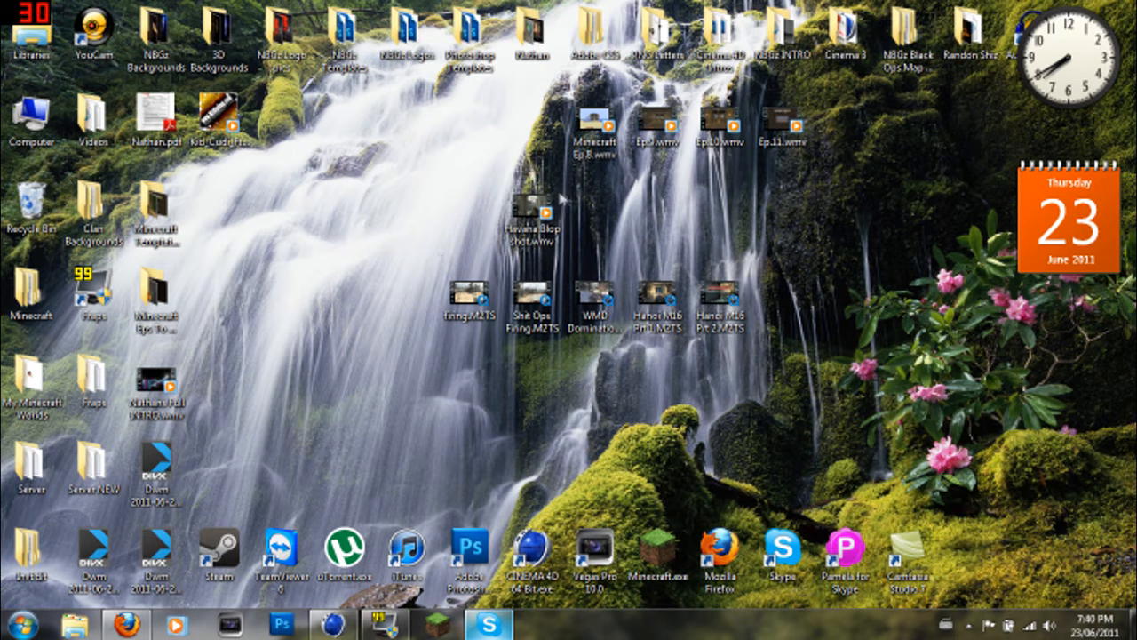
{"action": "mouse_move", "coordinate": [529, 177]}
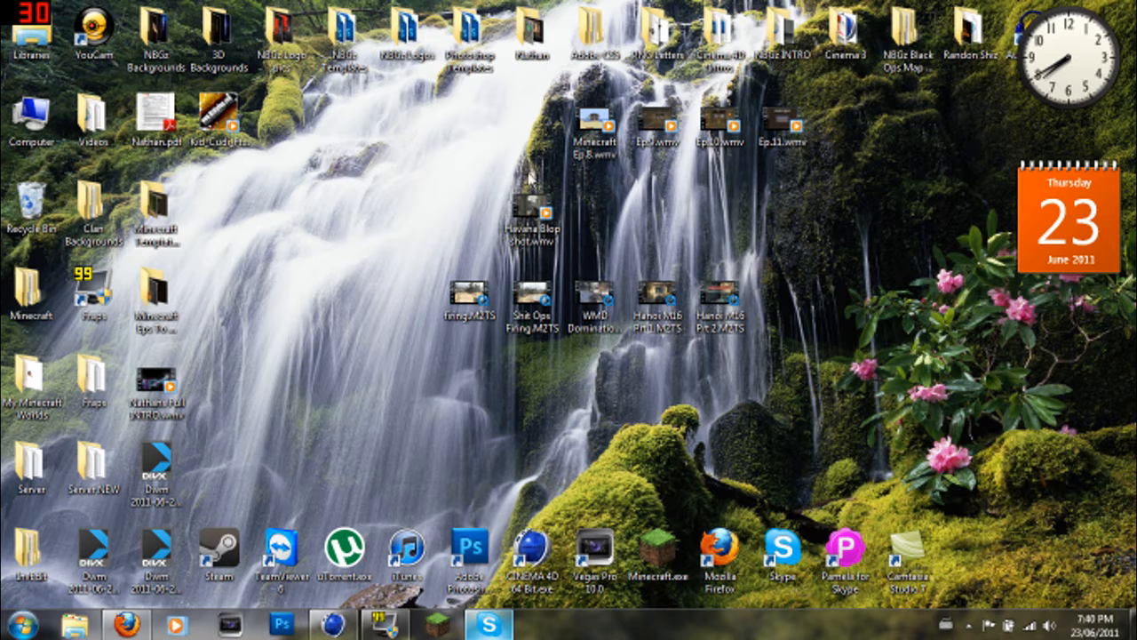
{"action": "mouse_move", "coordinate": [371, 303]}
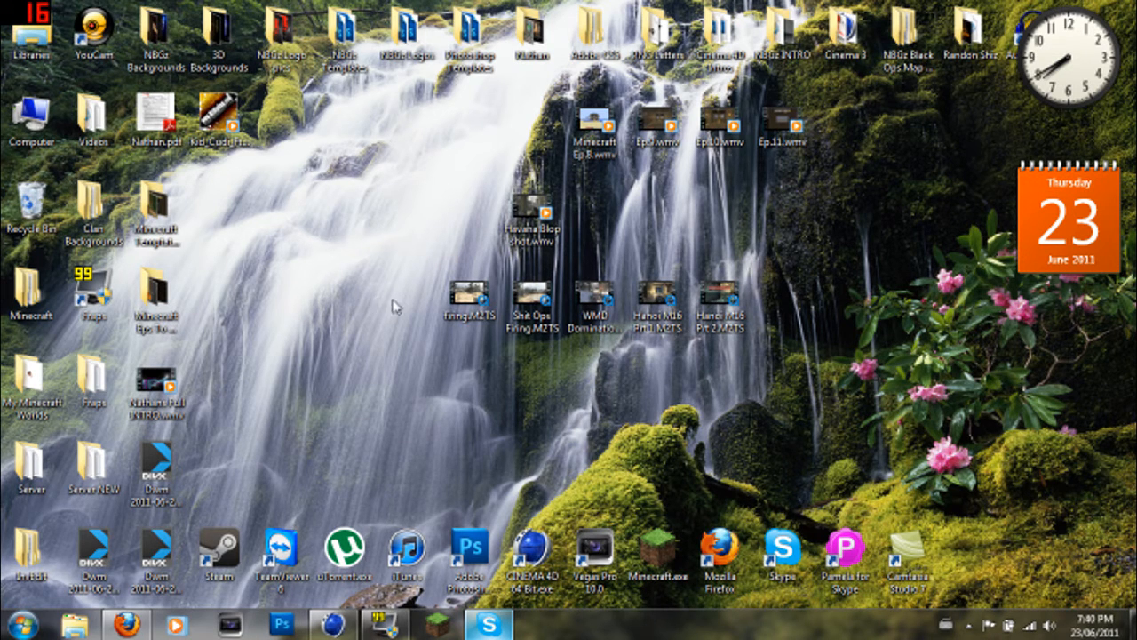
{"action": "left_click_drag", "start_coordinate": [395, 305], "coordinate": [927, 310]}
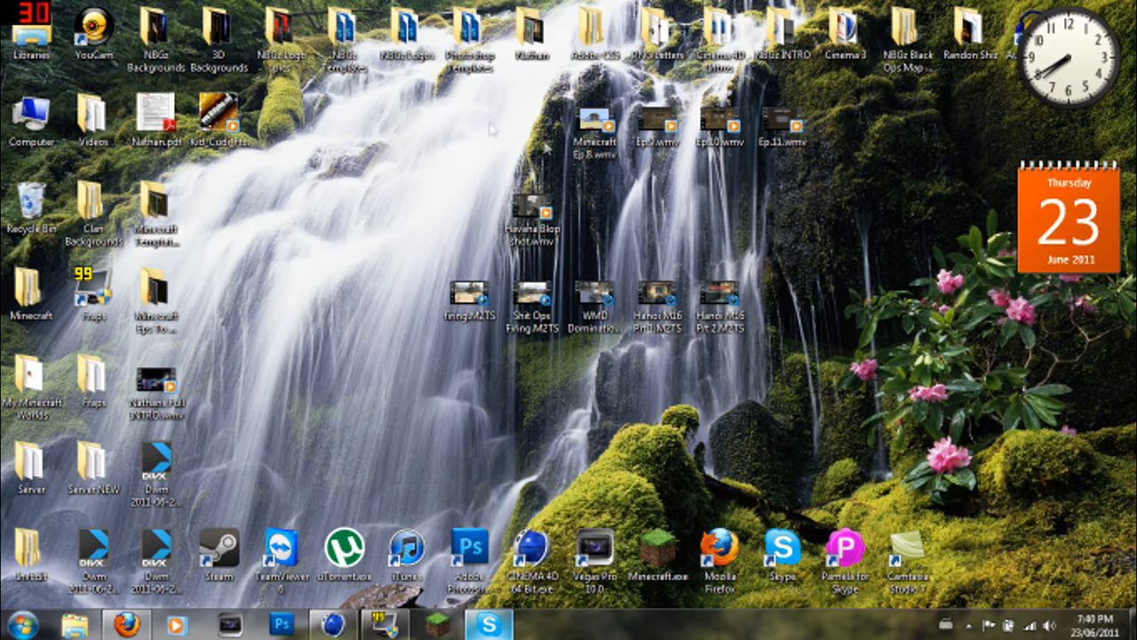
{"action": "left_click", "coordinate": [530, 220]}
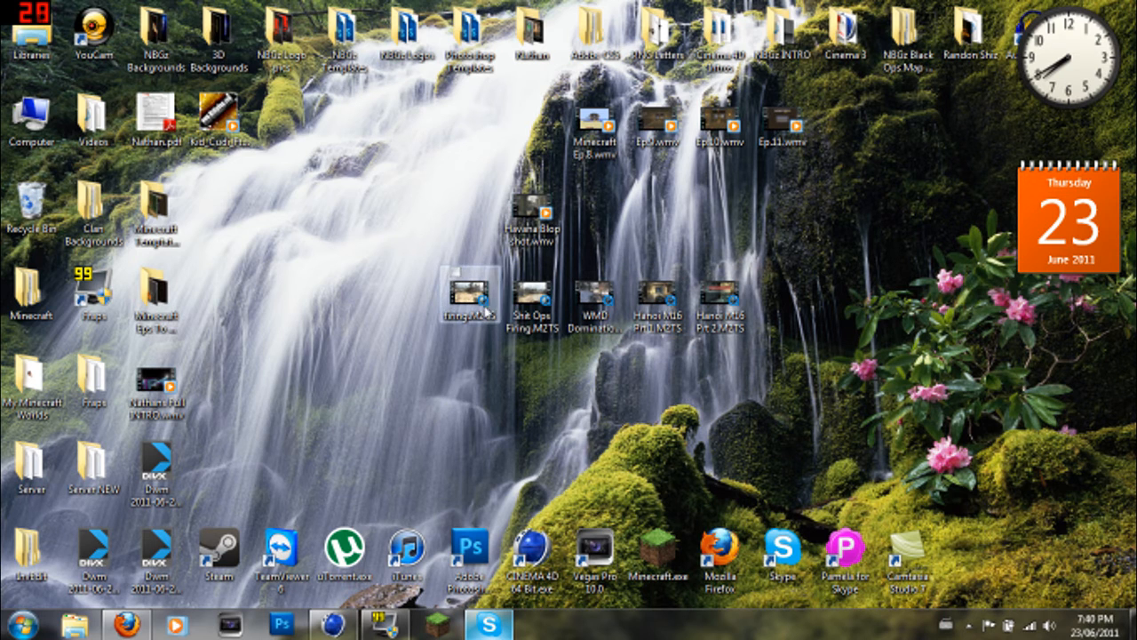
{"action": "left_click", "coordinate": [533, 302]}
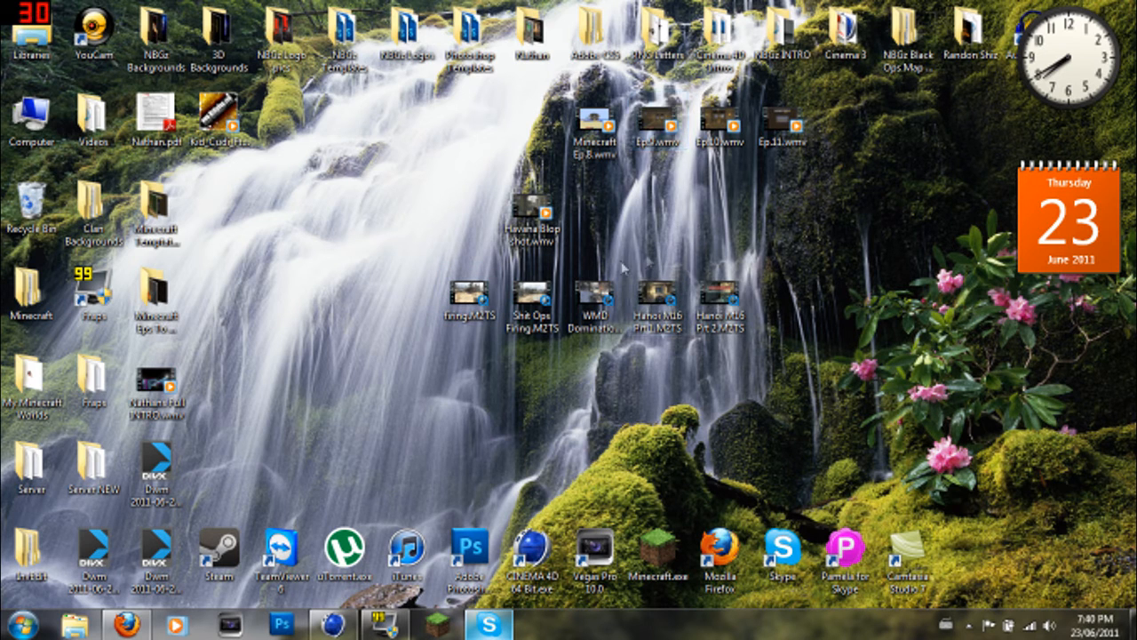
{"action": "mouse_move", "coordinate": [341, 359]}
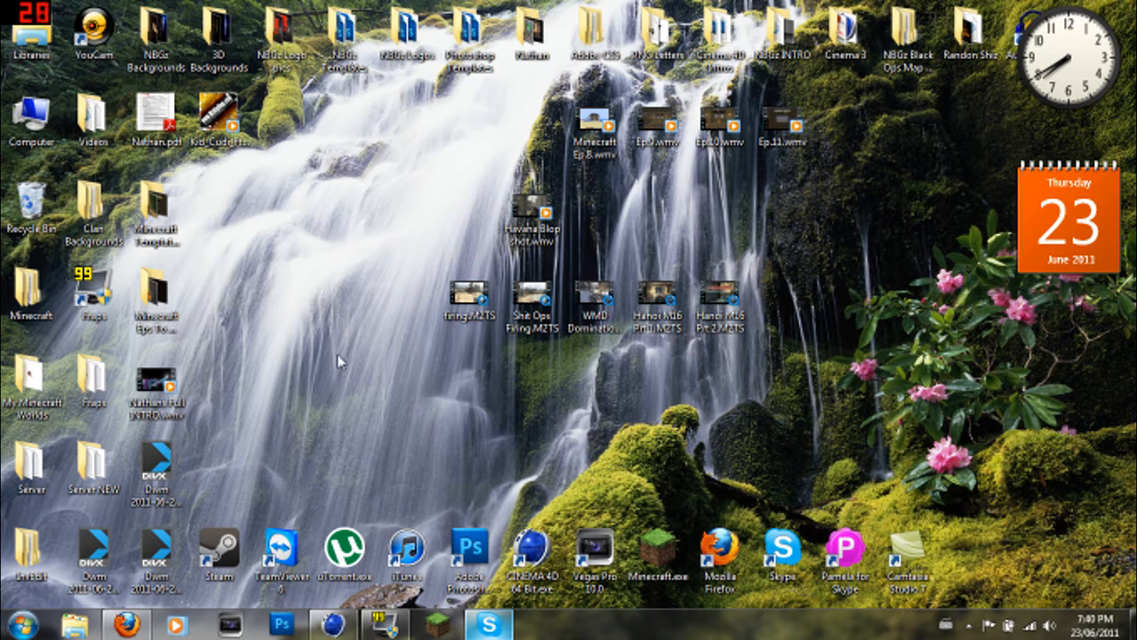